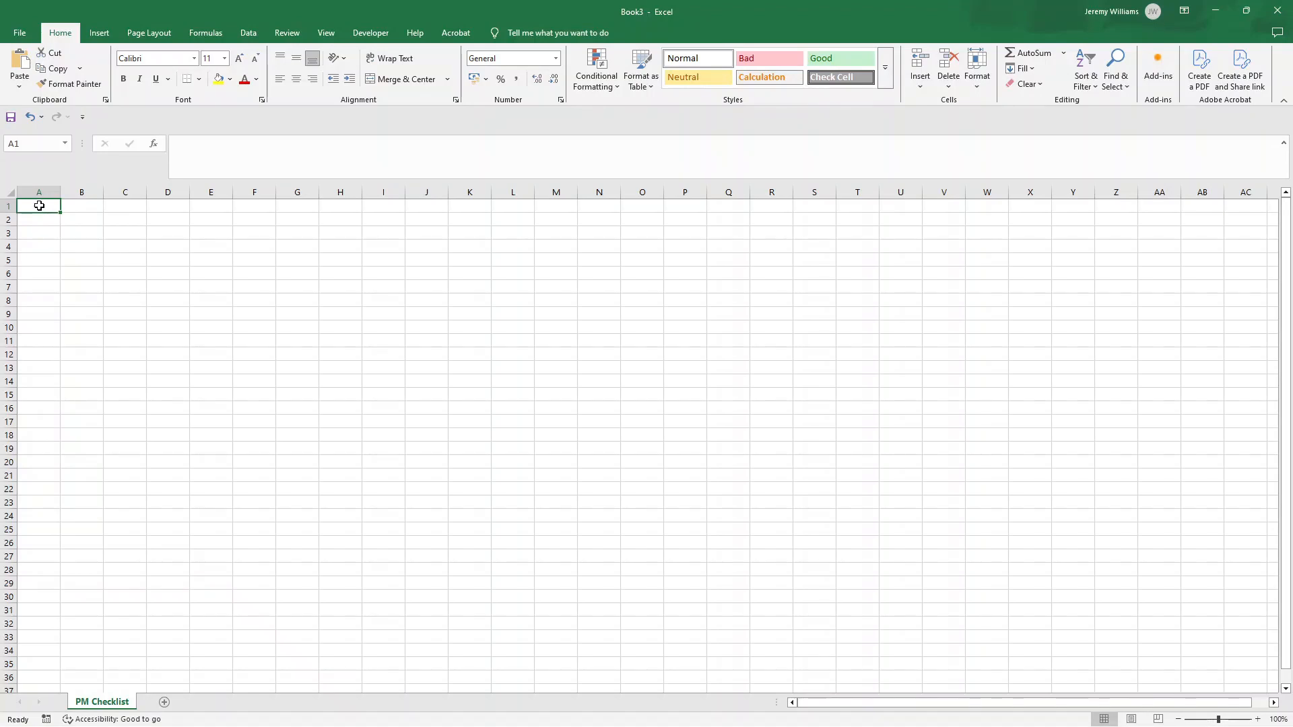
mouse_move(98, 32)
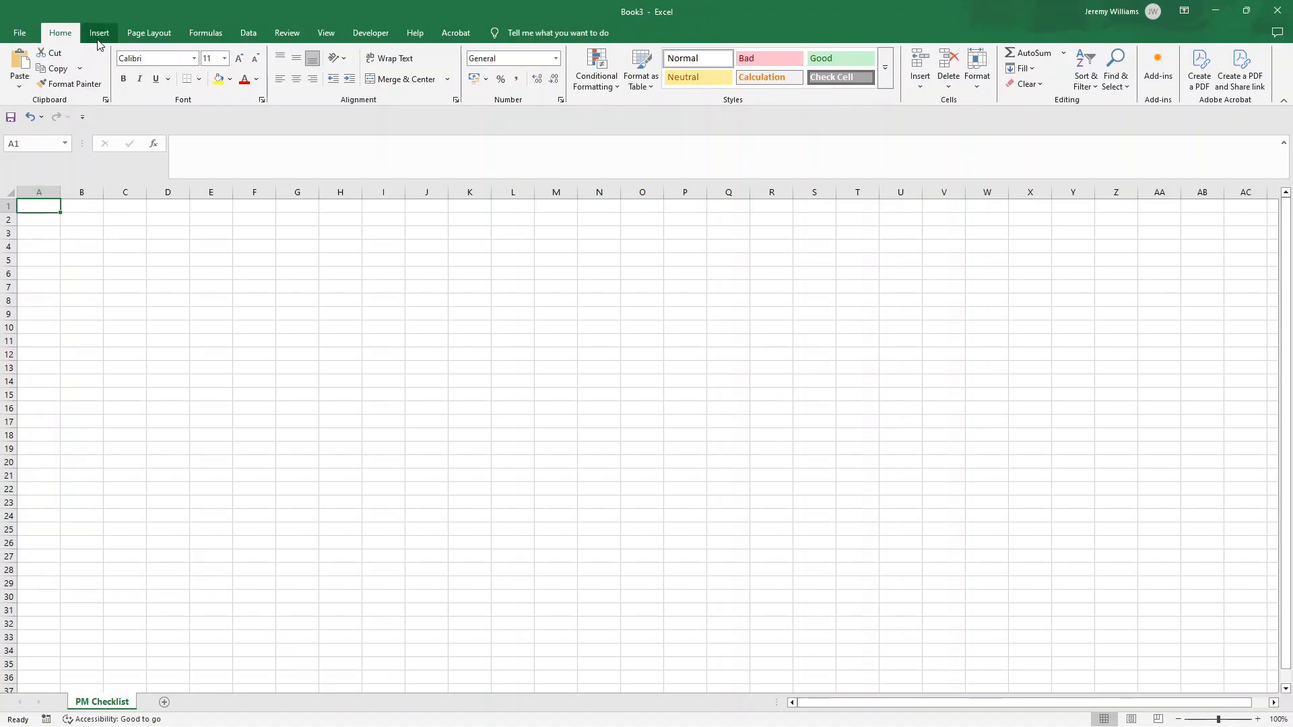
Draw a rectangle banner from A1 to about L4 across the top rows
left_click(99, 33)
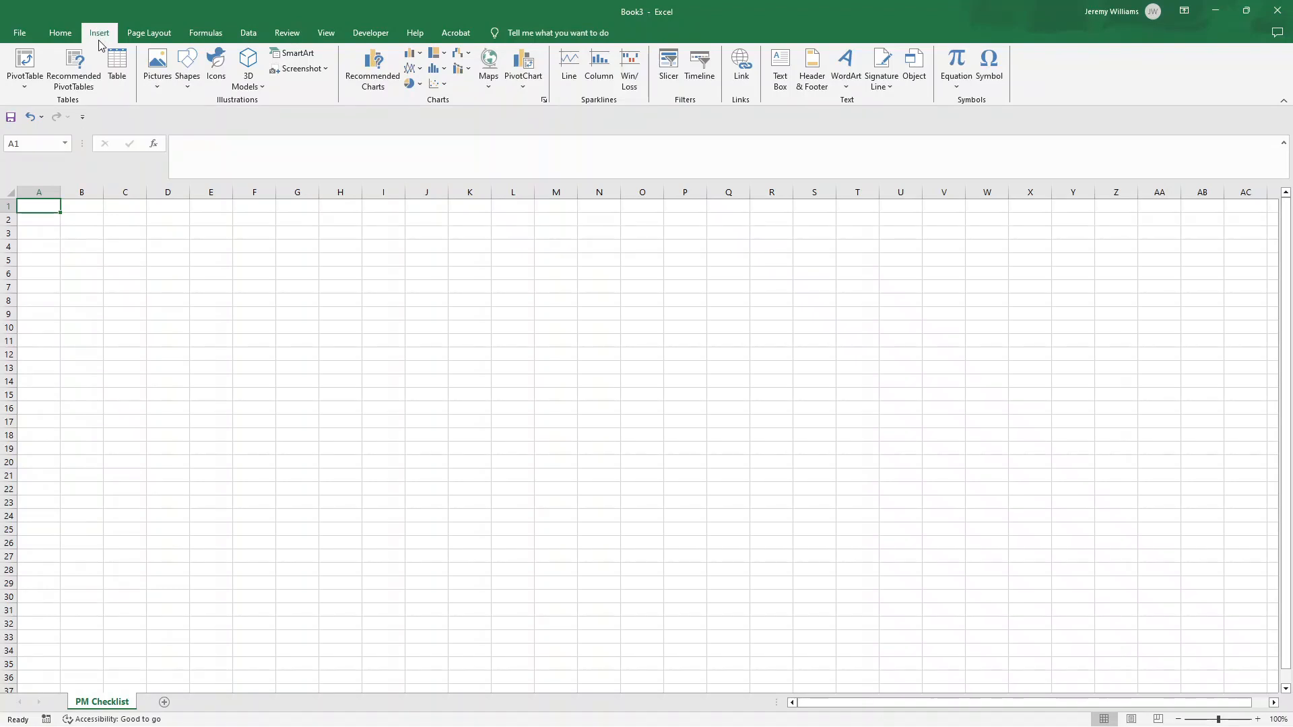
mouse_move(188, 67)
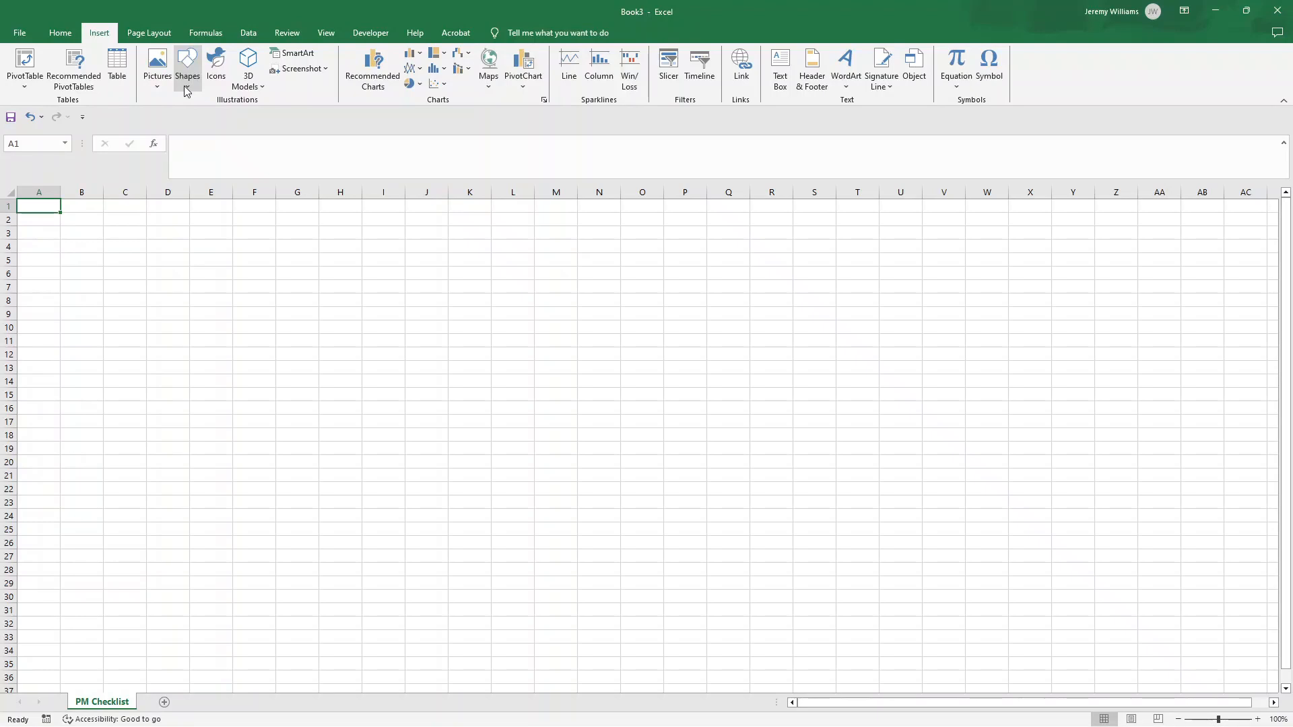
left_click(187, 69)
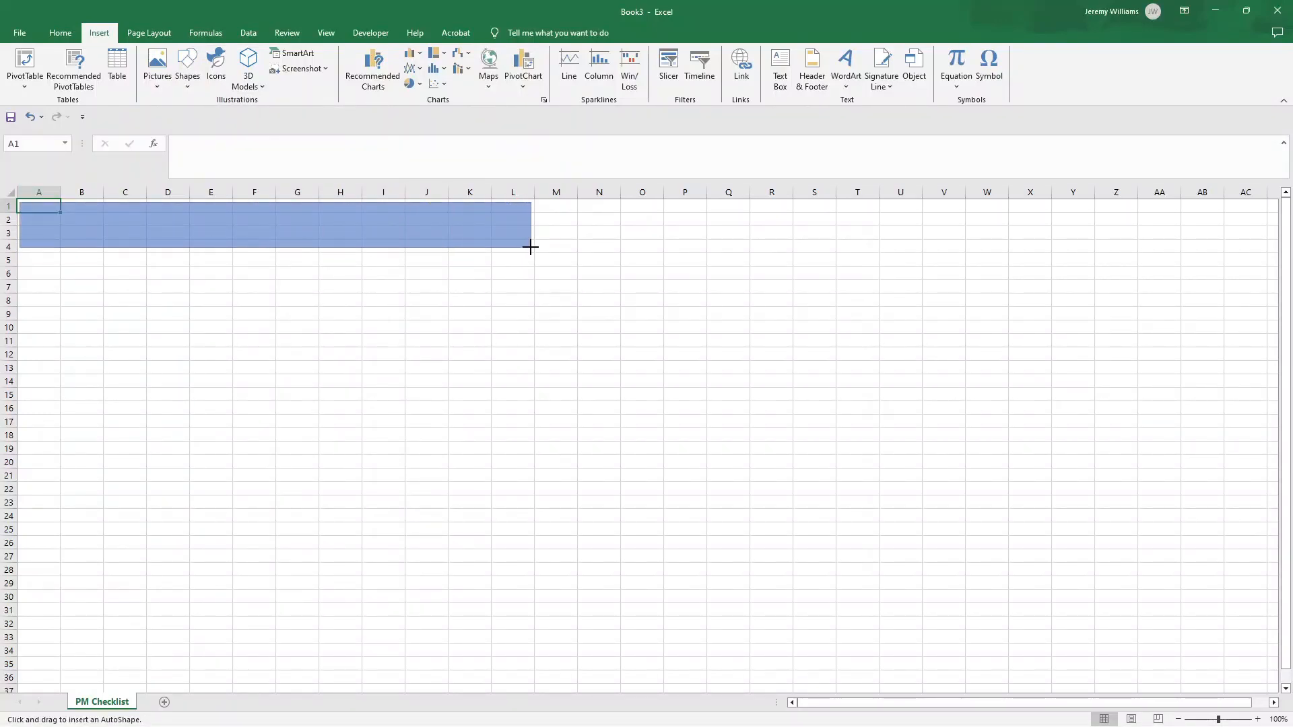
left_click_drag(23, 204, 531, 252)
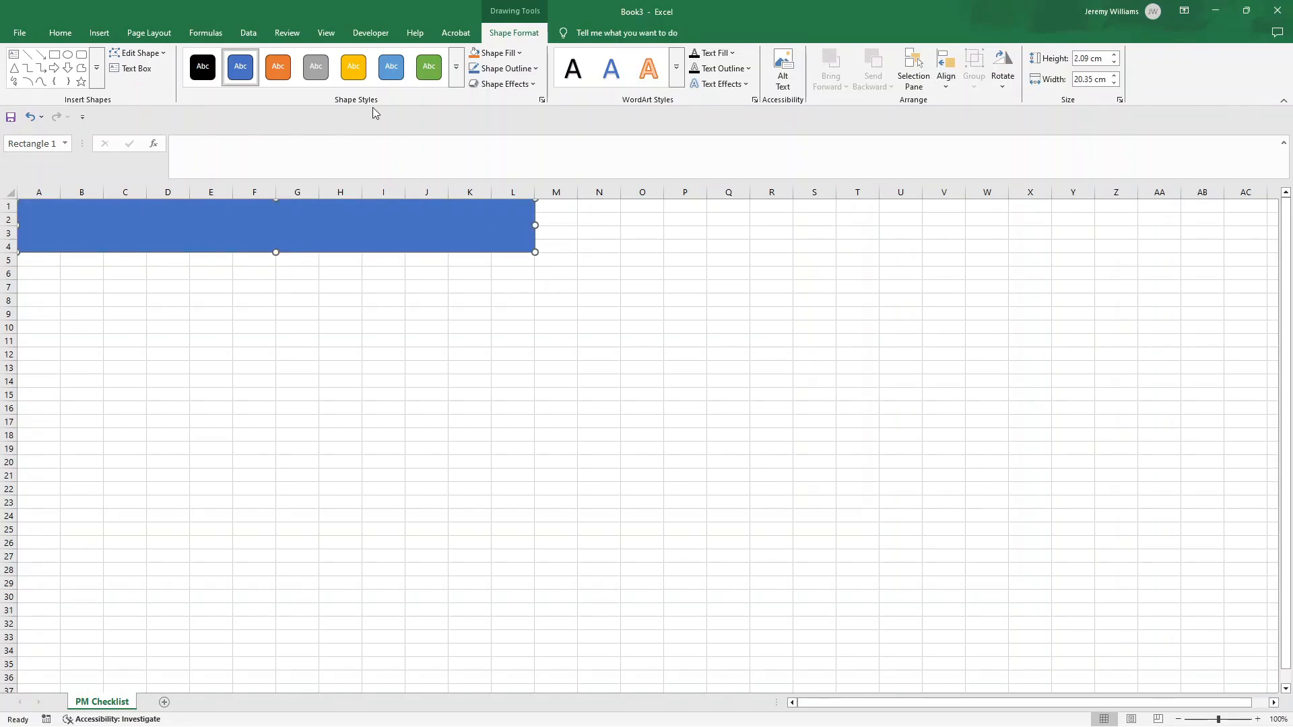
Give the banner a gray fill and enter the title 'Project Management Checklist'
left_click(315, 67)
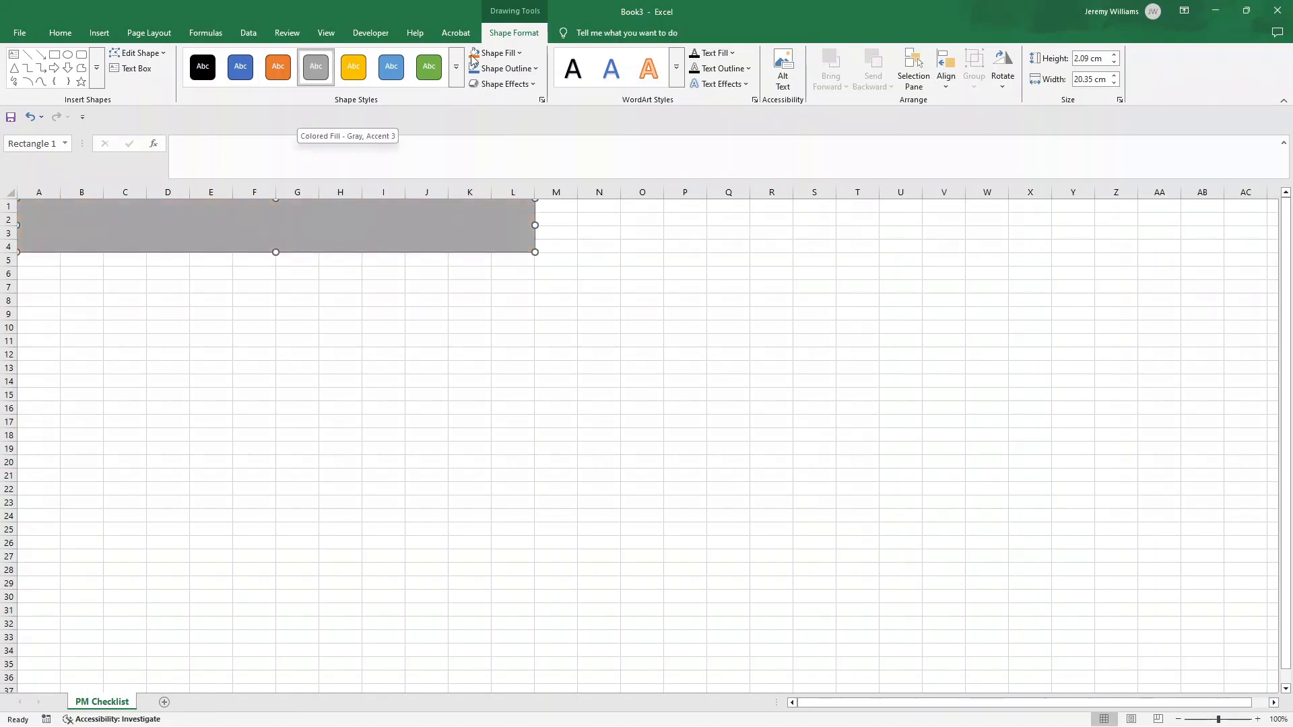
mouse_move(256, 220)
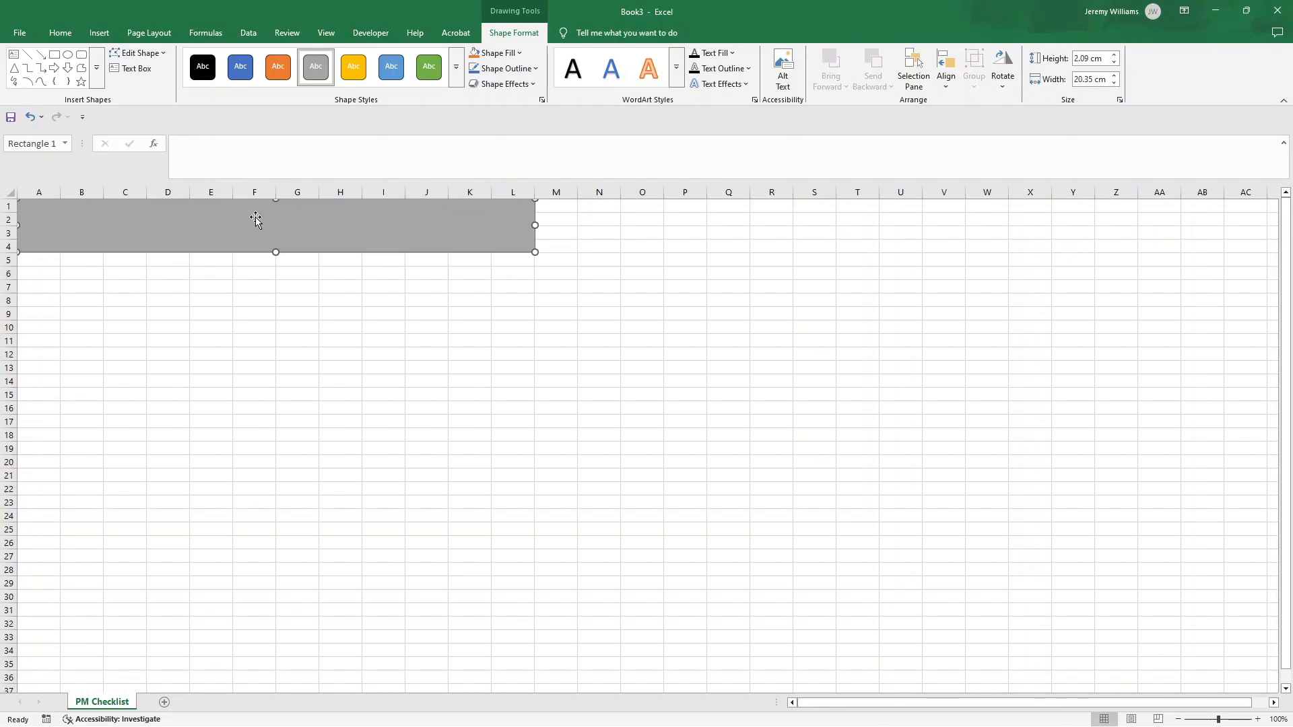
right_click(256, 220)
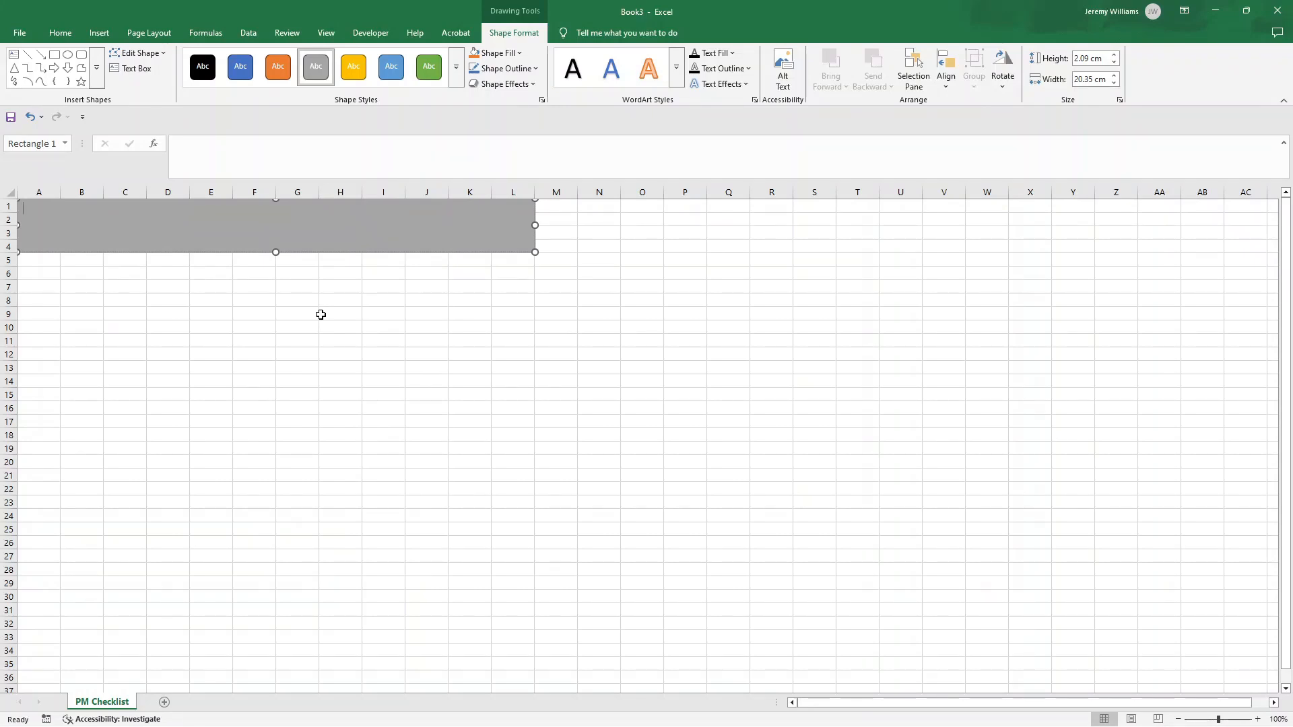
type("Project Manage")
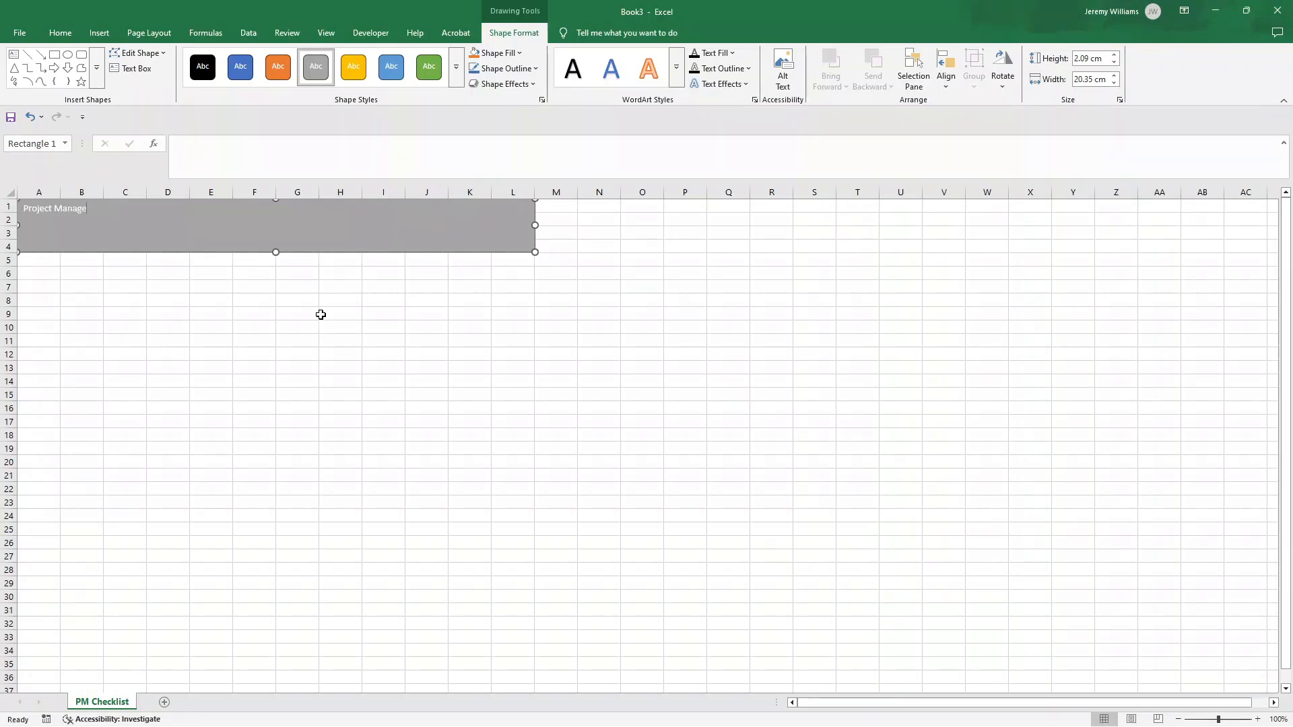
type("ment Checklist")
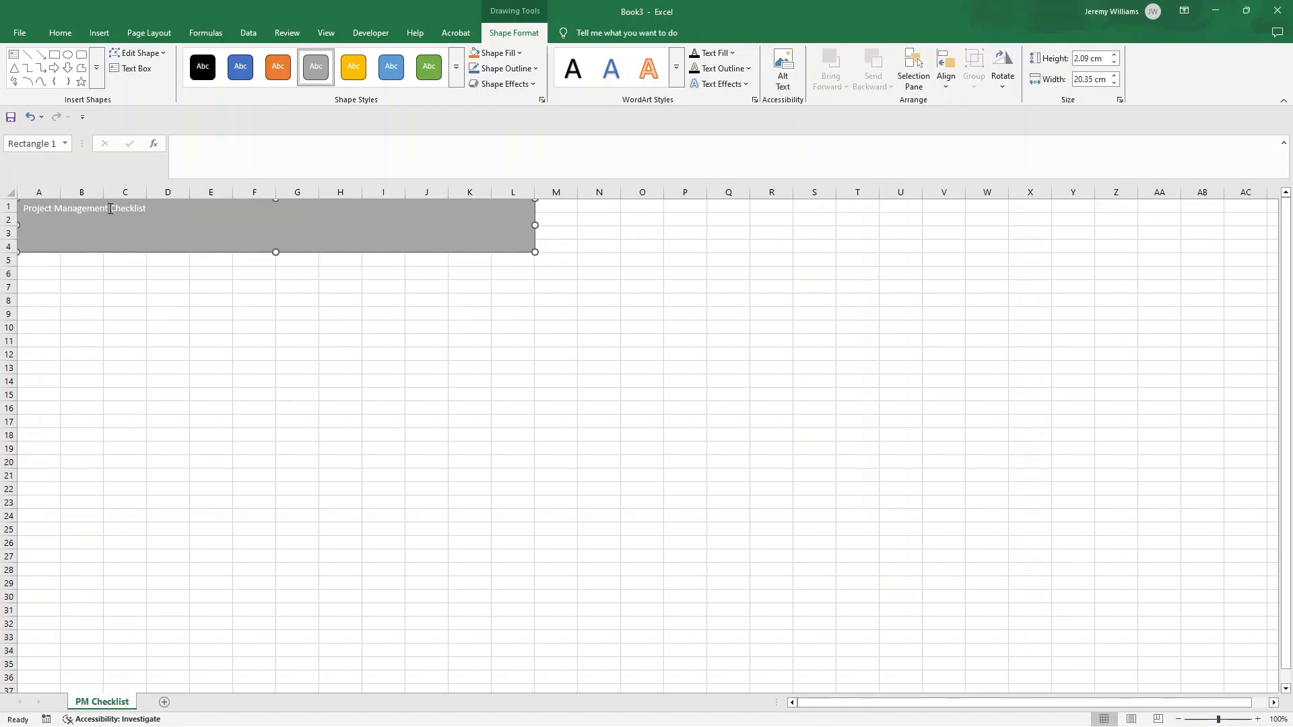
Make the title bold, larger and white
left_click(60, 32)
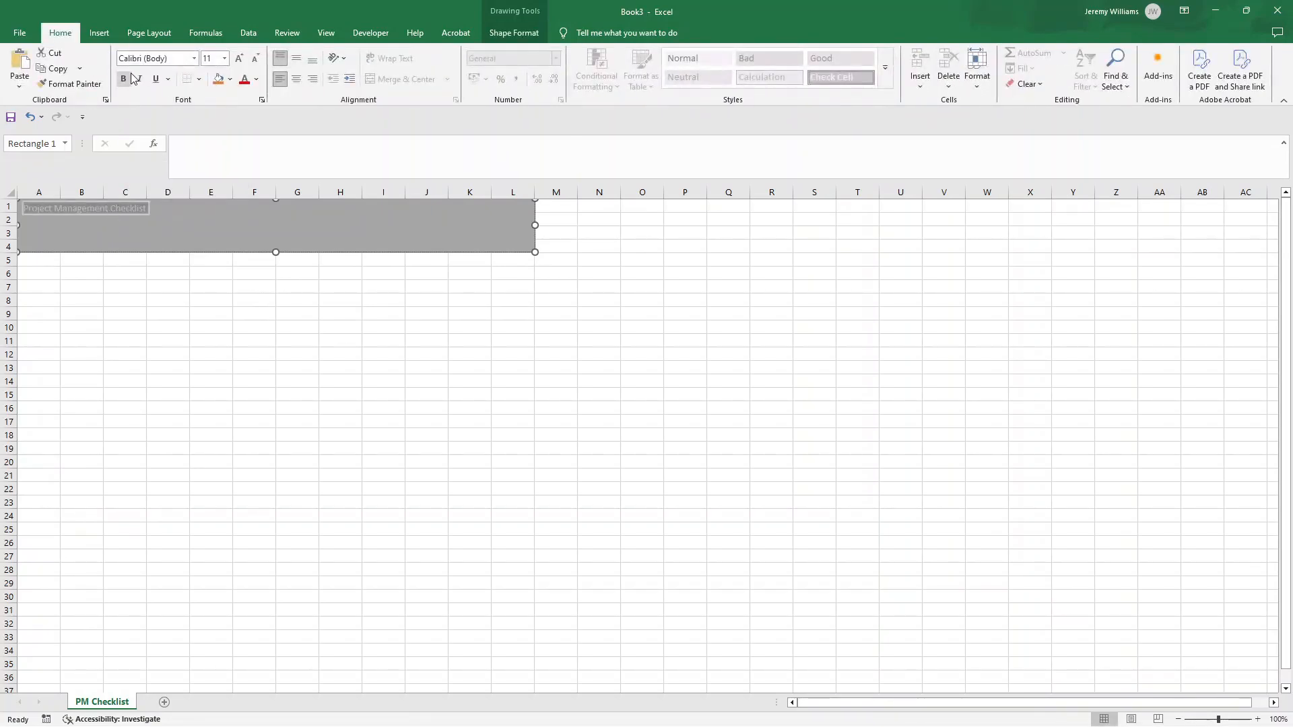
left_click(239, 58)
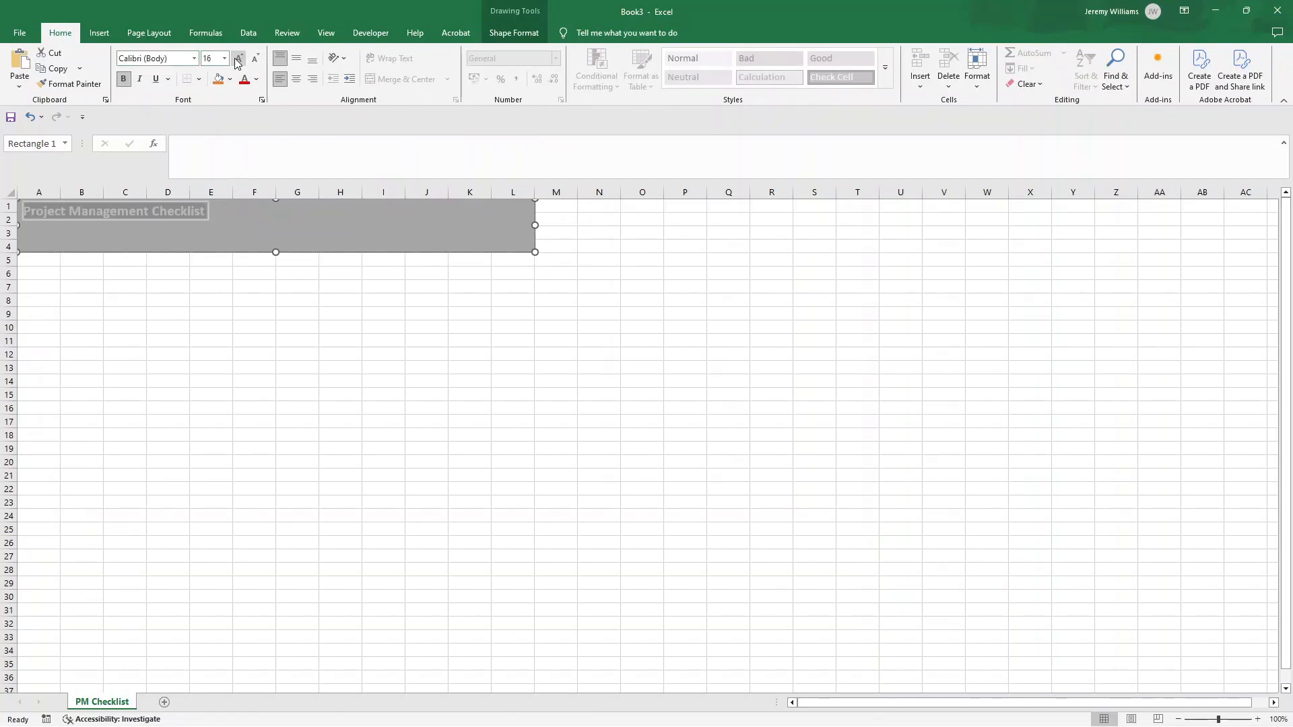
left_click(254, 54)
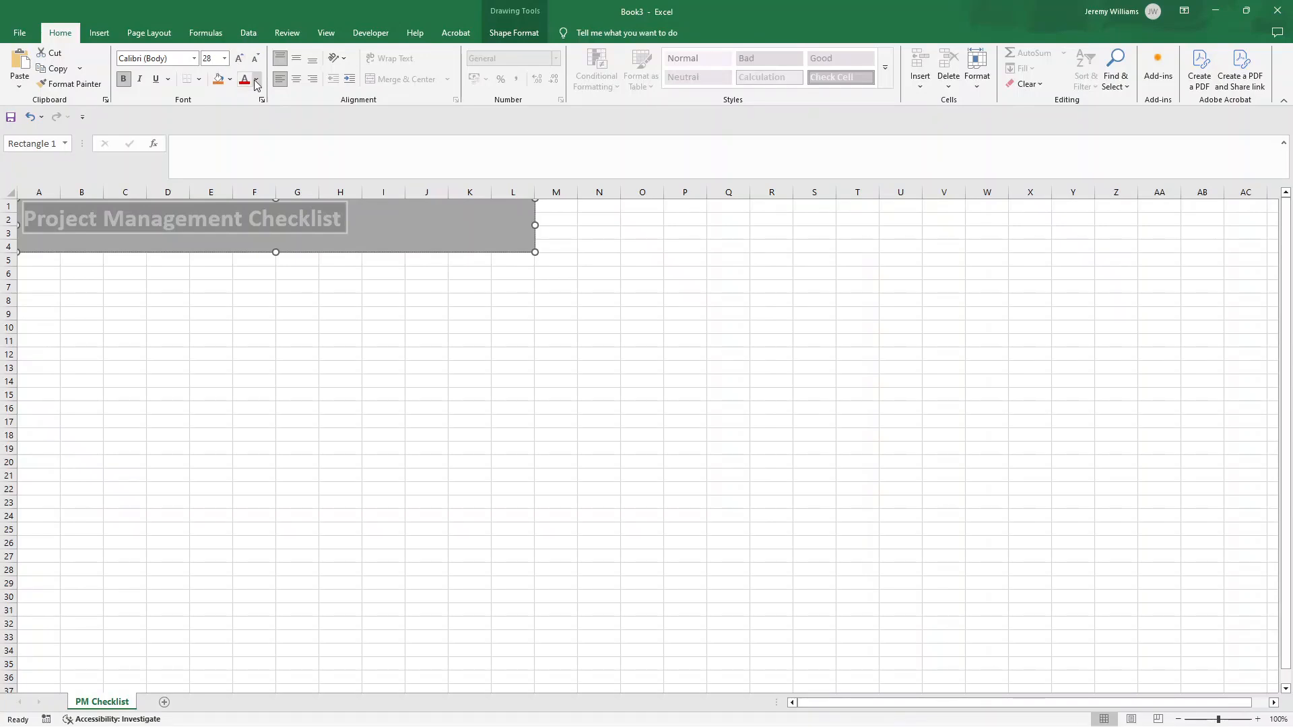
left_click(167, 286)
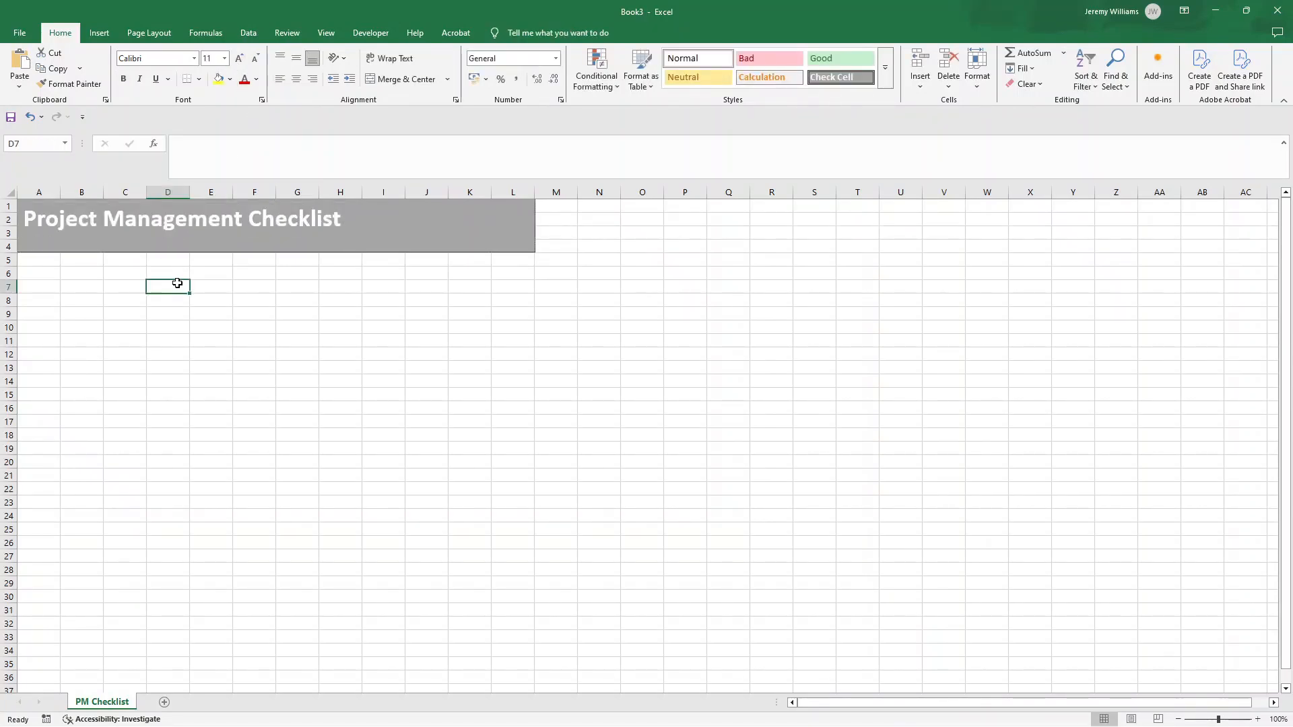
mouse_move(79, 276)
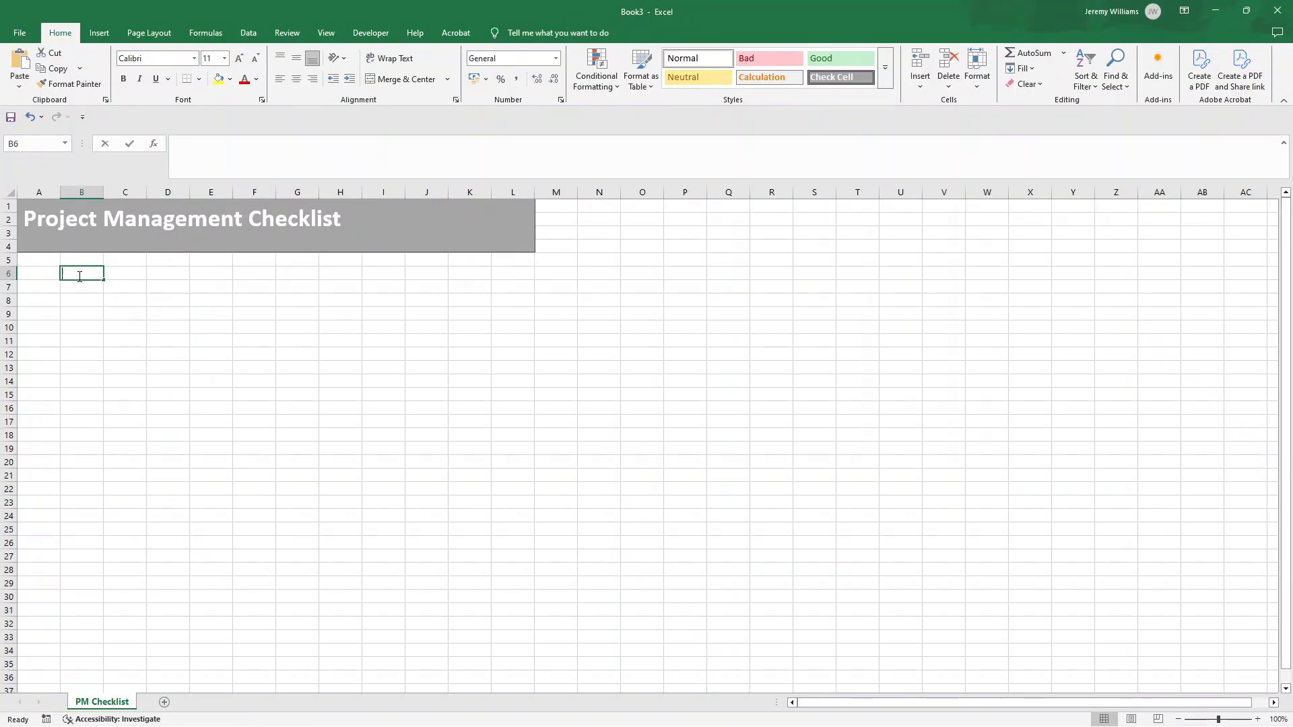
Enter bold 'Project Name' and 'Project Manager' labels in B6 and C6
type("Project Name")
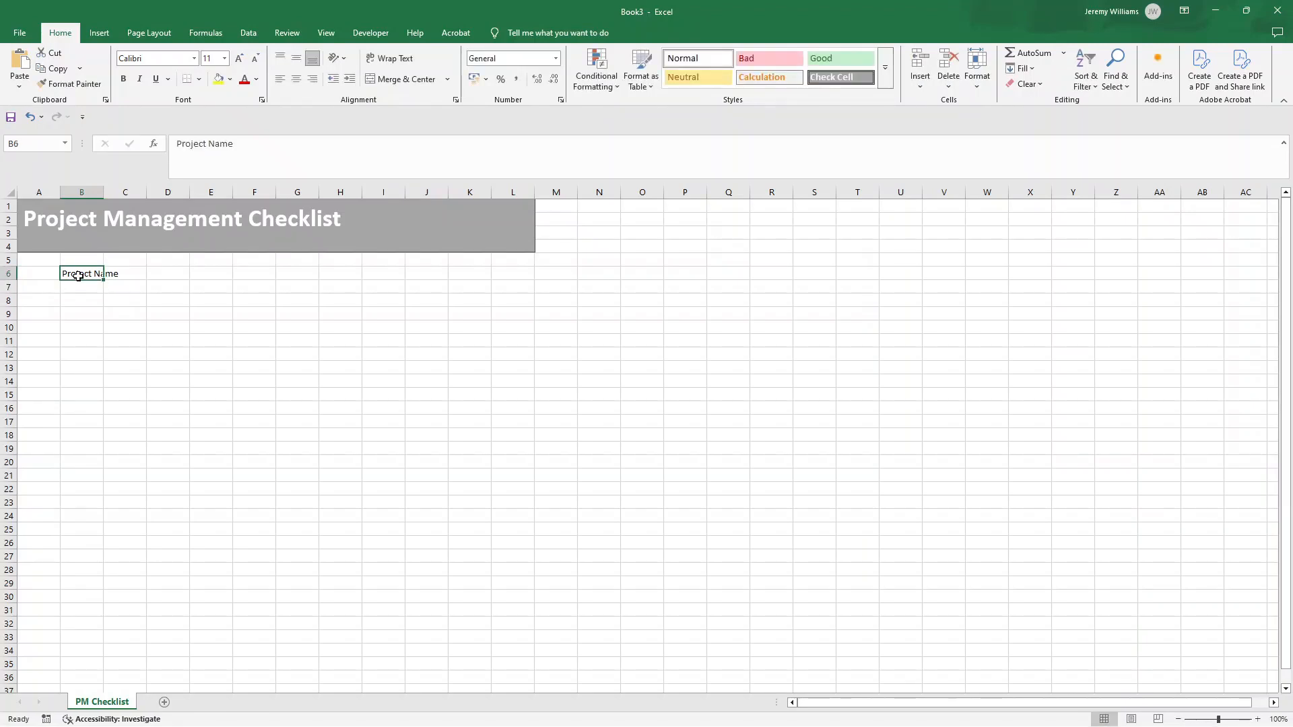
left_click(124, 274)
type("Project Manager")
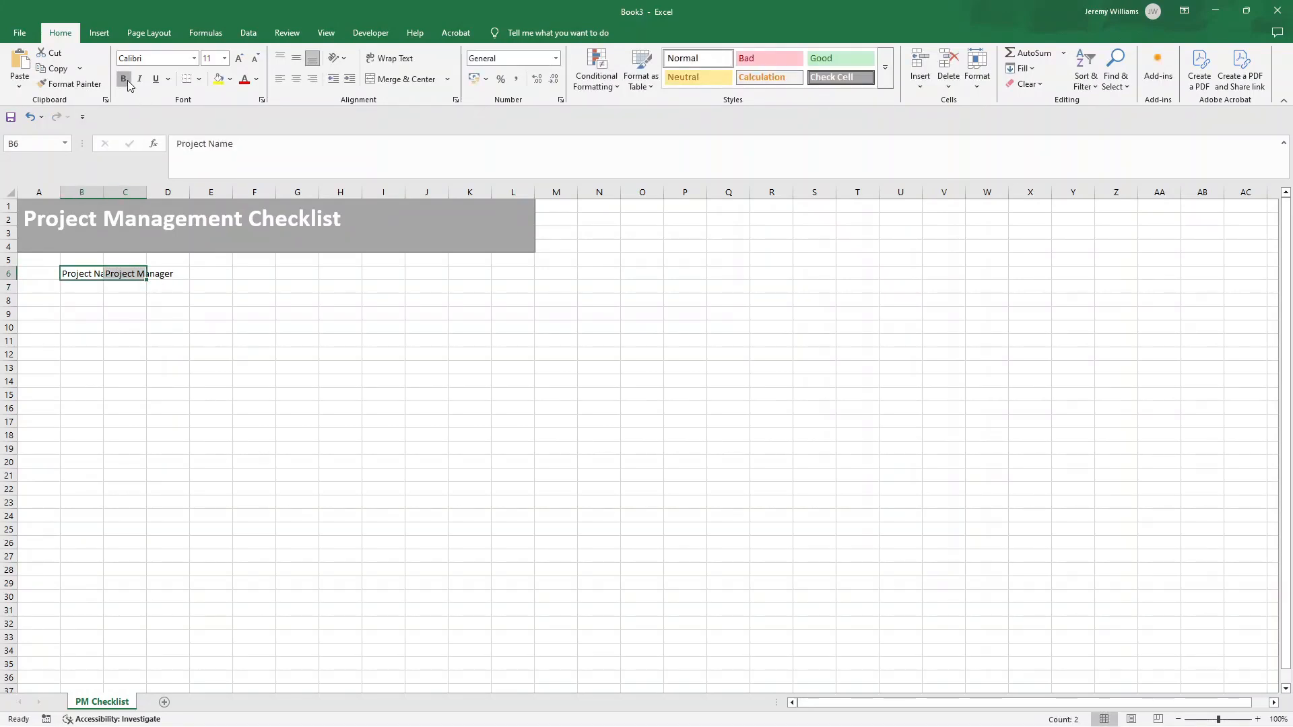
left_click(124, 80)
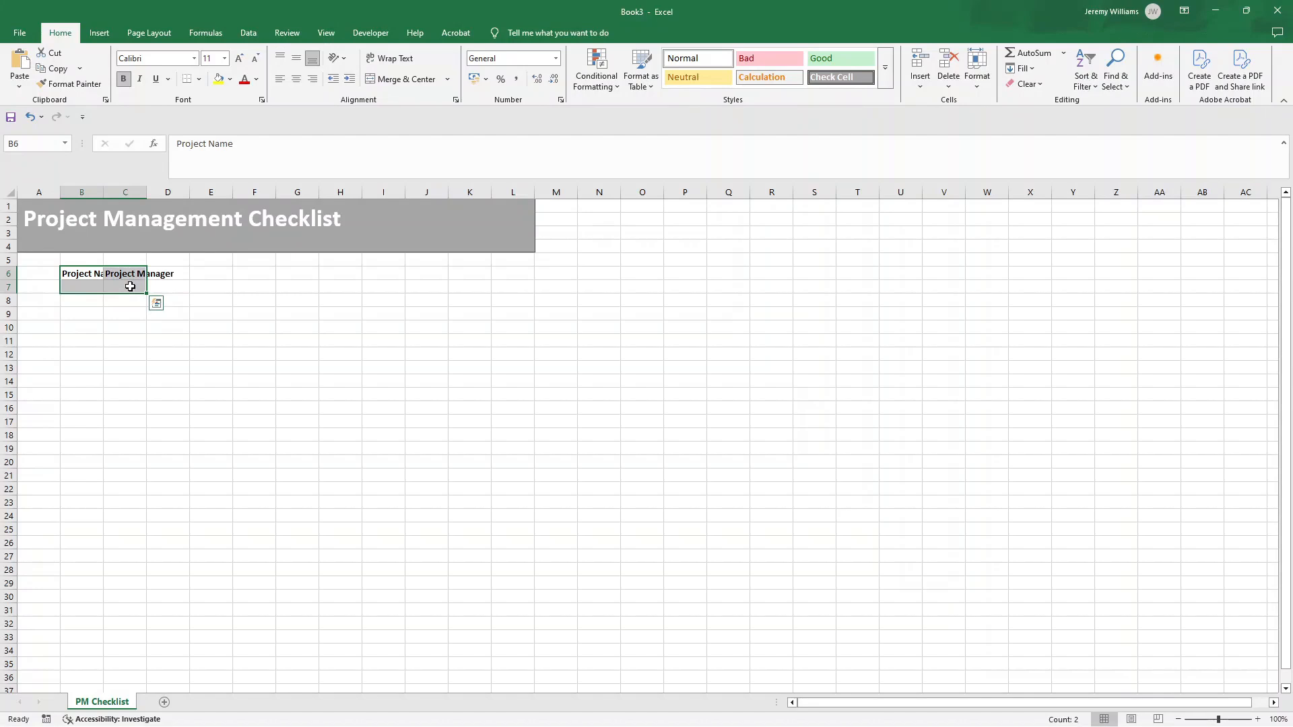
mouse_move(156, 204)
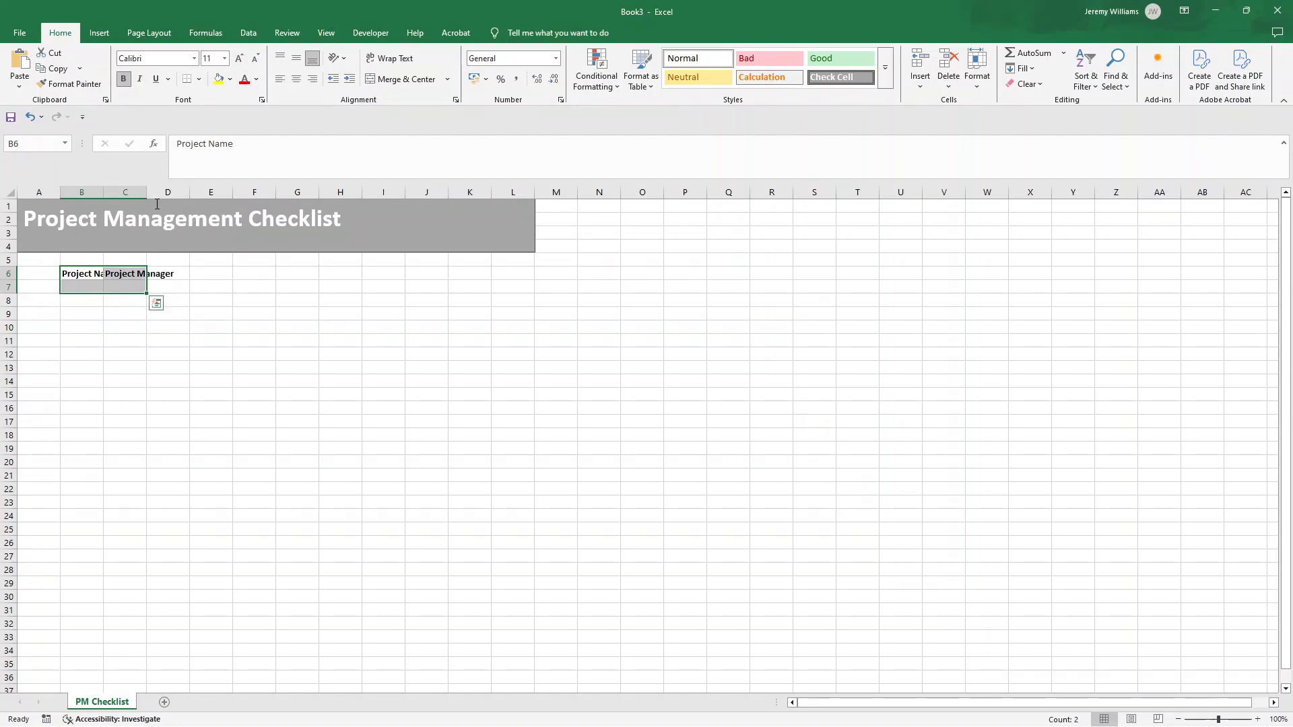
mouse_move(167, 167)
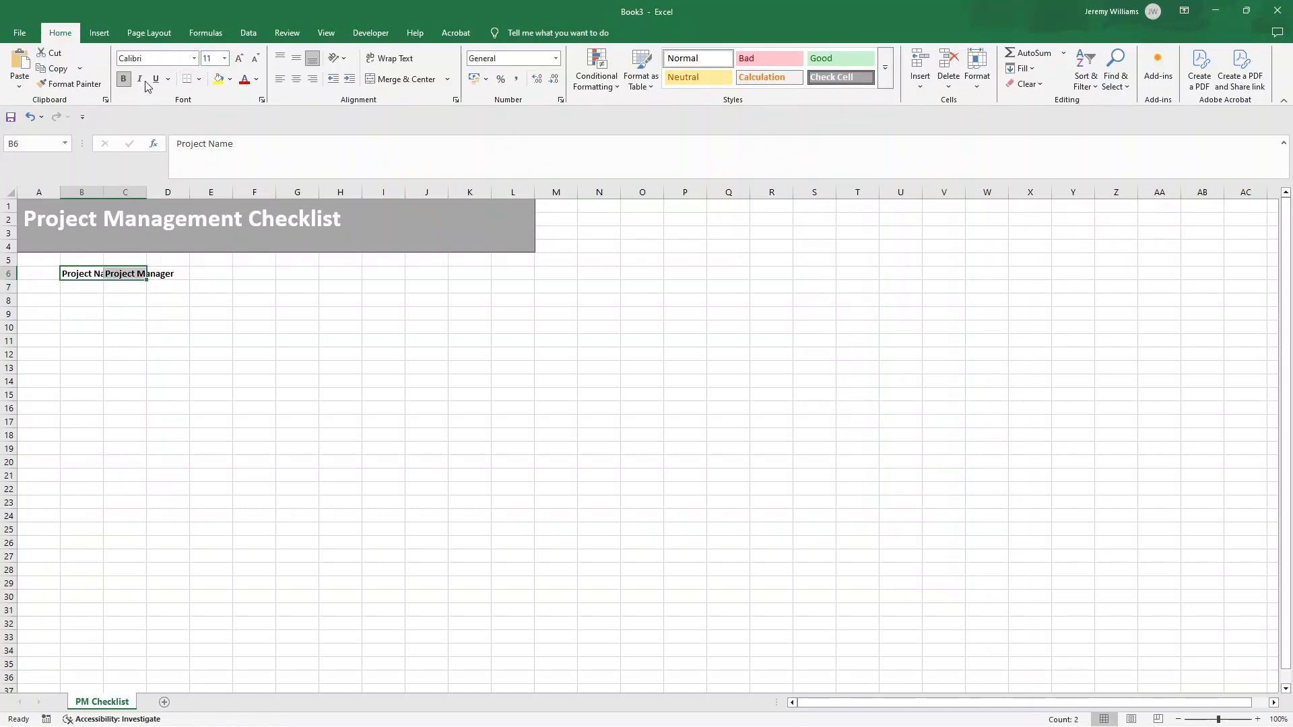
left_click(233, 80)
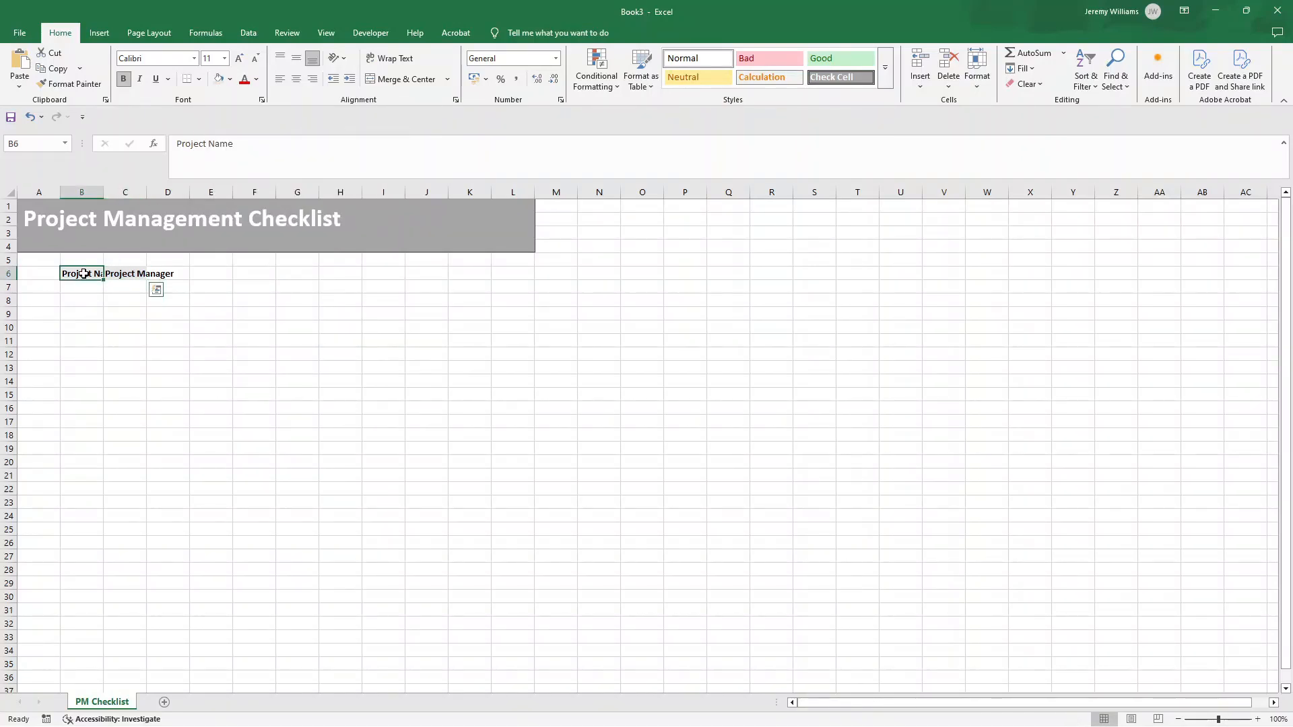
Apply All Borders to the label block B6:C7
left_click_drag(81, 273, 124, 286)
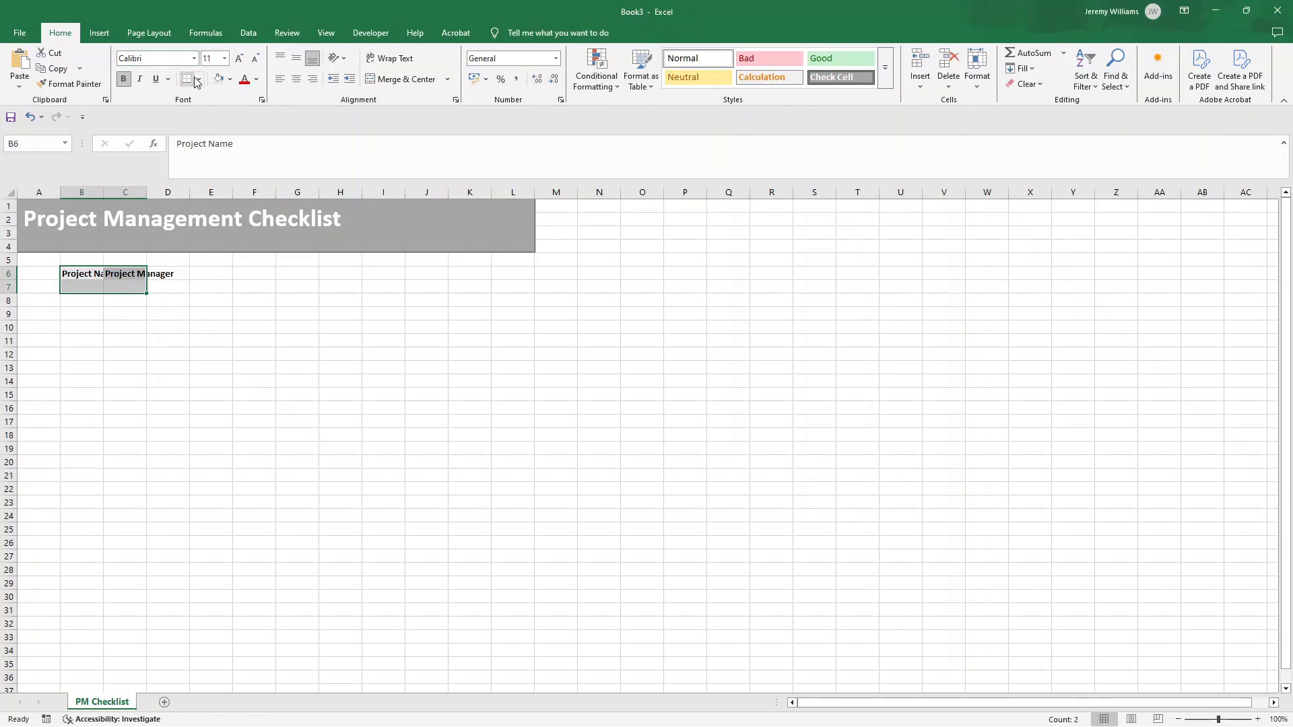
left_click(210, 340)
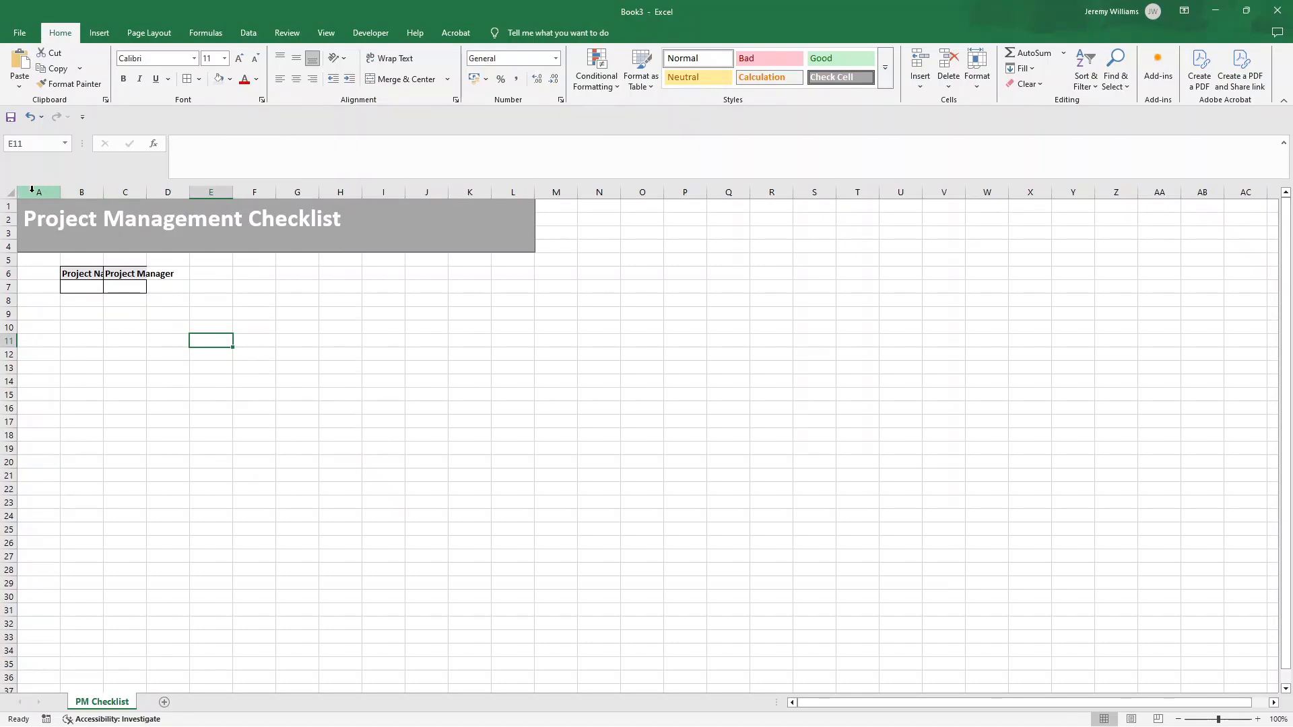
Widen columns A:L, then narrow column A to a thin margin
left_click(40, 193)
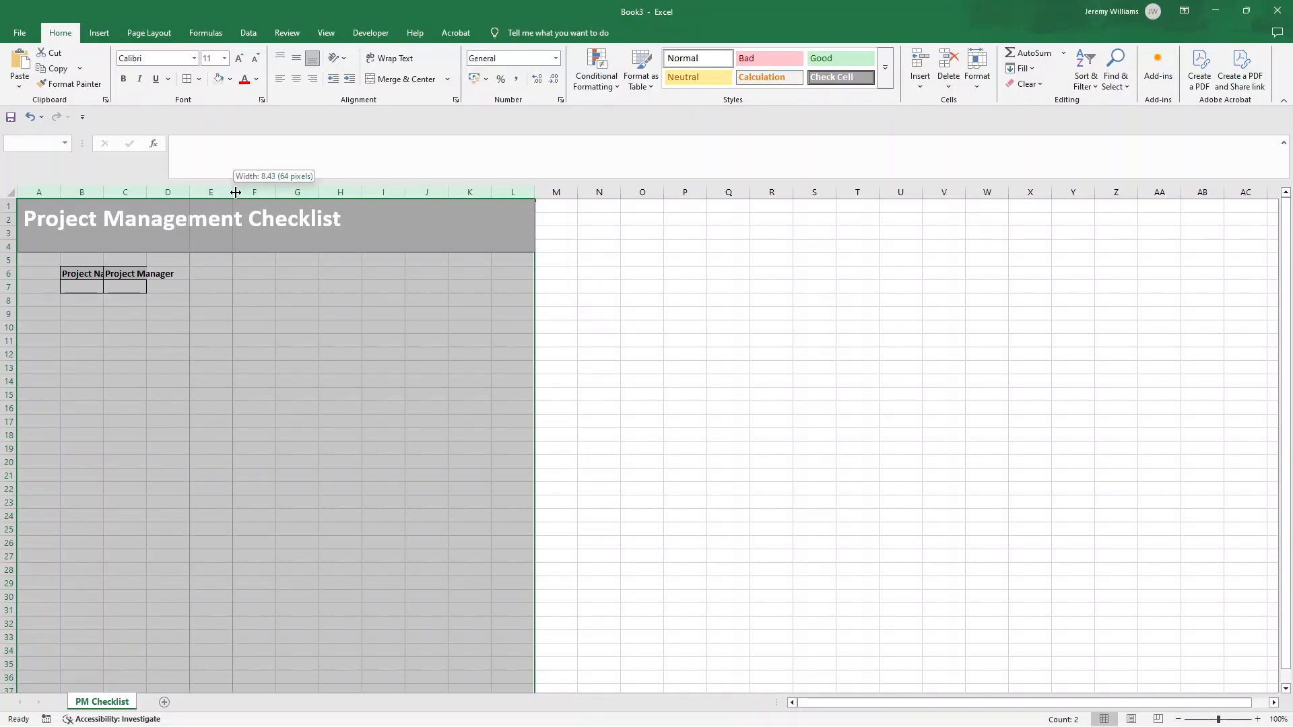
left_click_drag(236, 193, 289, 193)
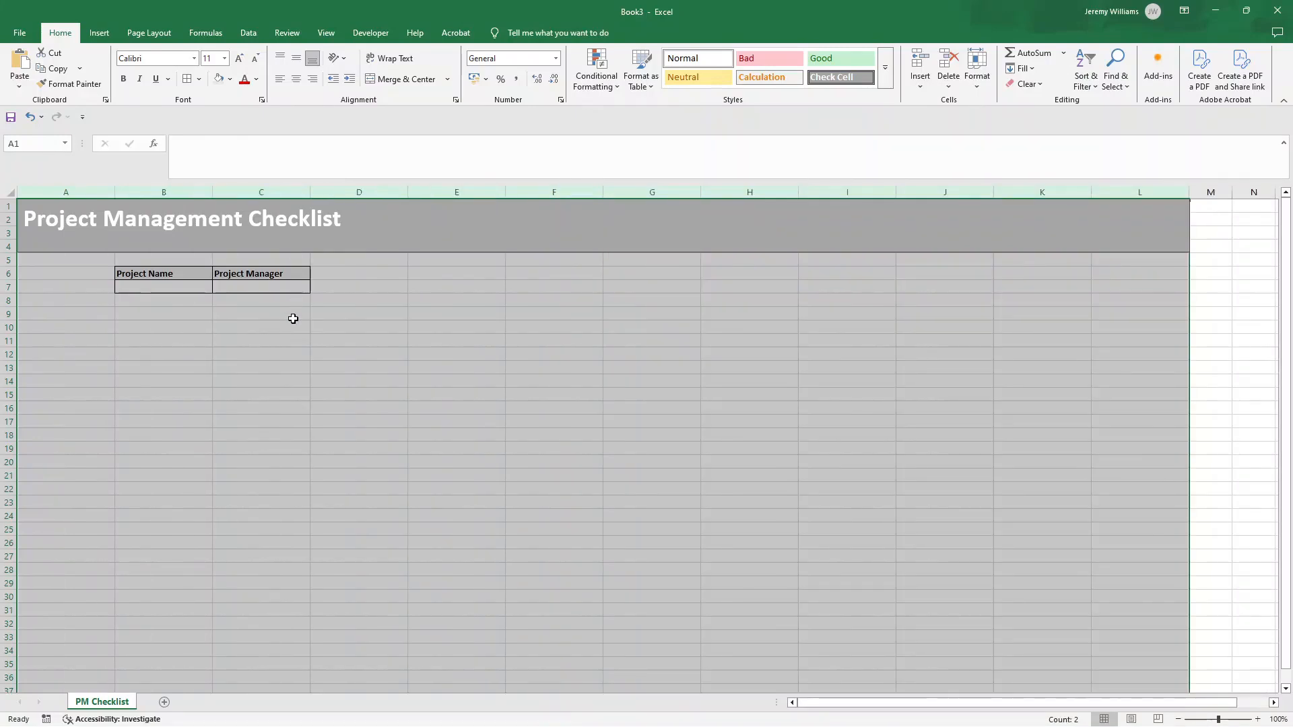
left_click(260, 314)
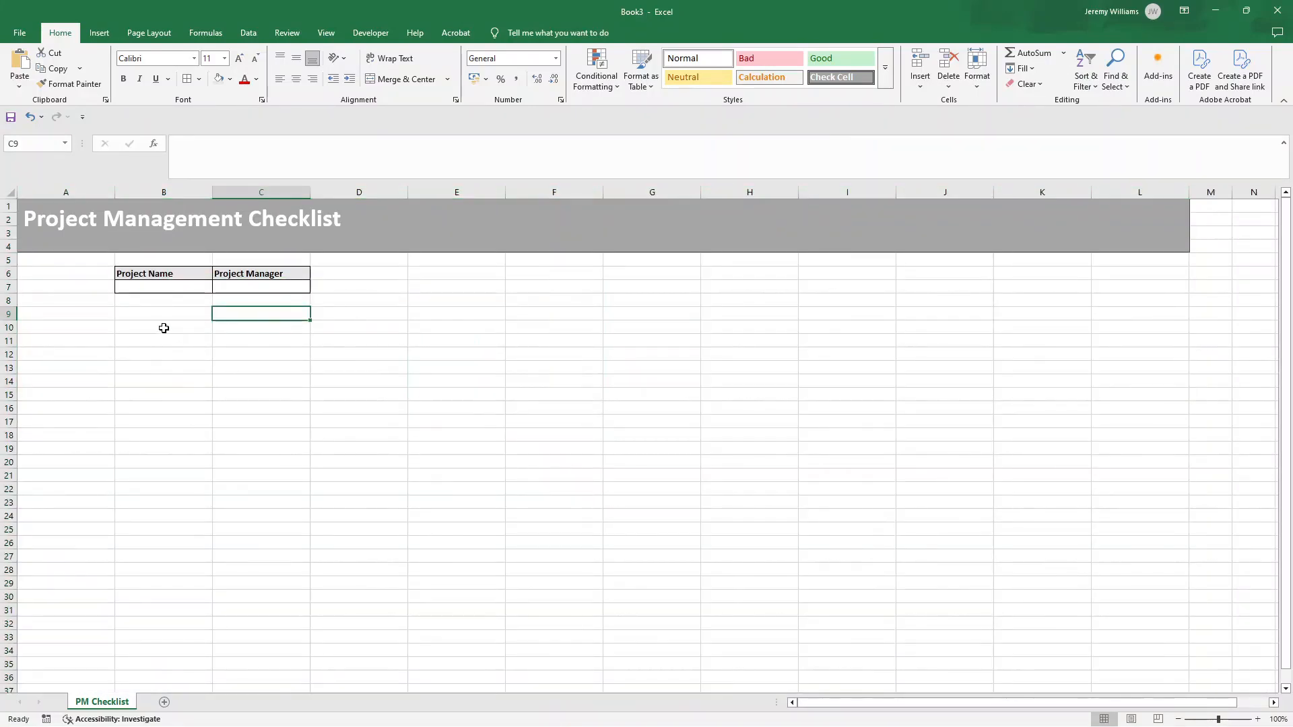
left_click_drag(41, 193, 42, 193)
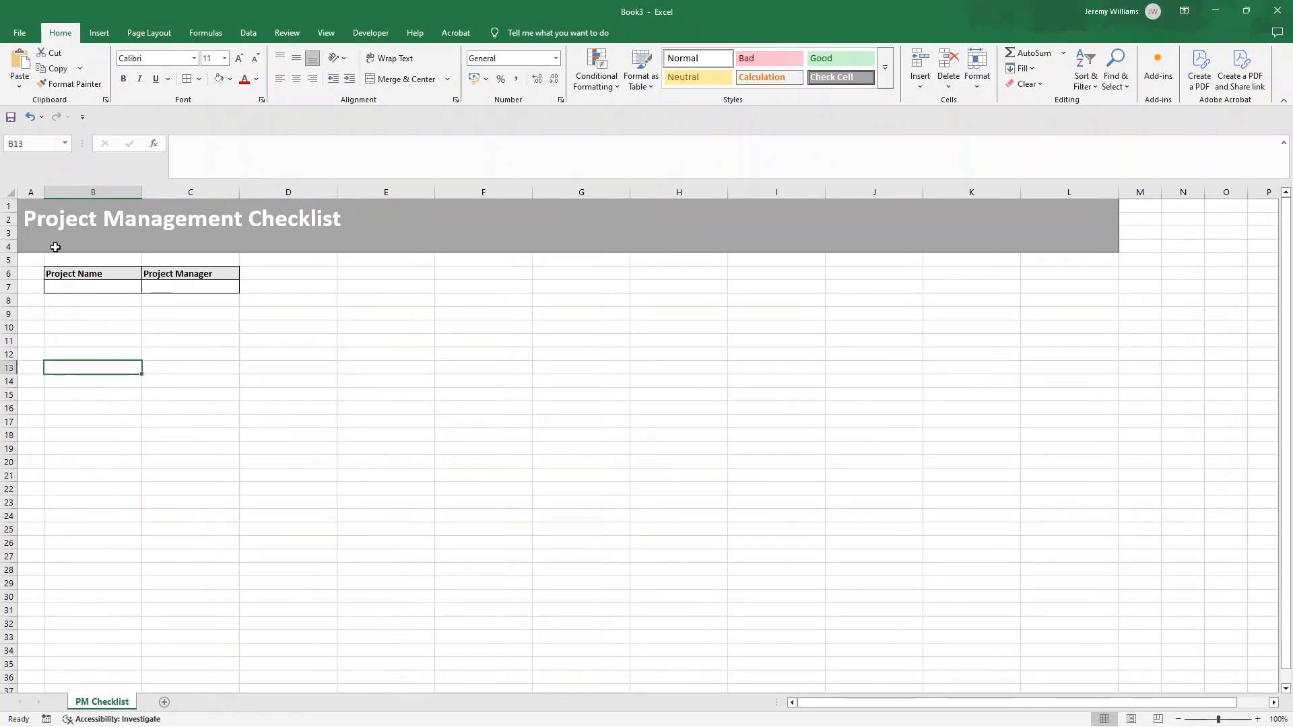
left_click(93, 326)
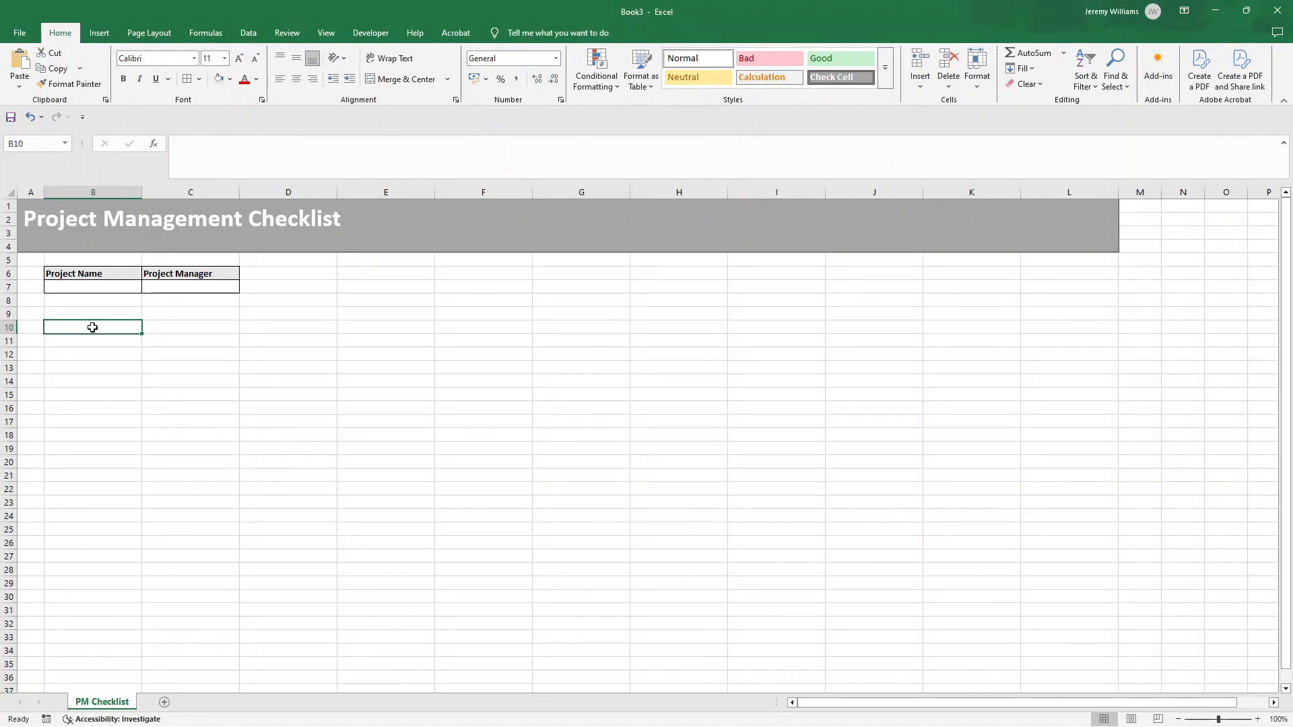
Enter row 10 headers: ID, Checklist Item, Category/Project Phase, Assigned To, Due Date, Status, Comments
type("ID")
left_click(192, 327)
type("Checklist Item")
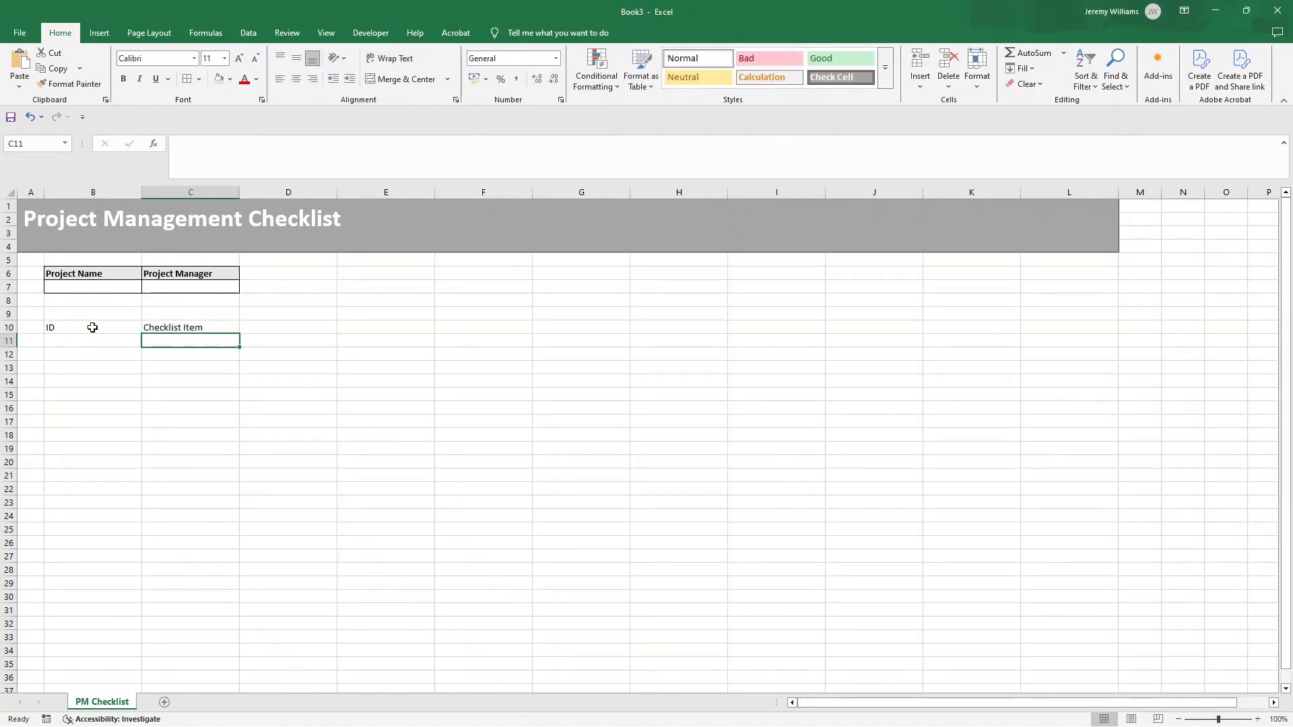
type("Category/Project Phase")
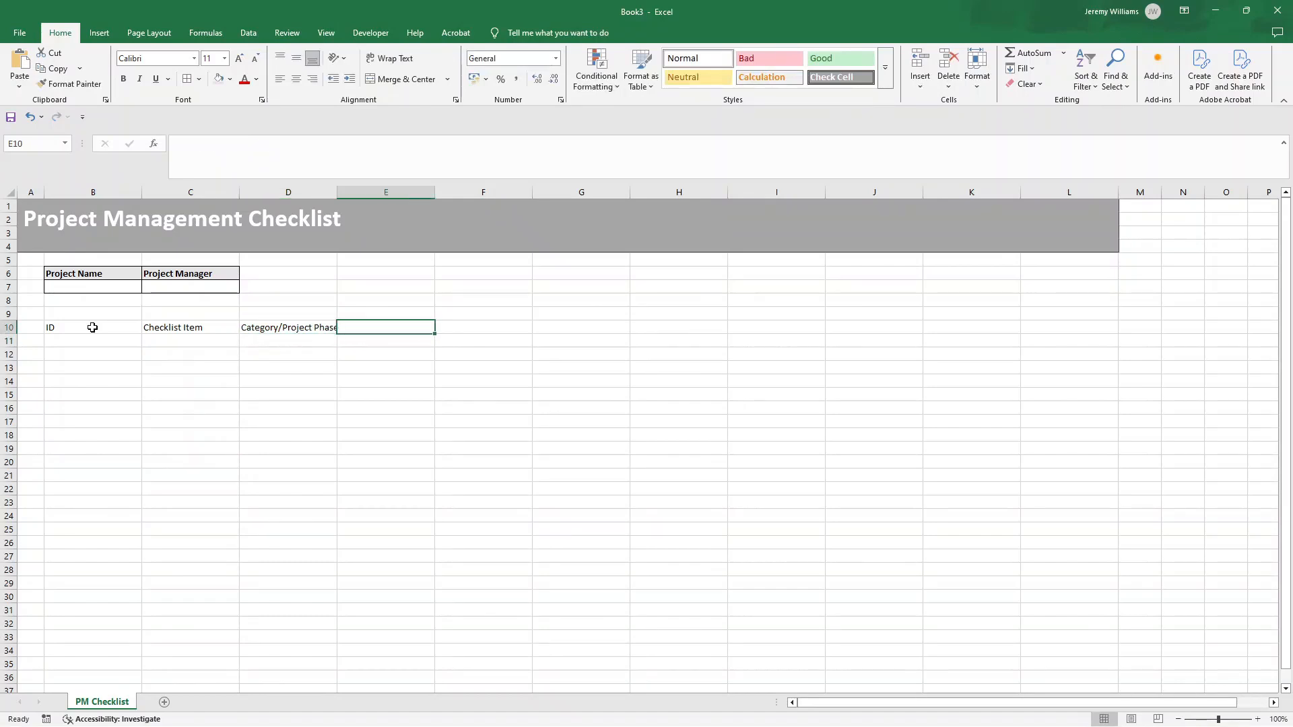
type("Assigned To")
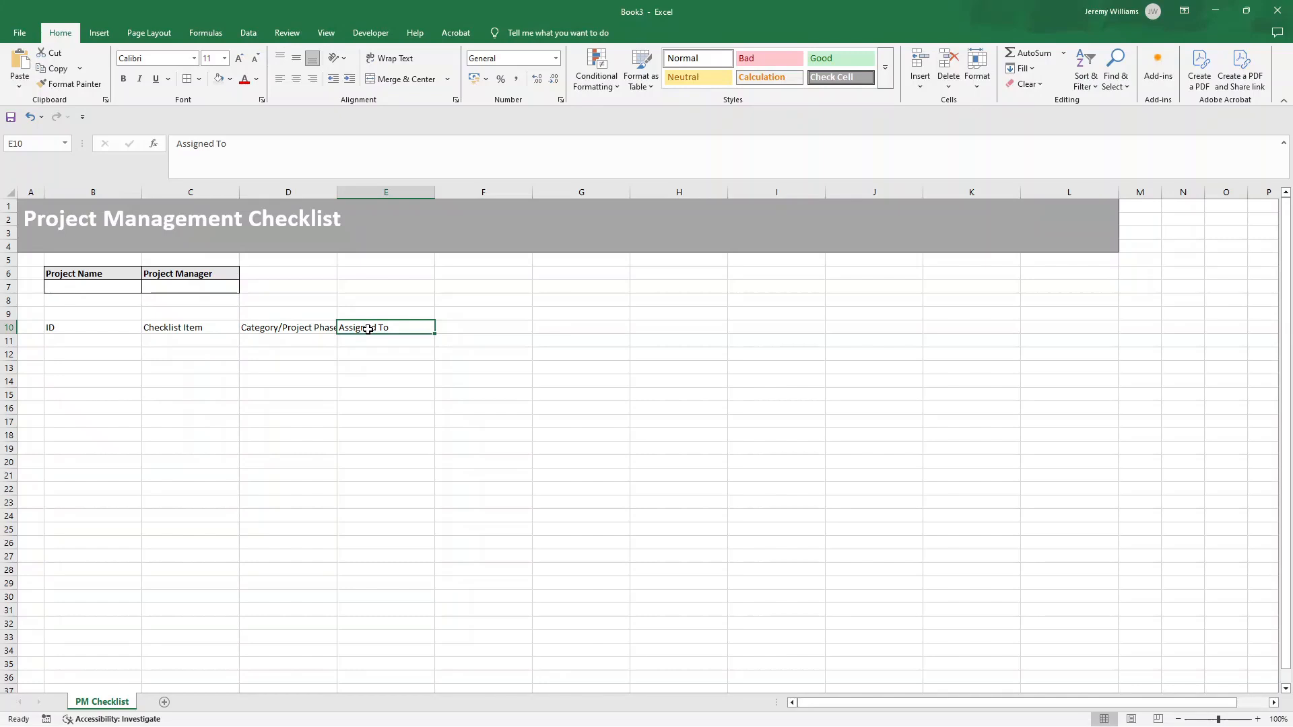
left_click(484, 328)
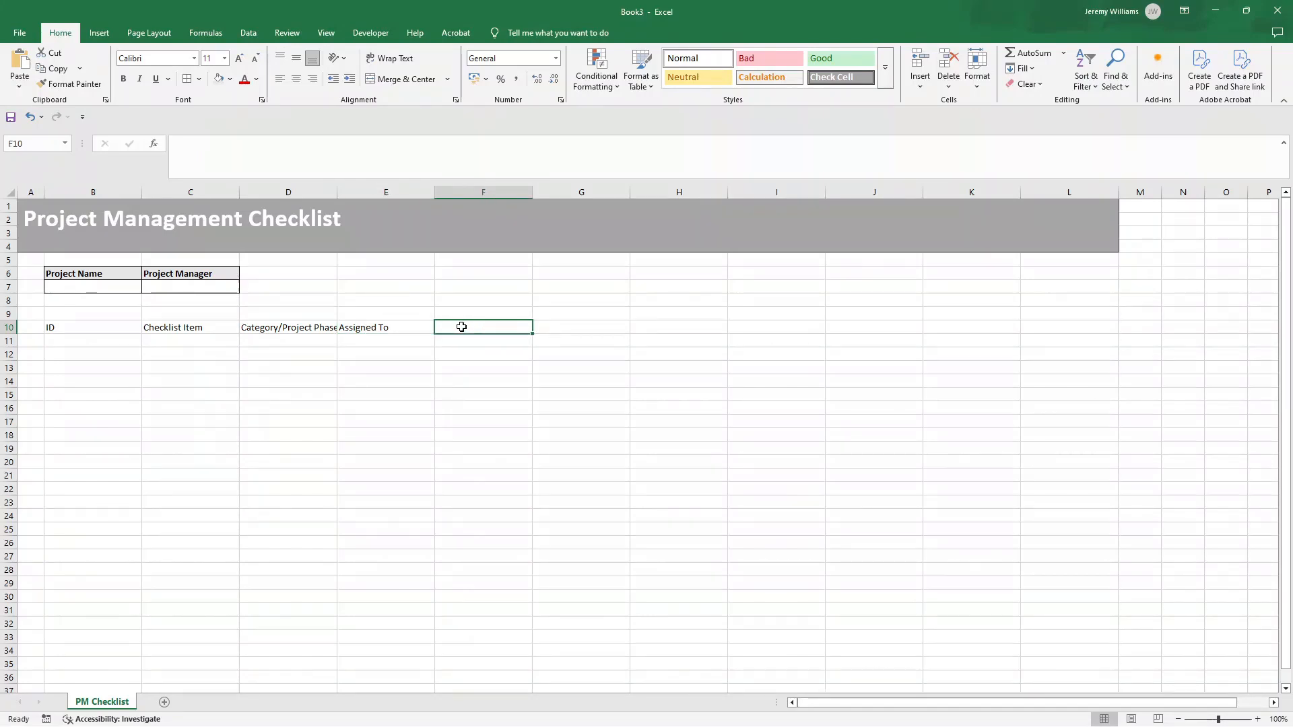
type("Due Date")
left_click(581, 328)
type("Status")
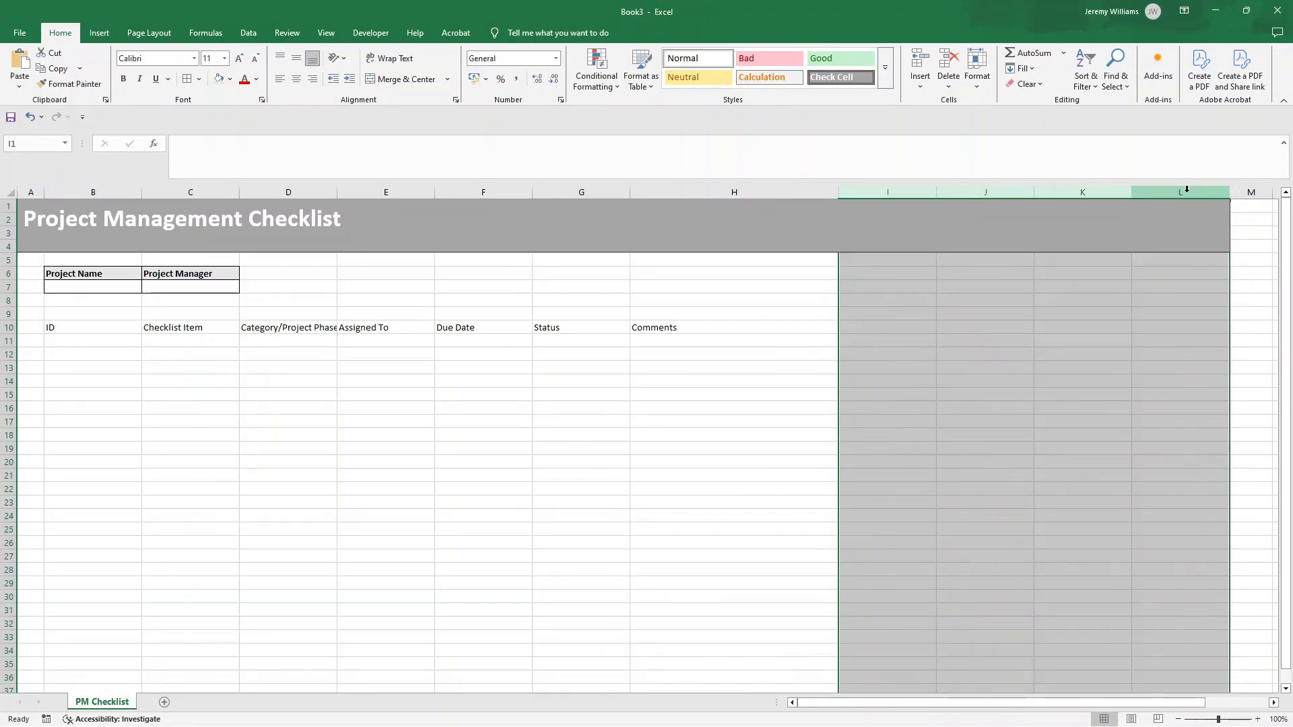
Delete the surplus columns I:L so the banner ends at column H
left_click(860, 341)
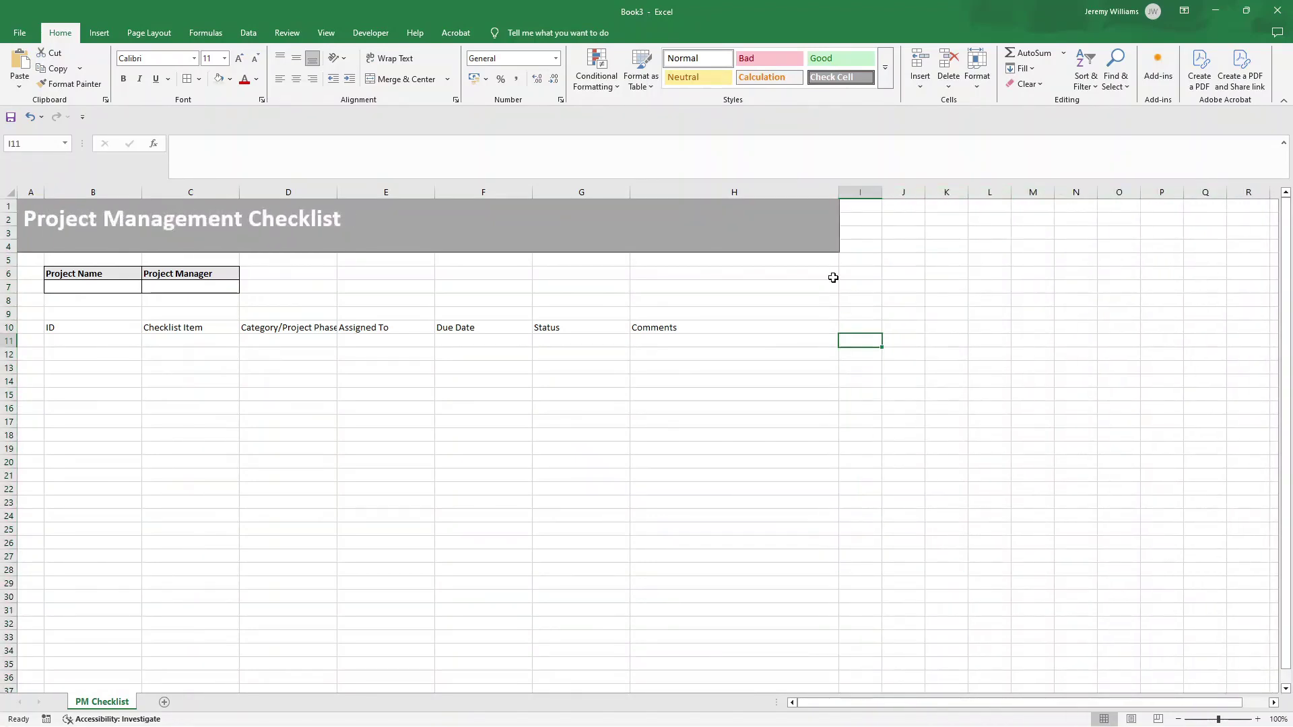
mouse_move(122, 329)
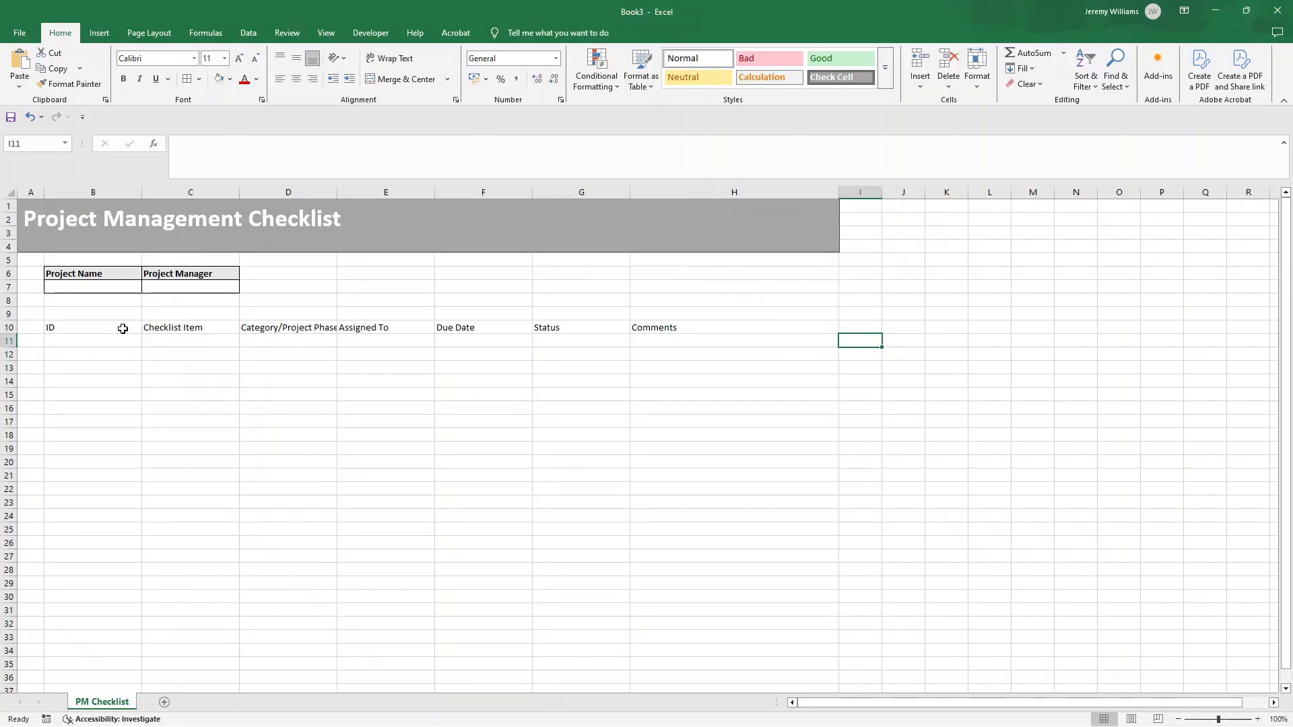
left_click(93, 274)
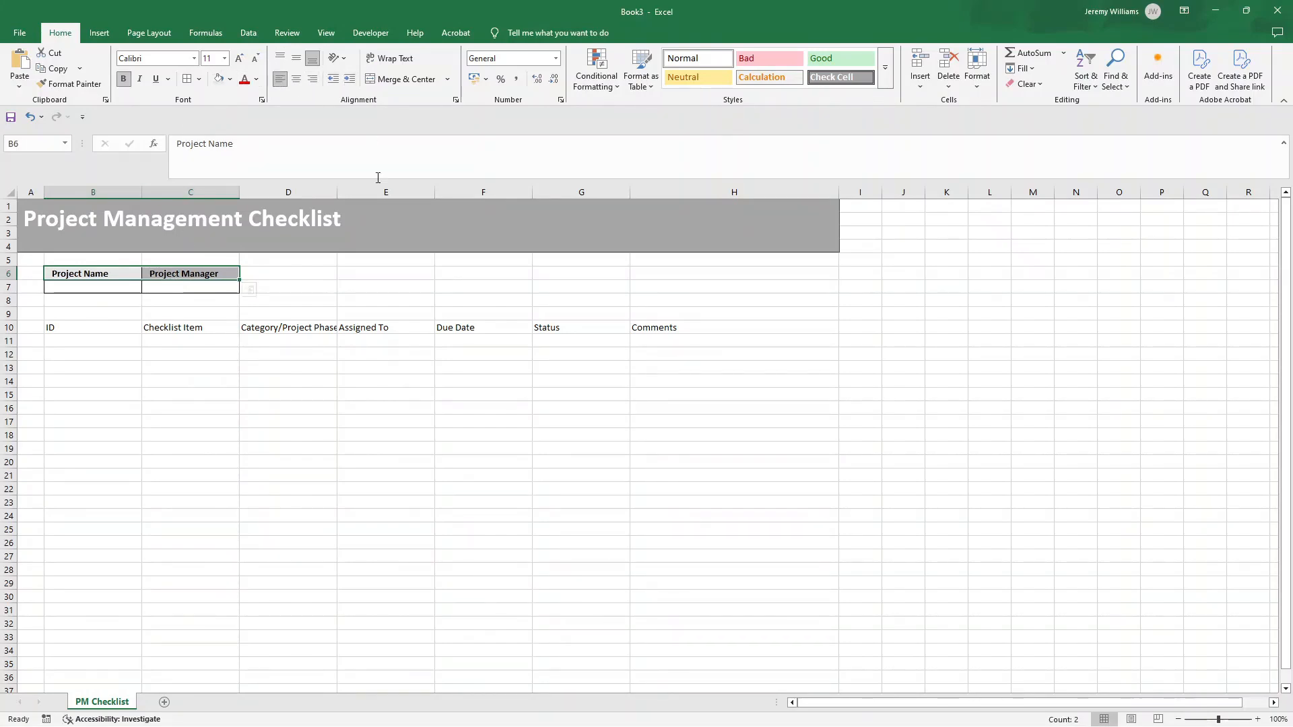
left_click(93, 314)
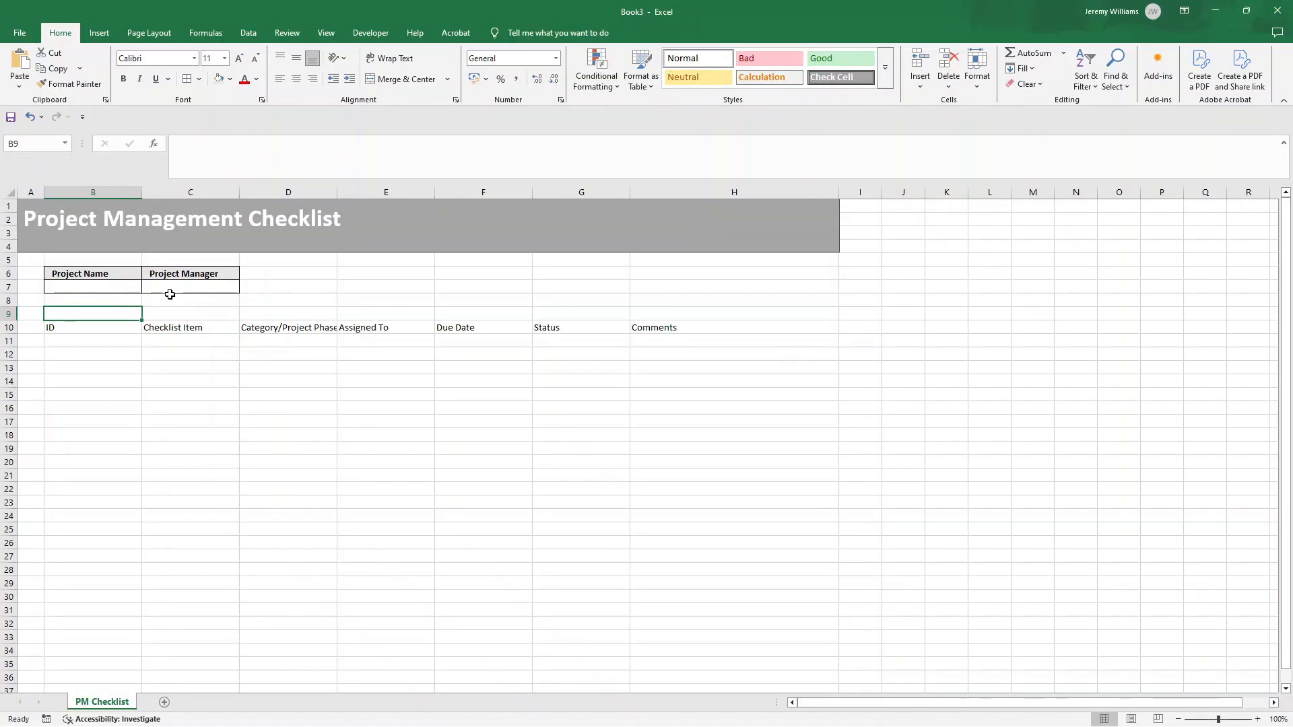
Format-paint the Project Name header style onto the B10:H10 header row
left_click(93, 273)
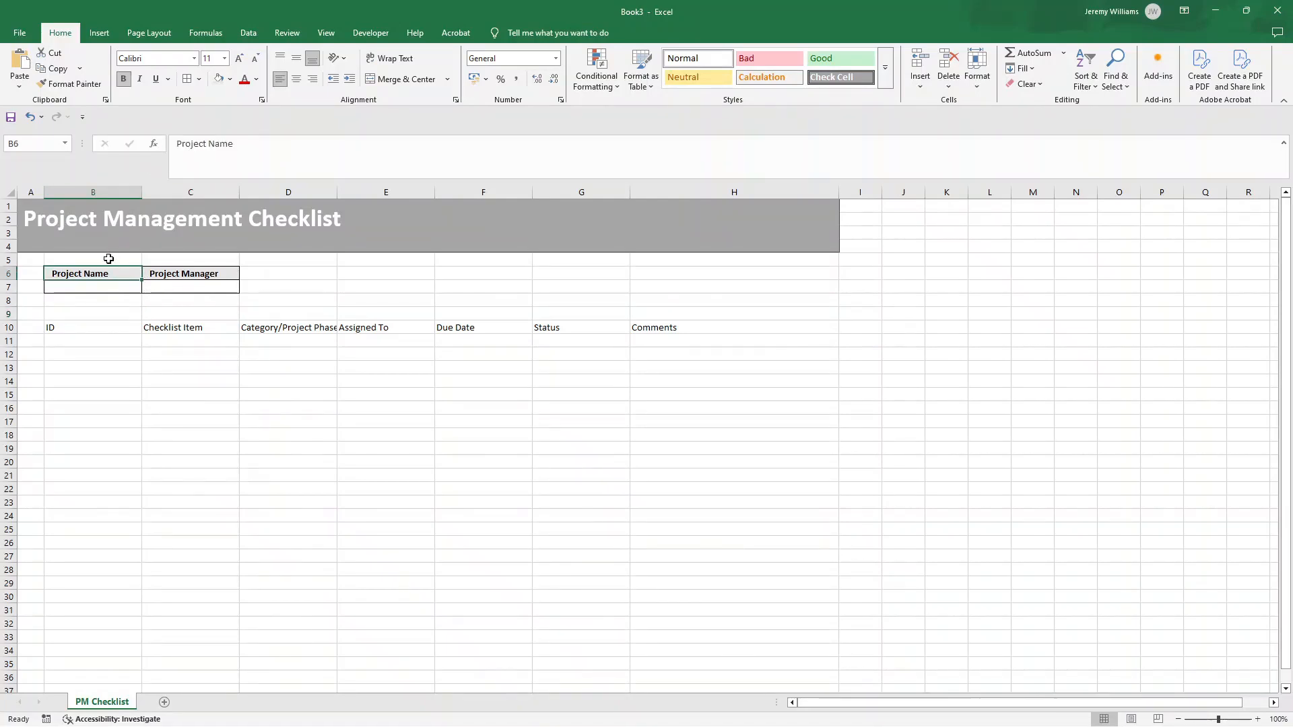
left_click(73, 83)
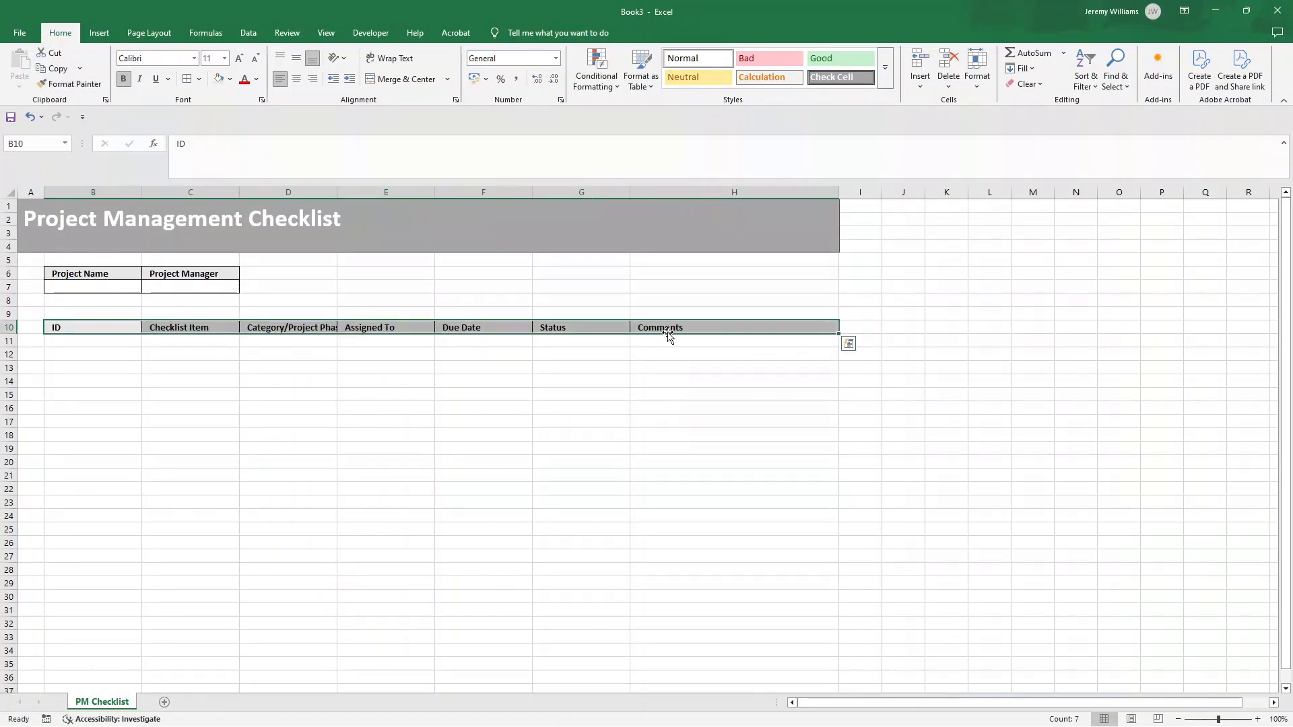
left_click(287, 393)
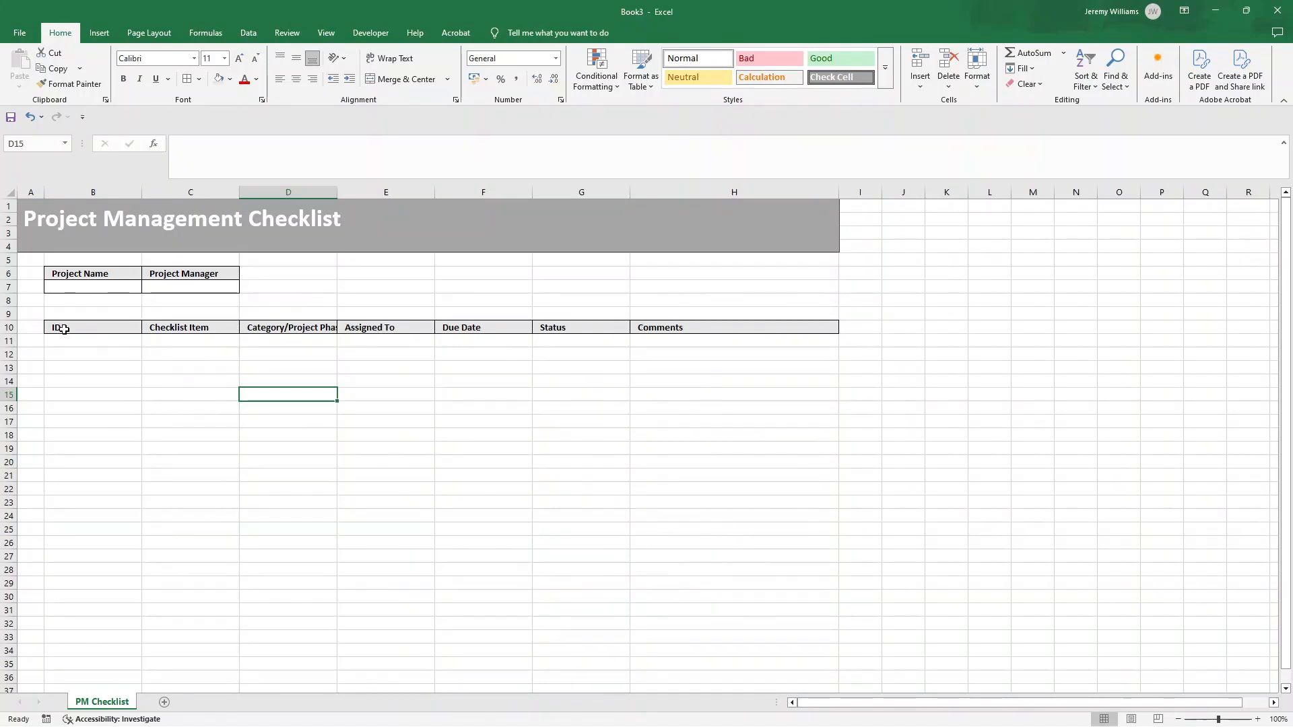
left_click(93, 340)
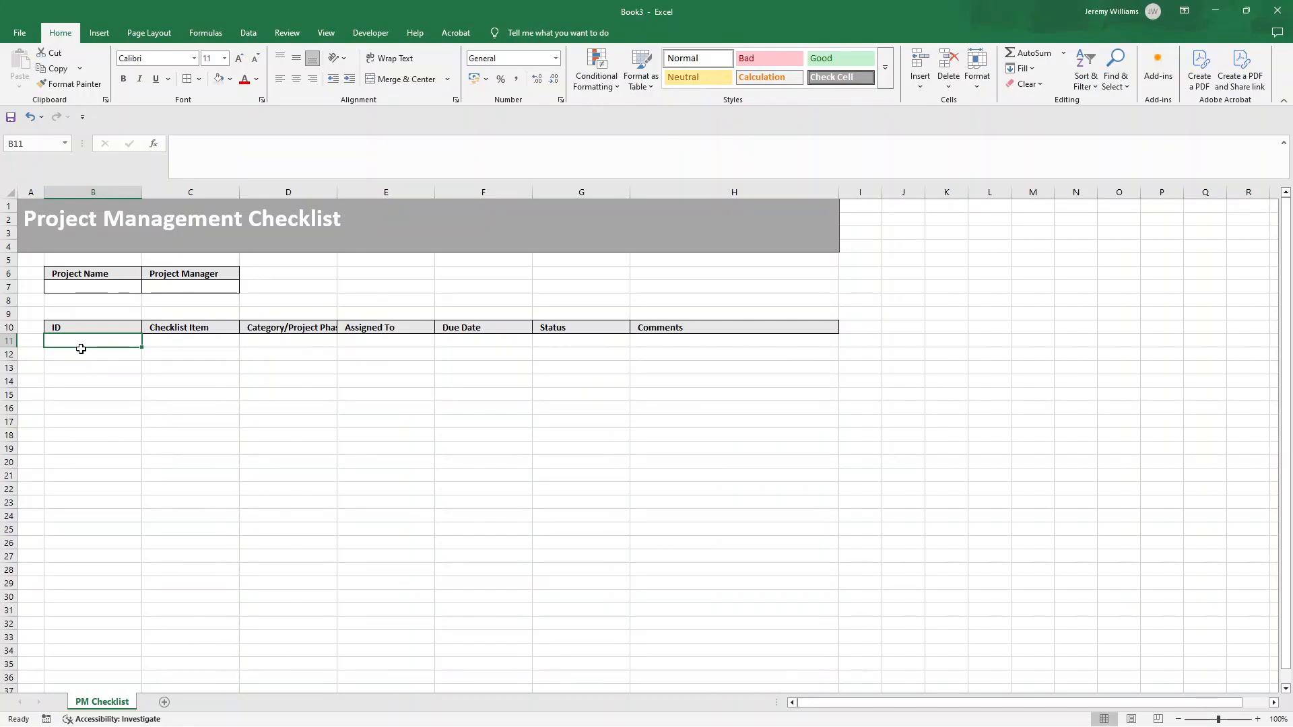
Enter #-01 in B11 and fill IDs down to #-10 in B20
type("~")
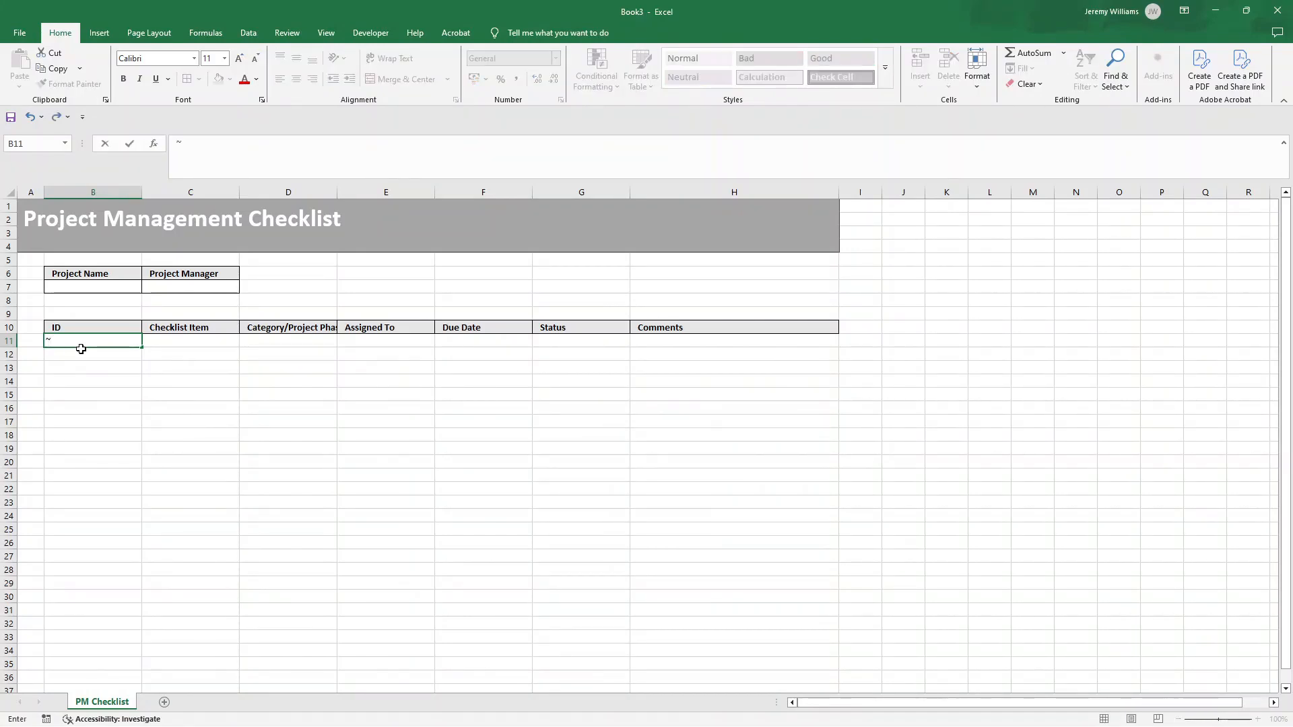
type("#")
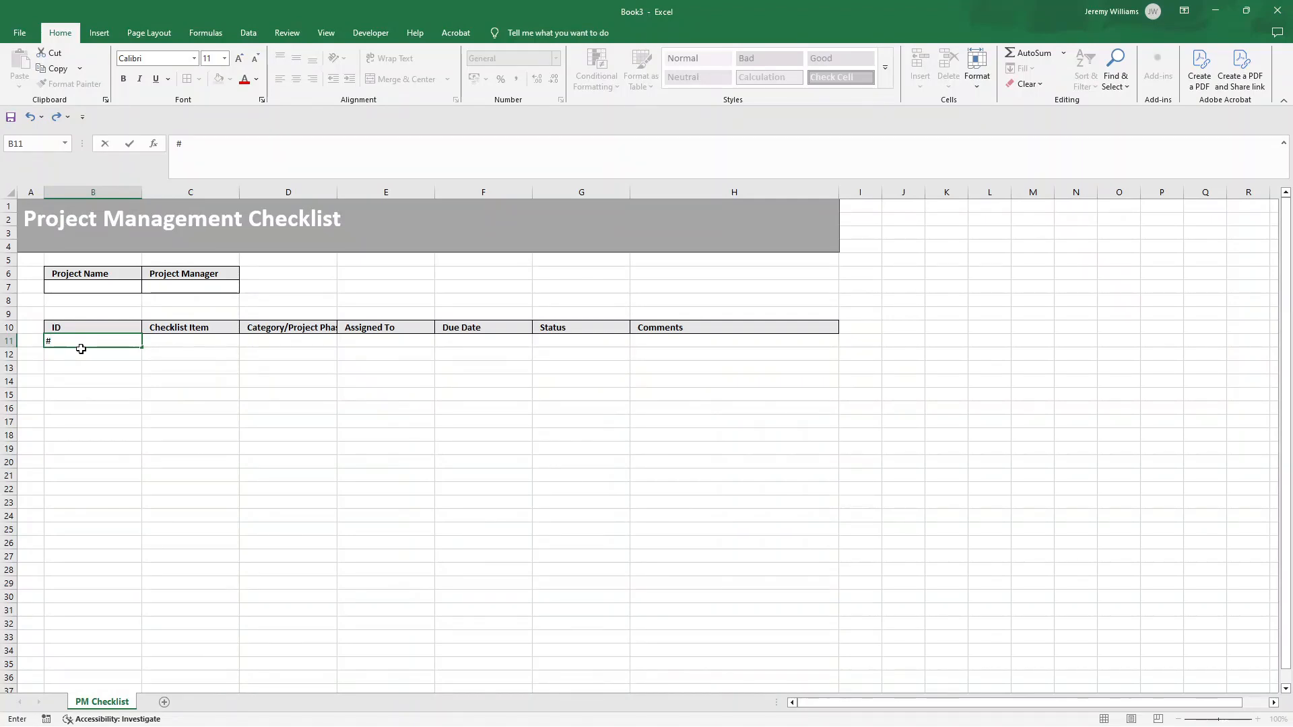
type("01")
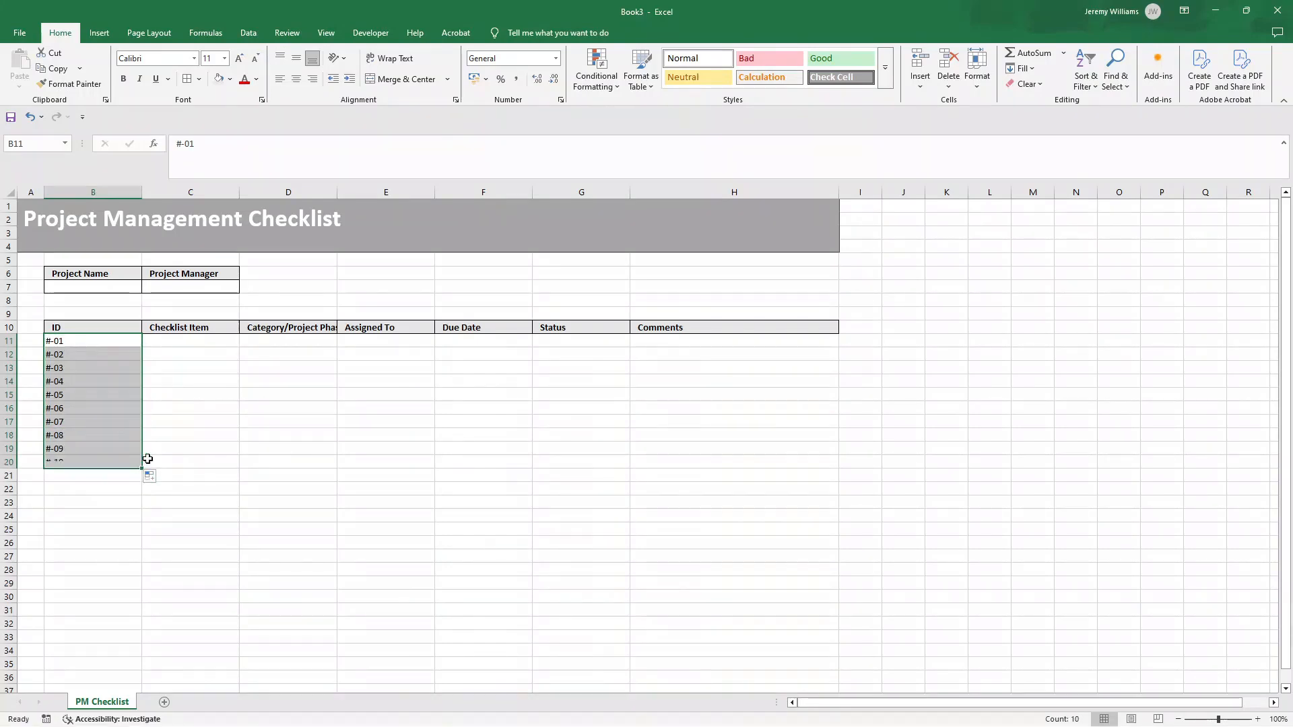
left_click(190, 340)
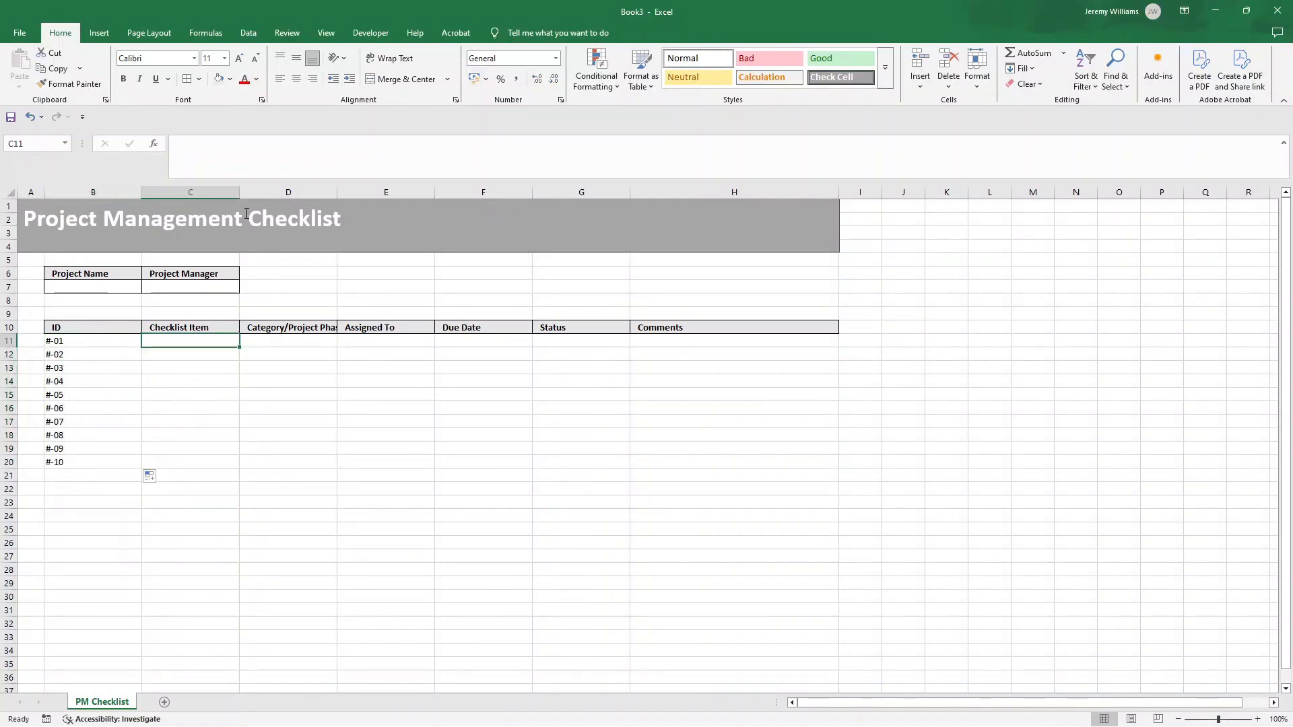
Widen column C and enter 'Have you defined the project objectives?' in C11
left_click_drag(260, 192, 338, 193)
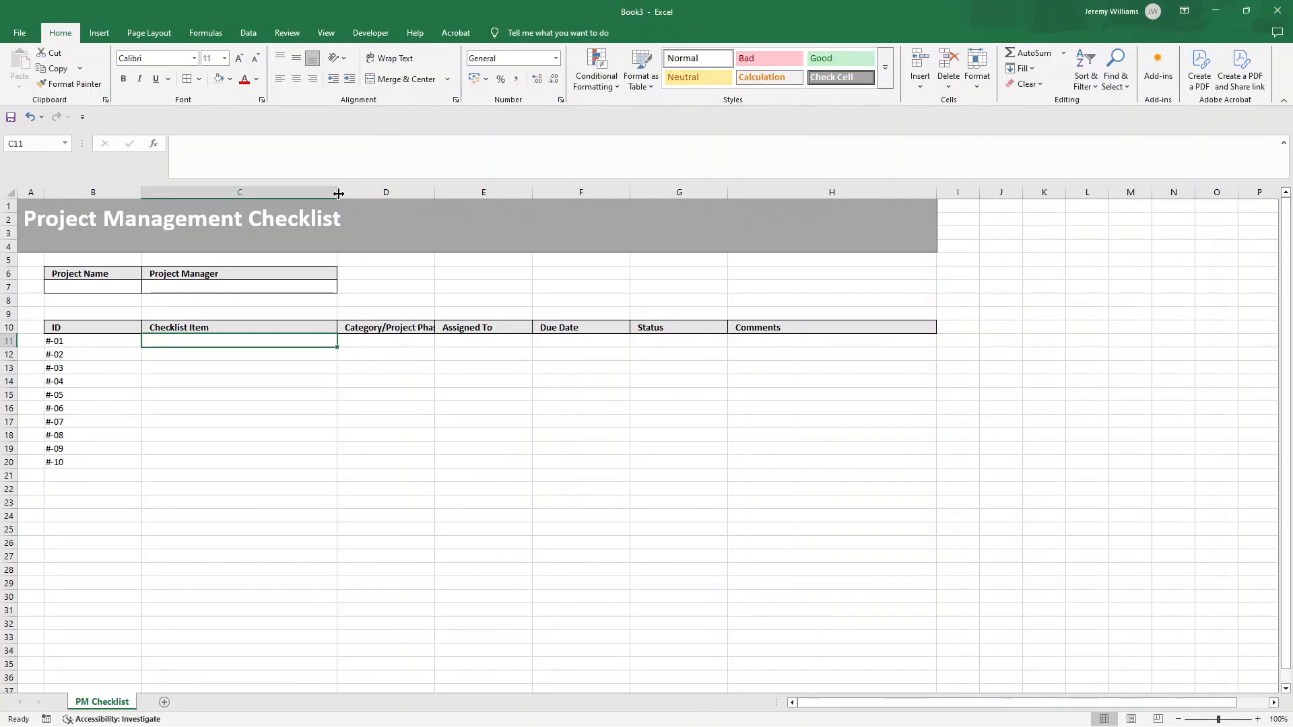
mouse_move(317, 284)
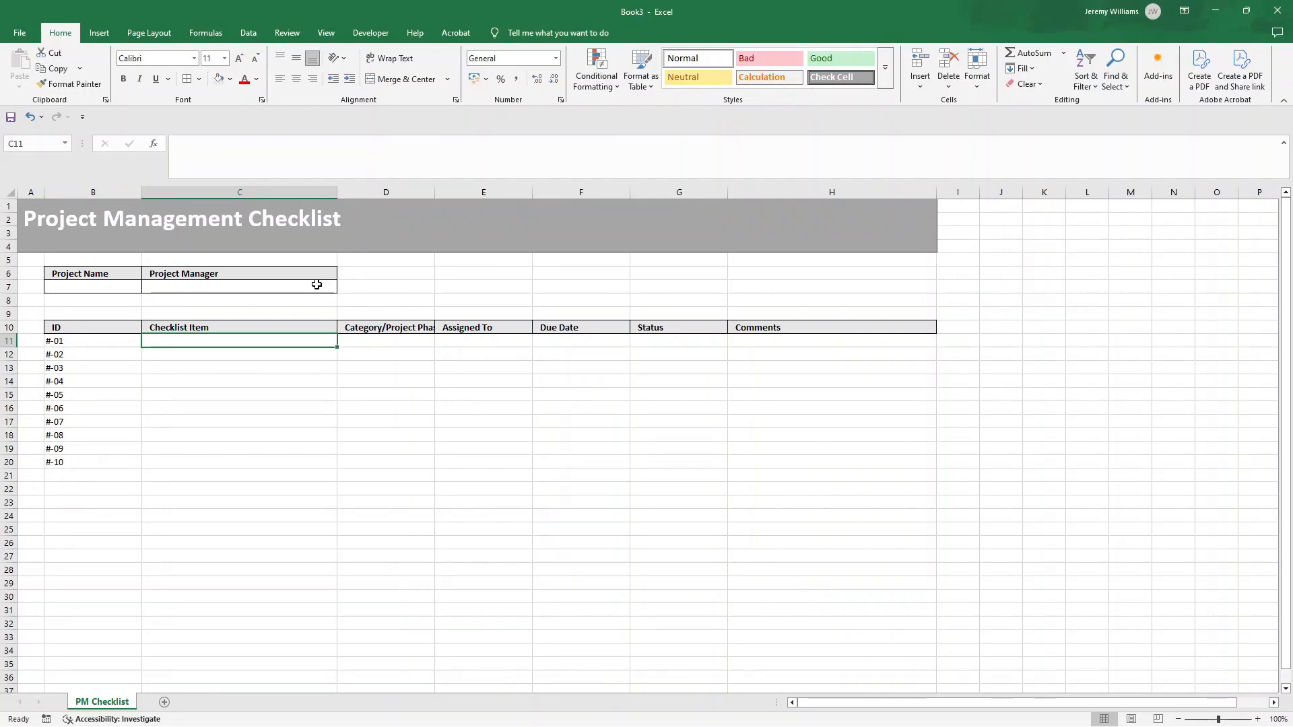
type("Have you def")
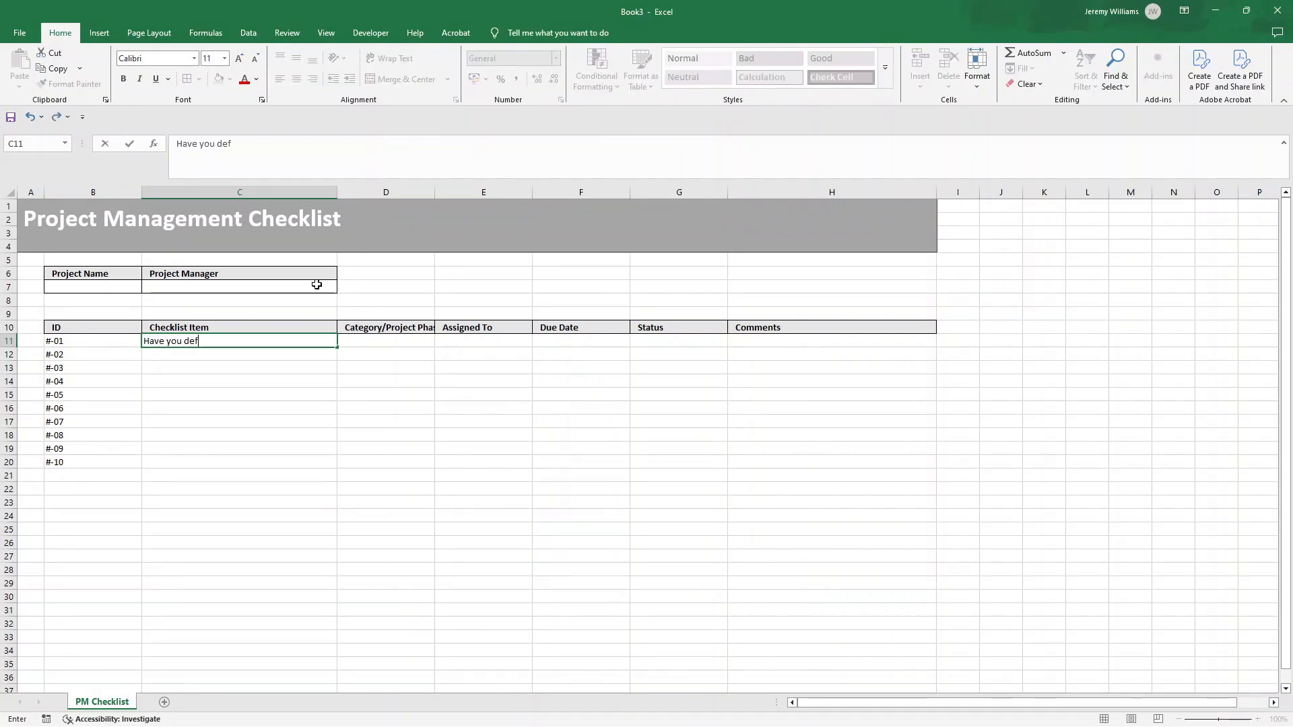
type("ined the proje")
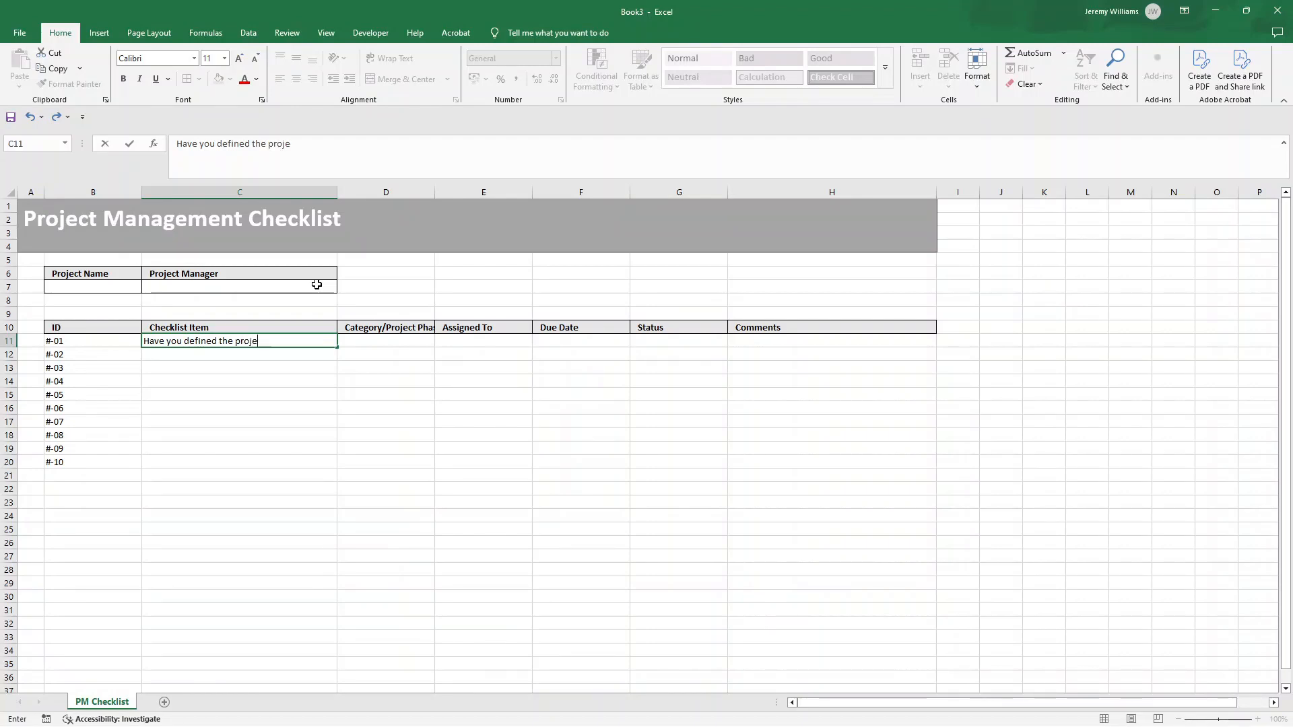
type("ct objectives?")
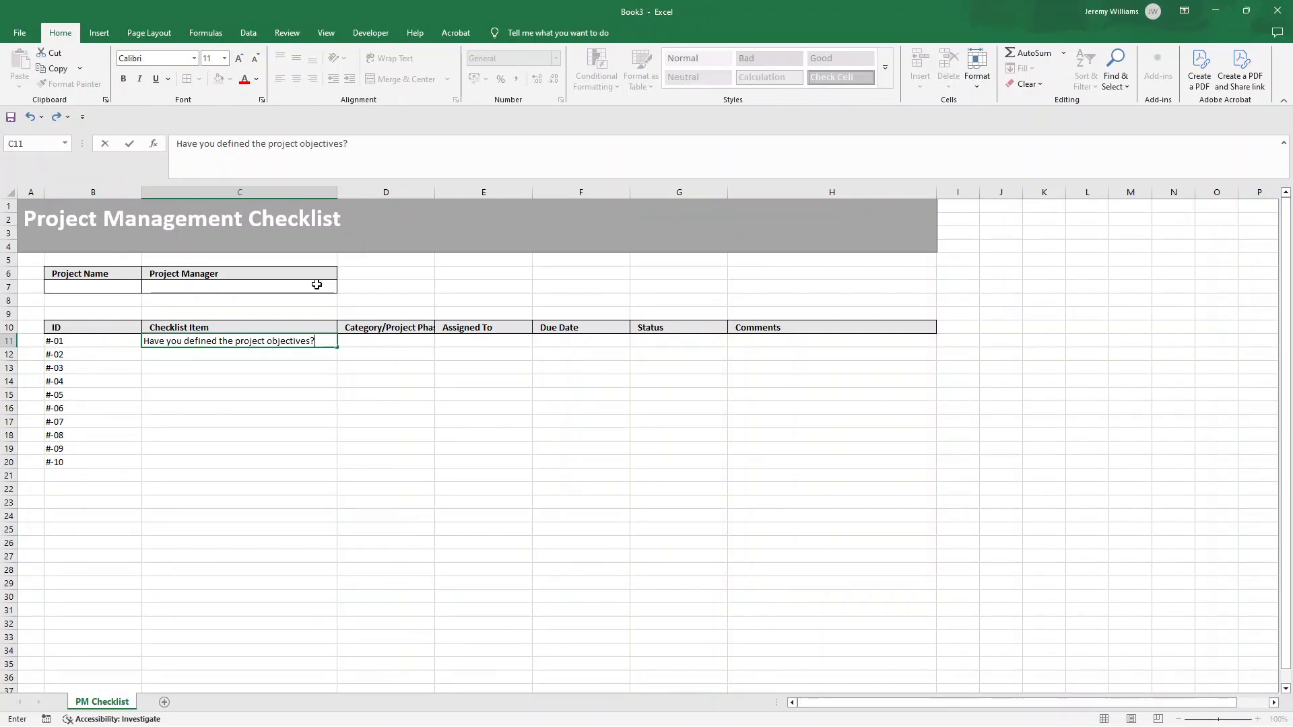
key("enter")
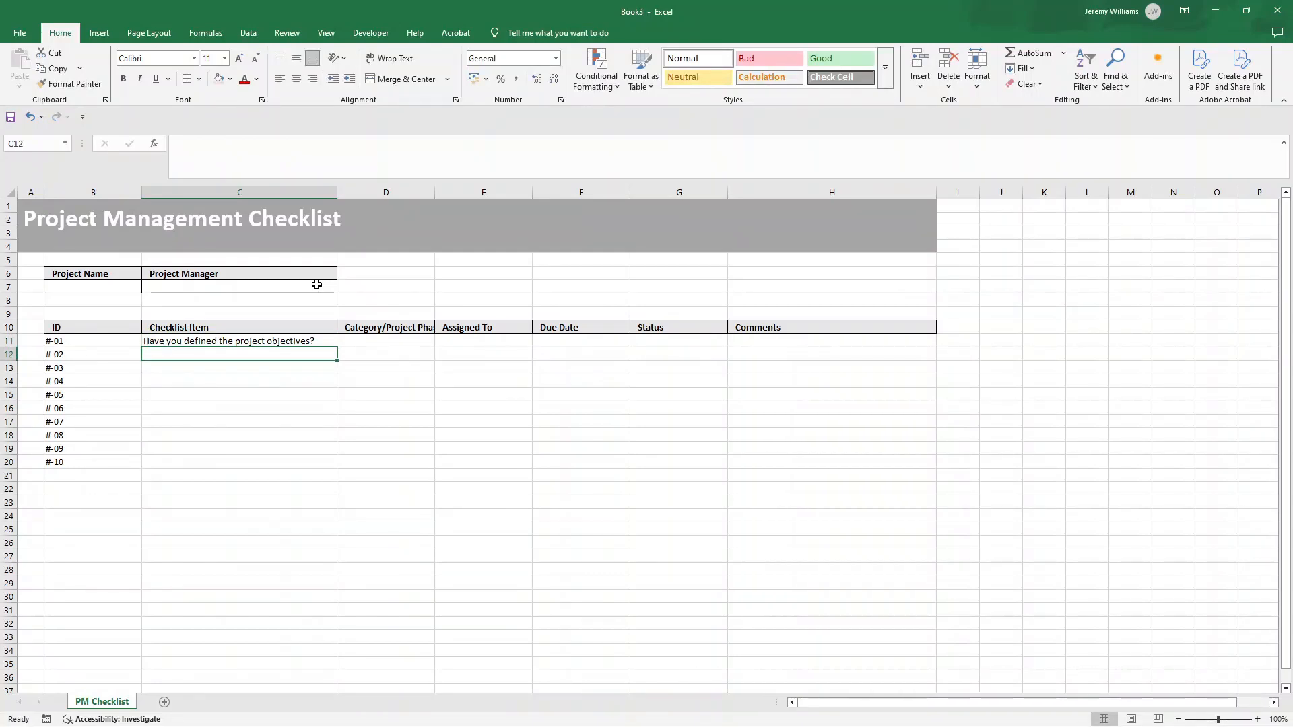
type("Have you defined the project objectives?")
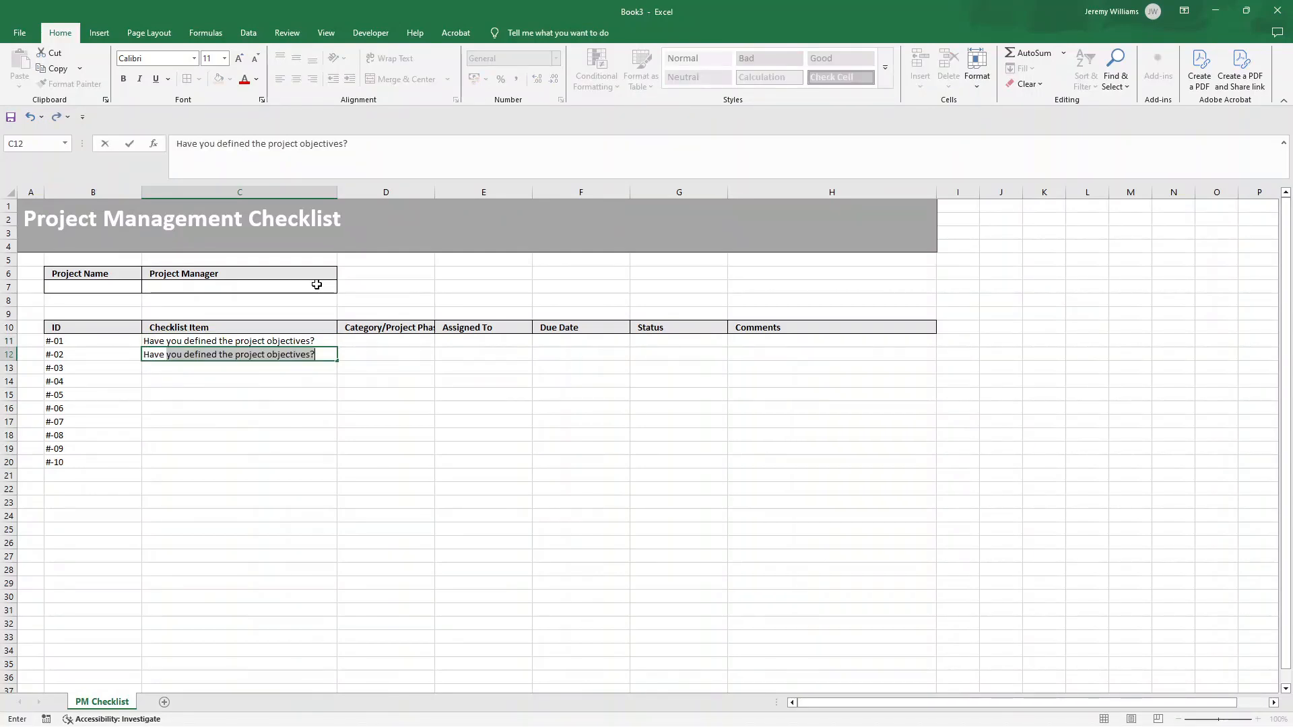
Enter the second question about identifying and engaging key stakeholders in C12
type("Have you identified")
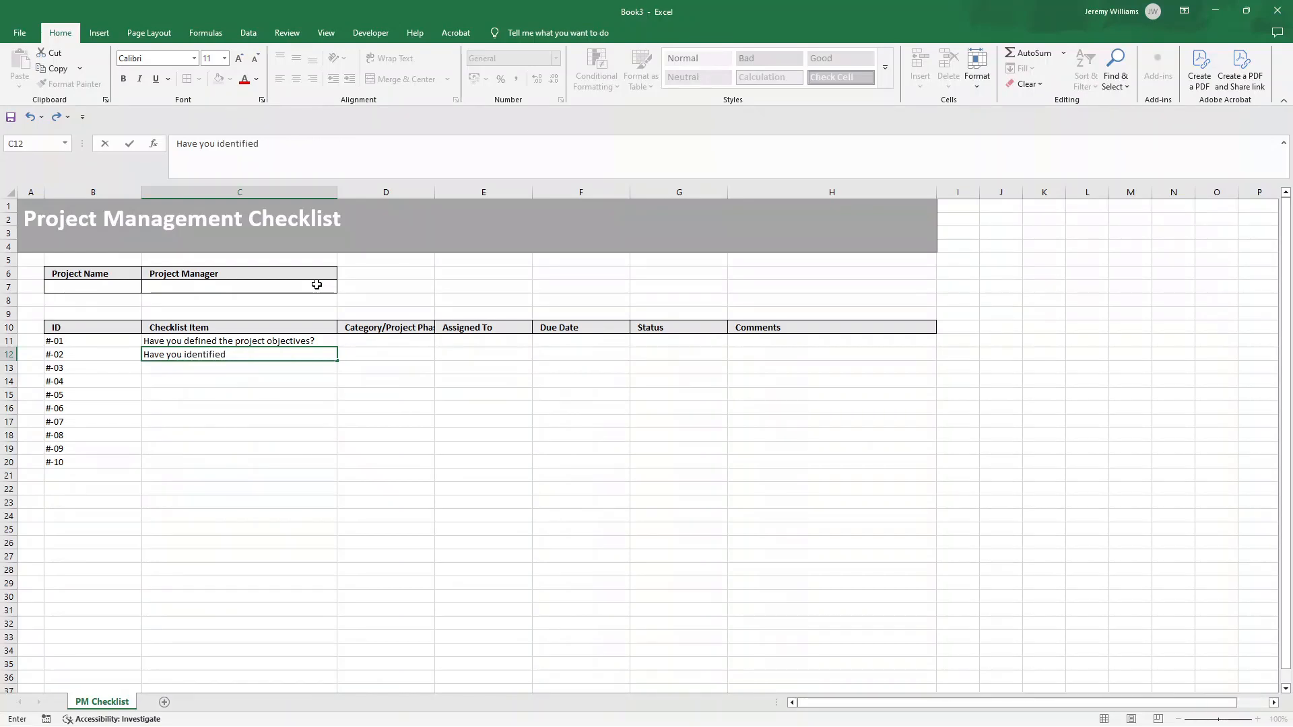
type("ad eng")
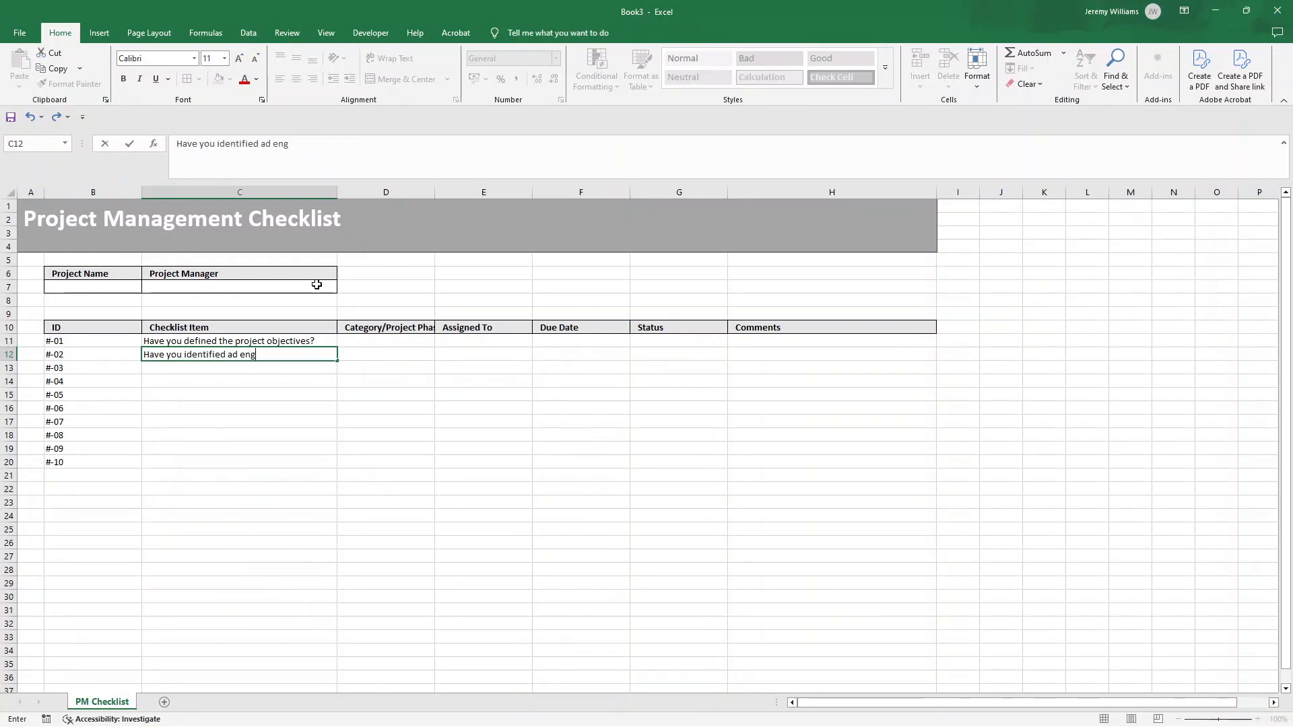
type("and")
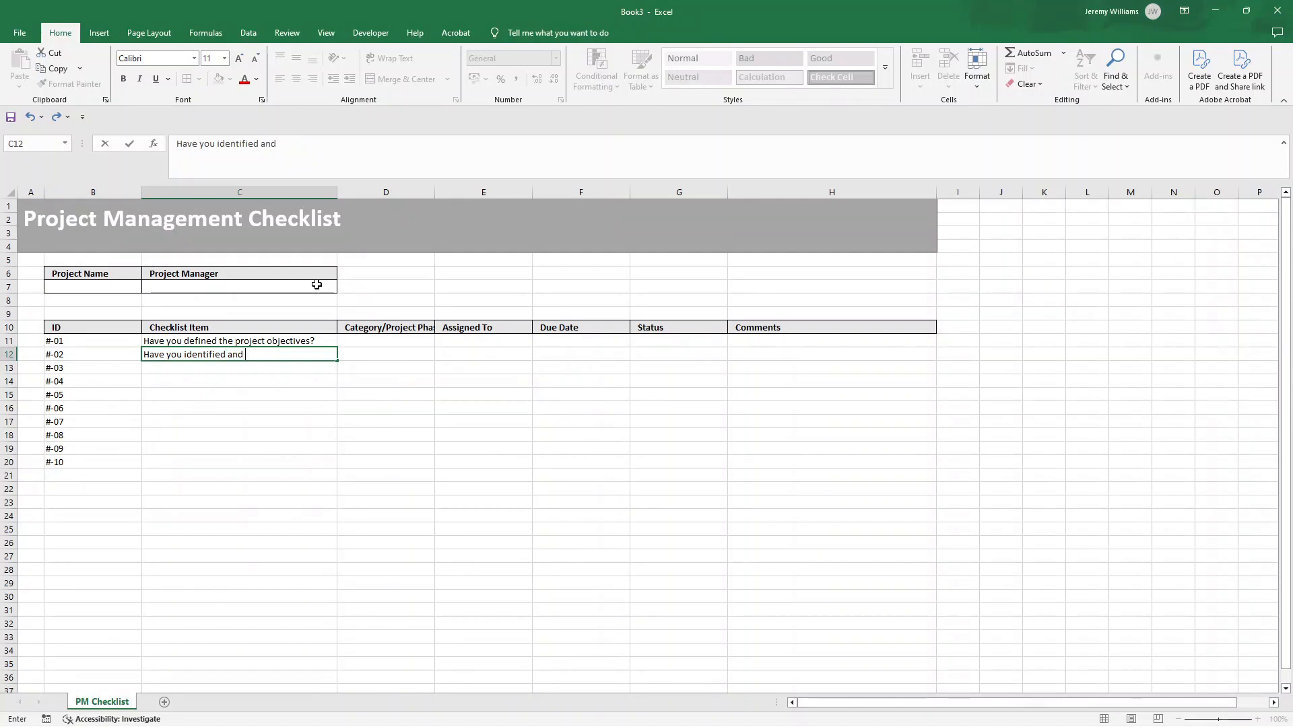
type("engaged key stake")
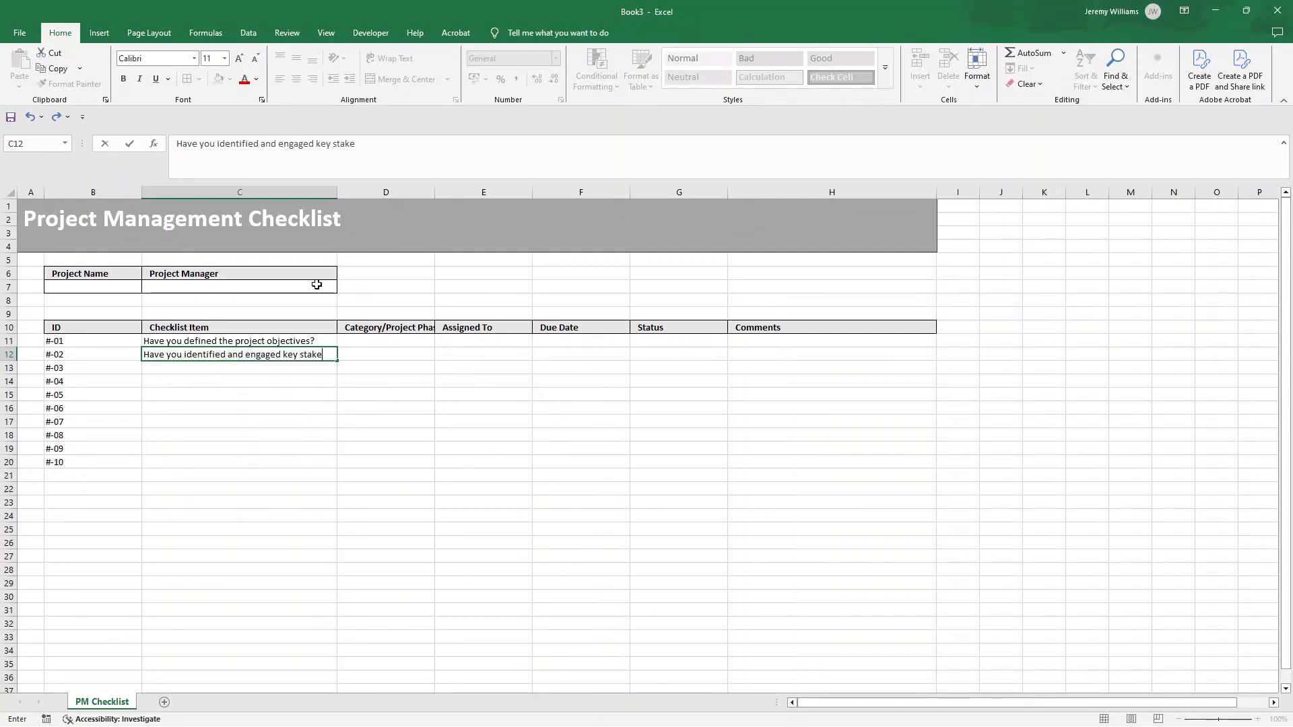
key("Return")
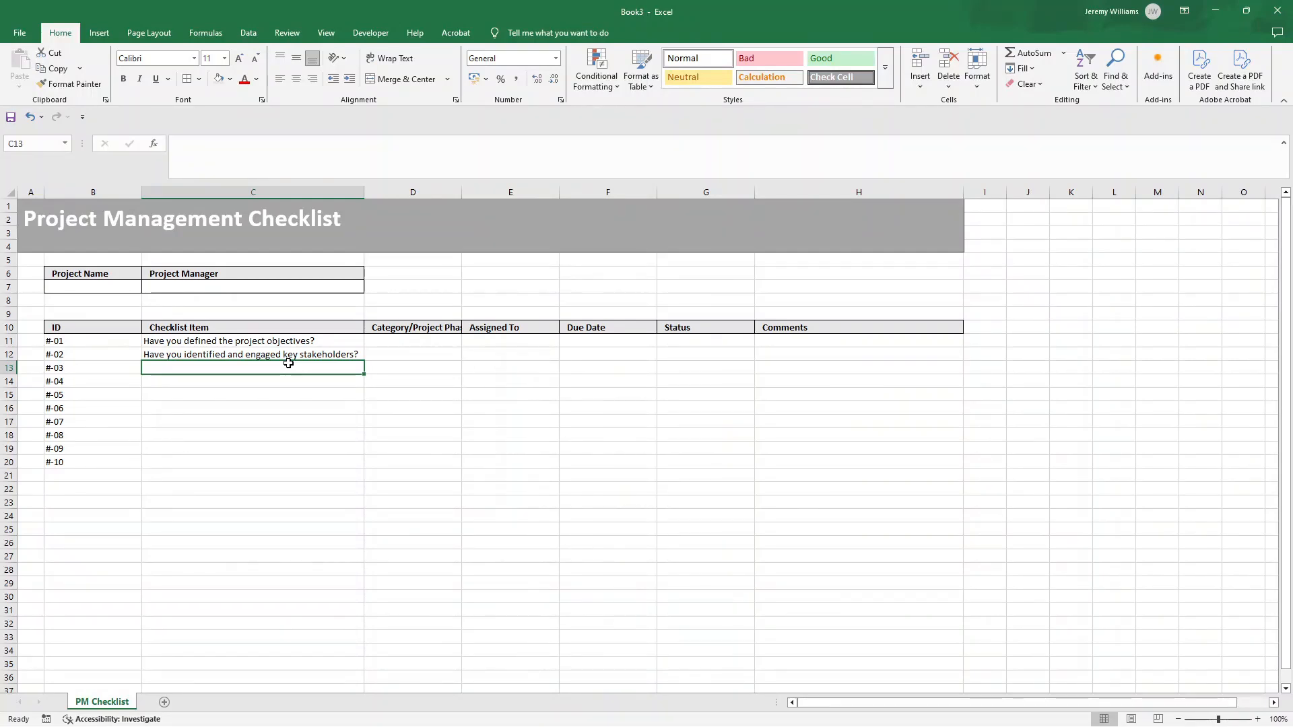
Enter the third question about creating a detailed project schedule and timeline in C13
type("Have yiu create")
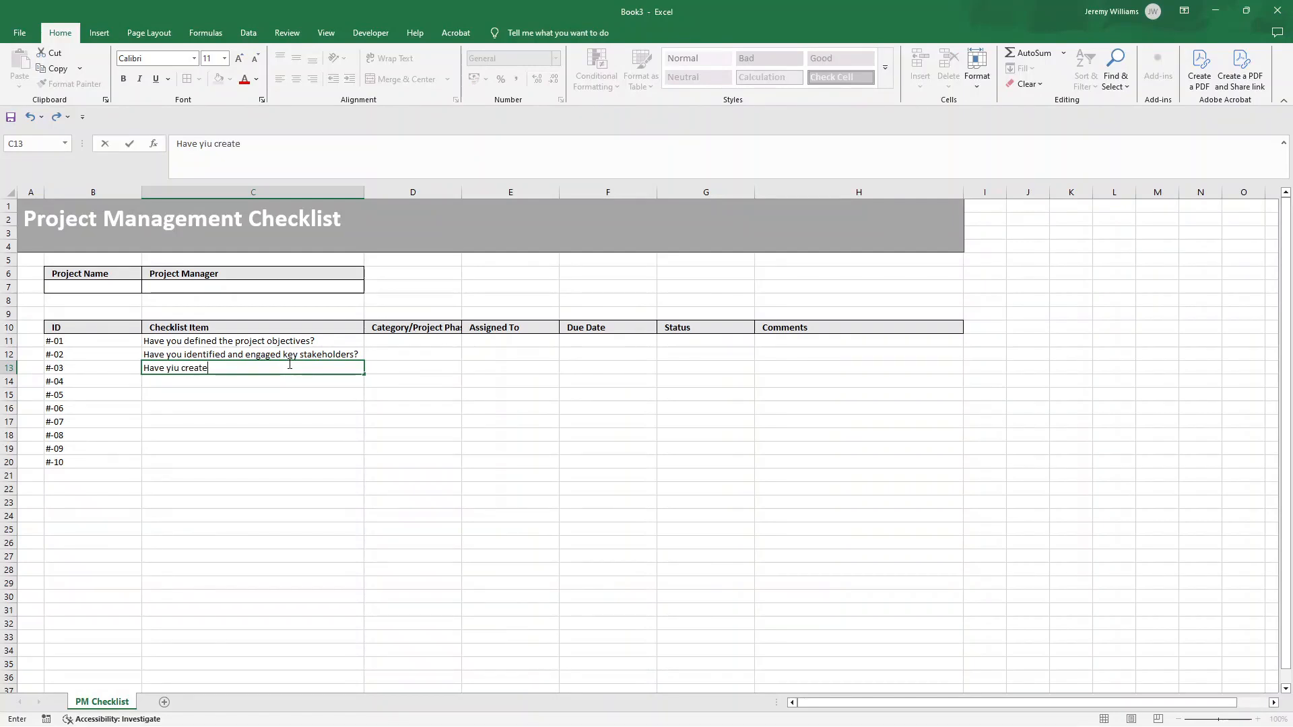
type("d")
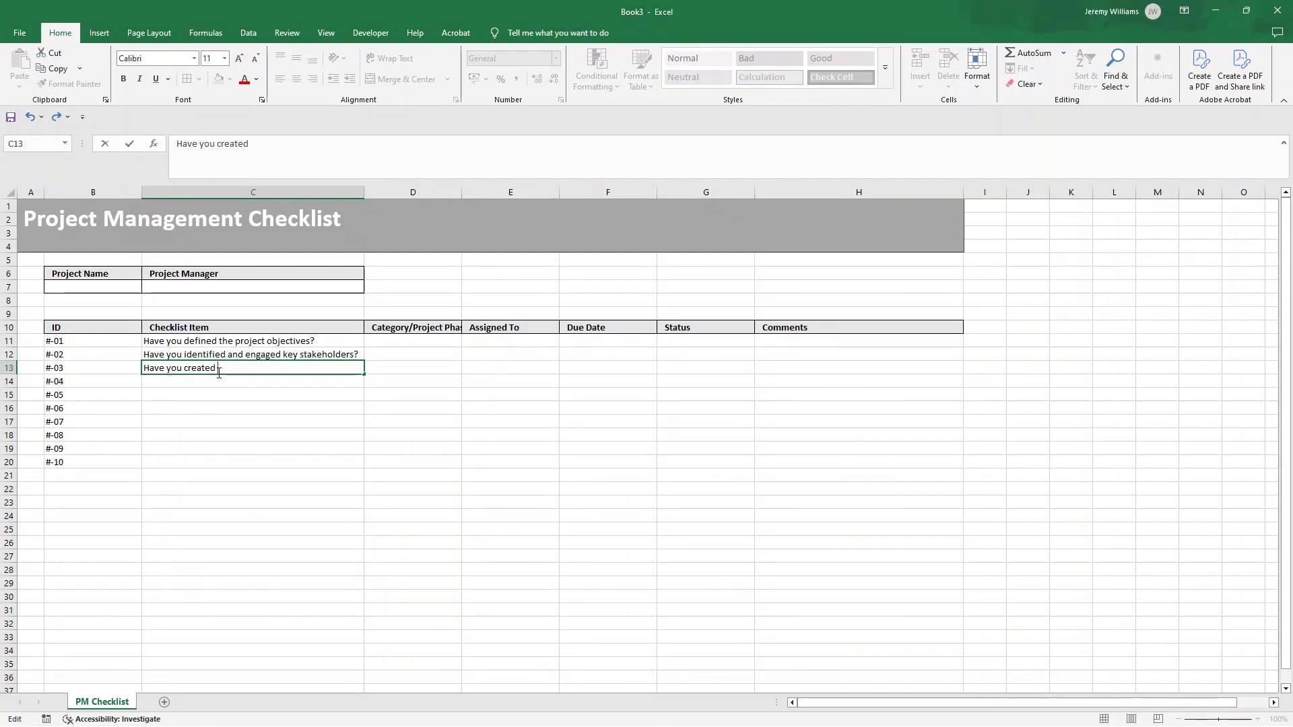
type("a detai")
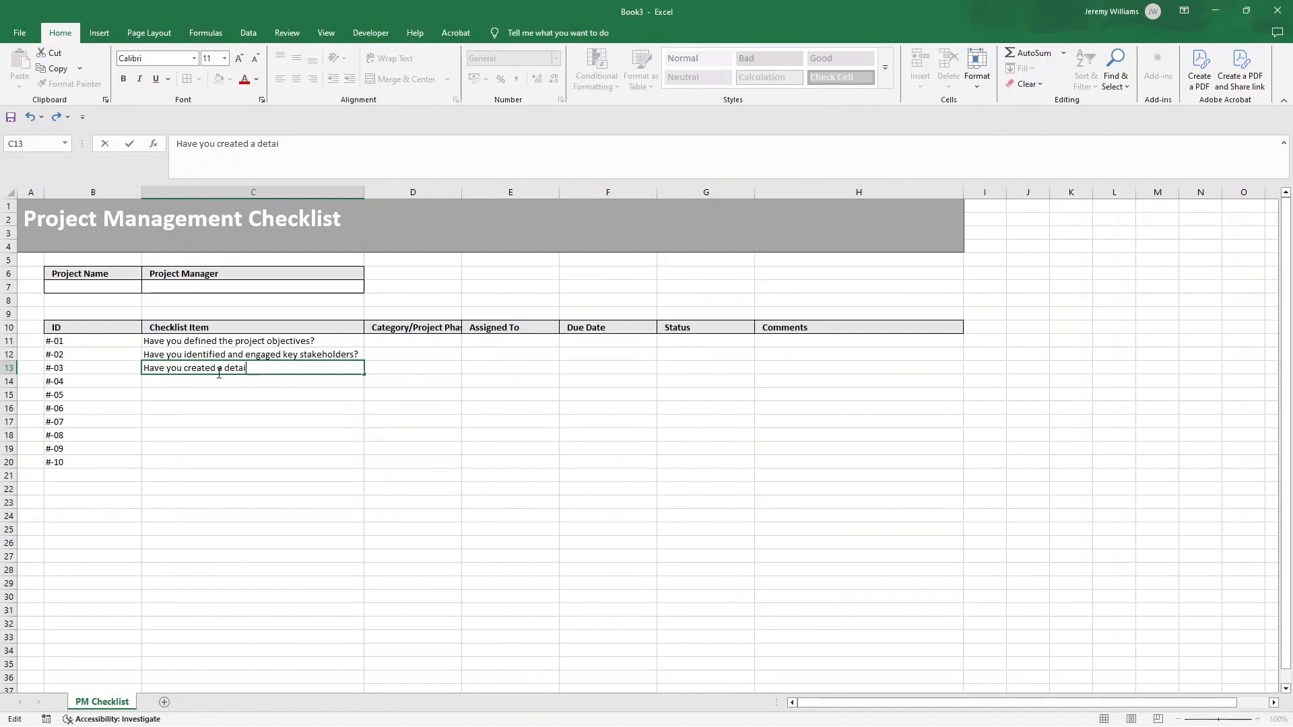
type("led project schedule")
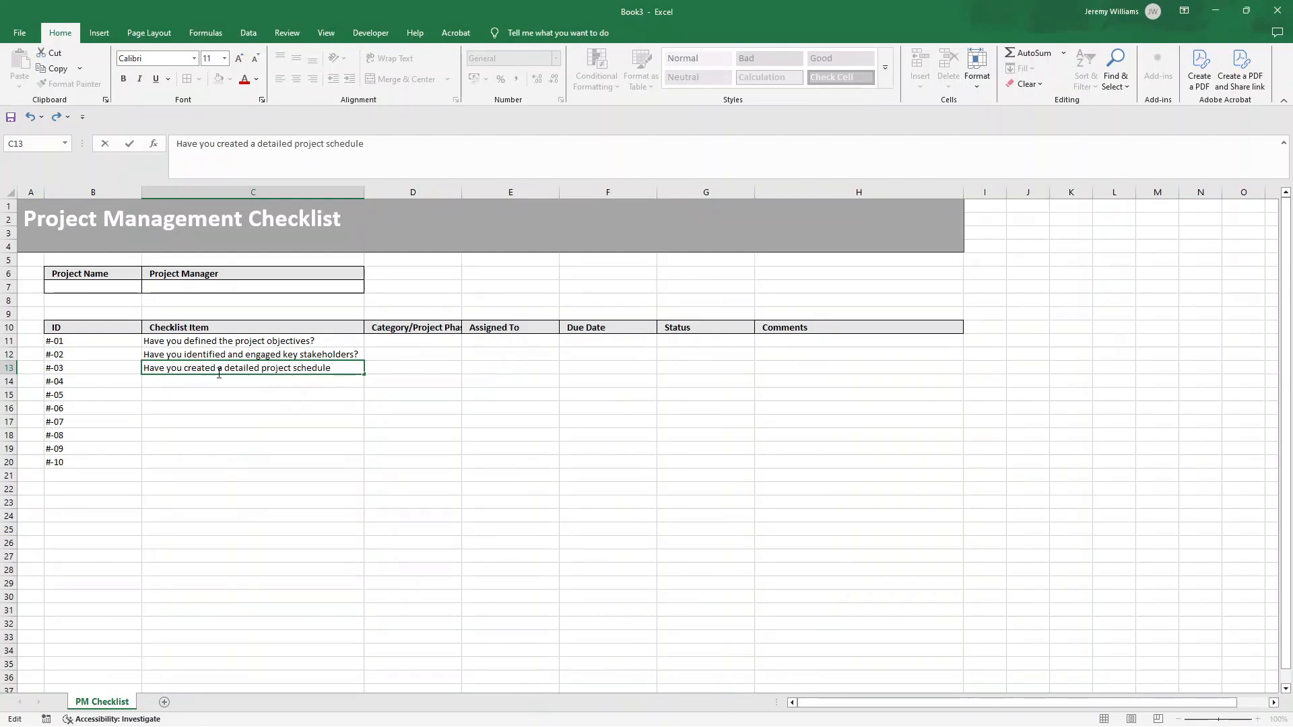
type("and timeli")
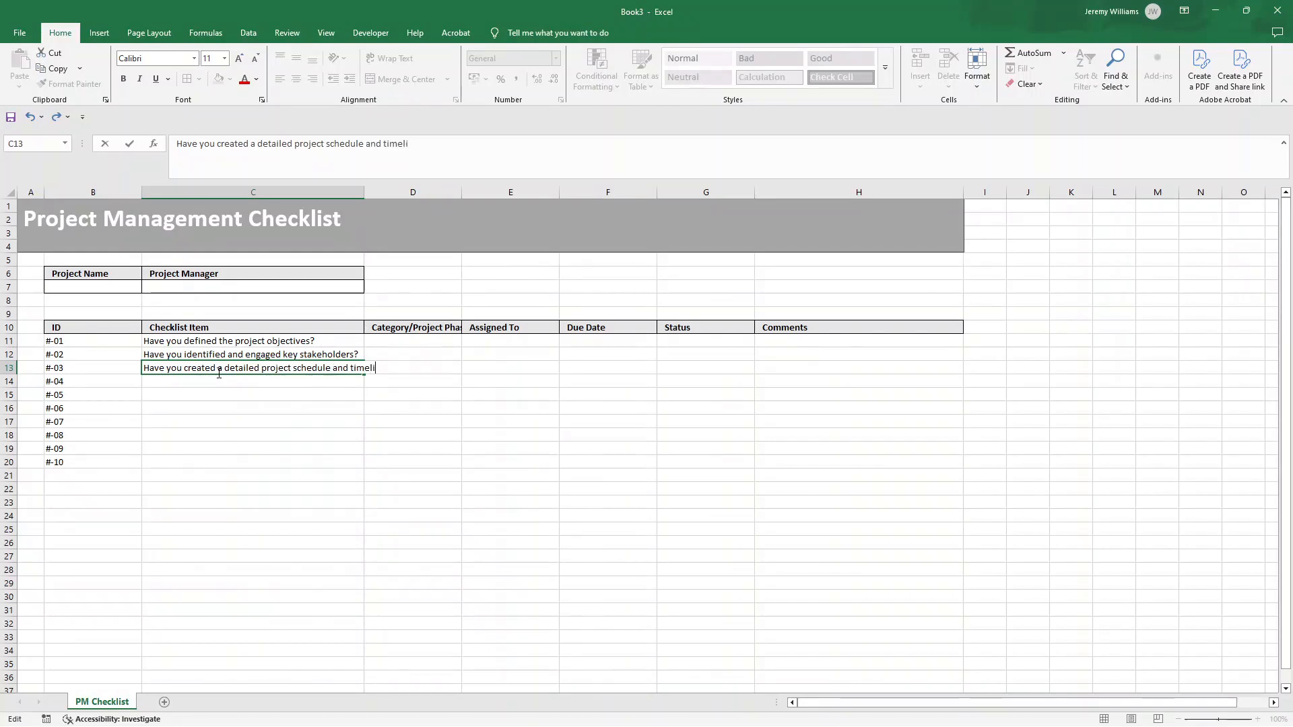
key("Return")
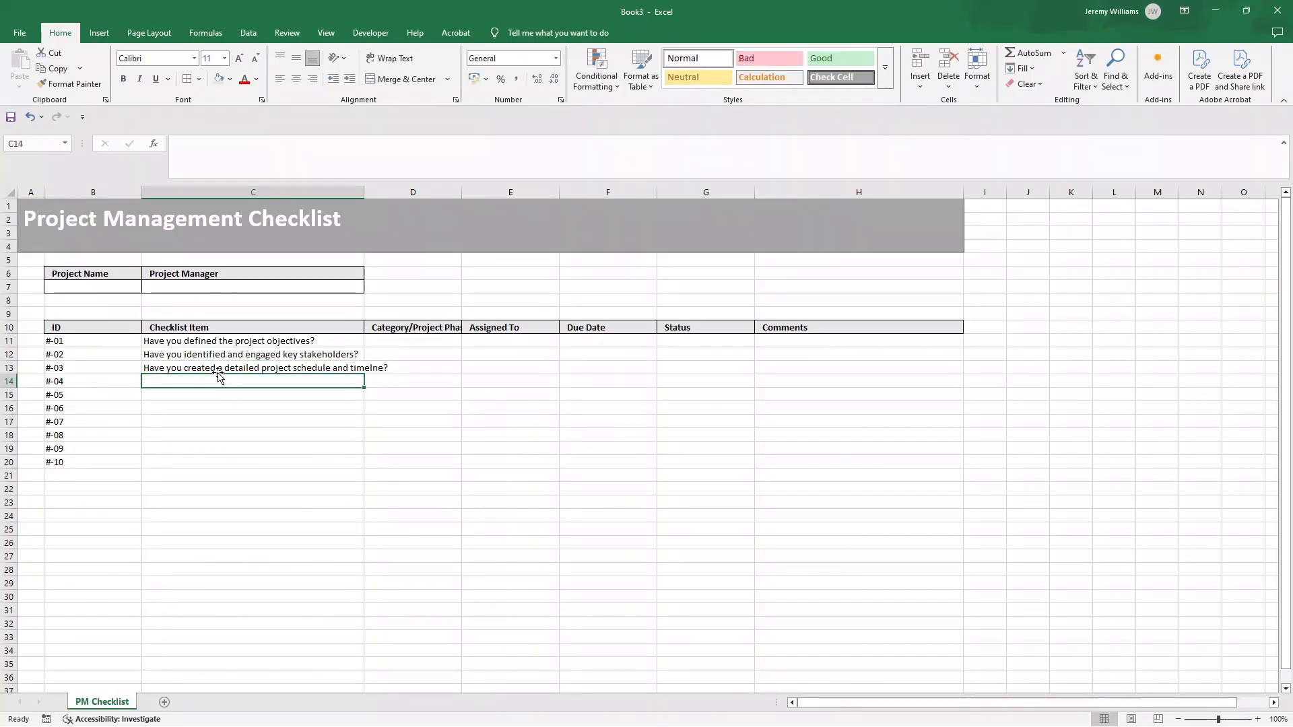
left_click(253, 368)
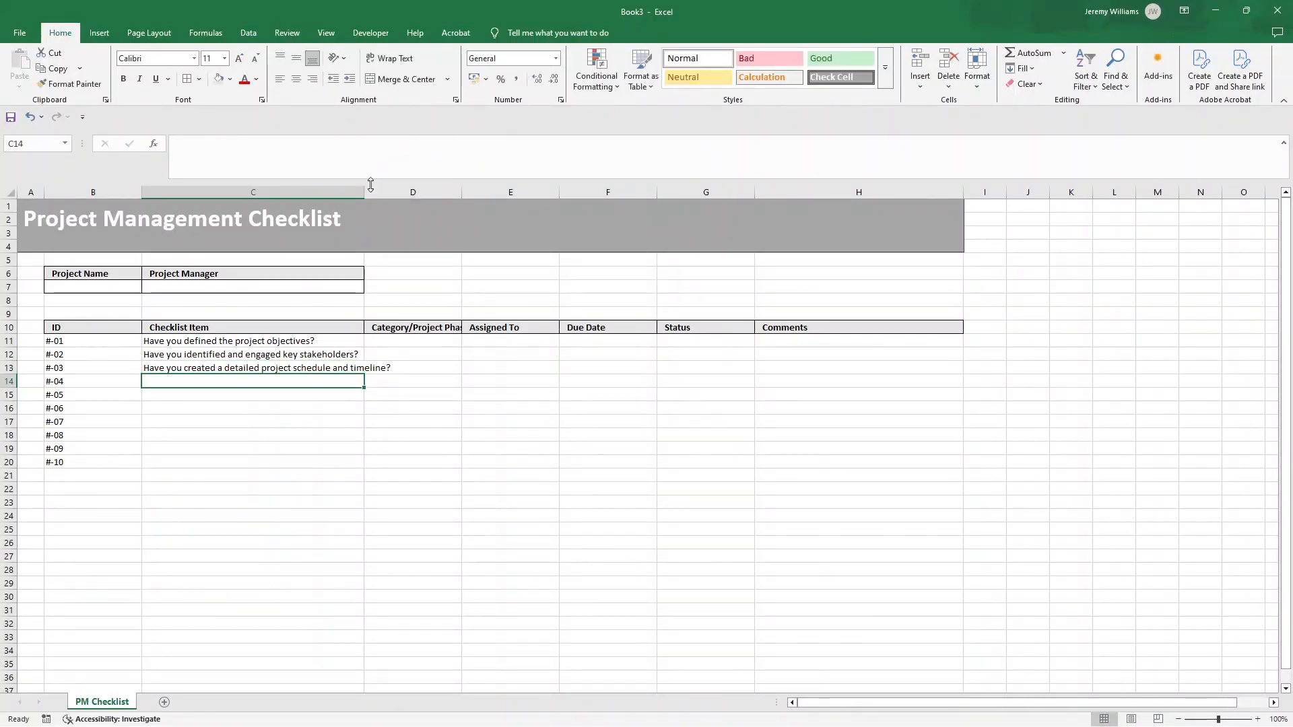
Widen column C, fill fifteen questions into C11:C25 and extend IDs to #-15
left_click_drag(365, 191, 407, 191)
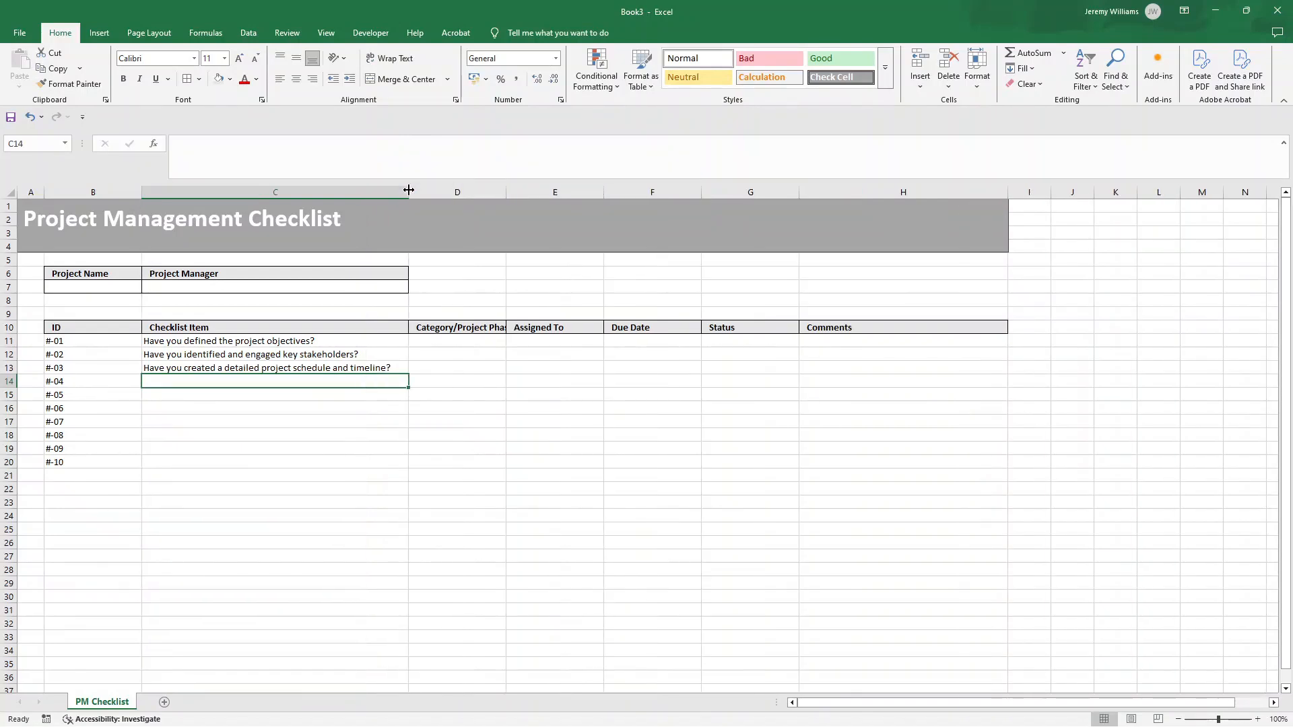
mouse_move(358, 288)
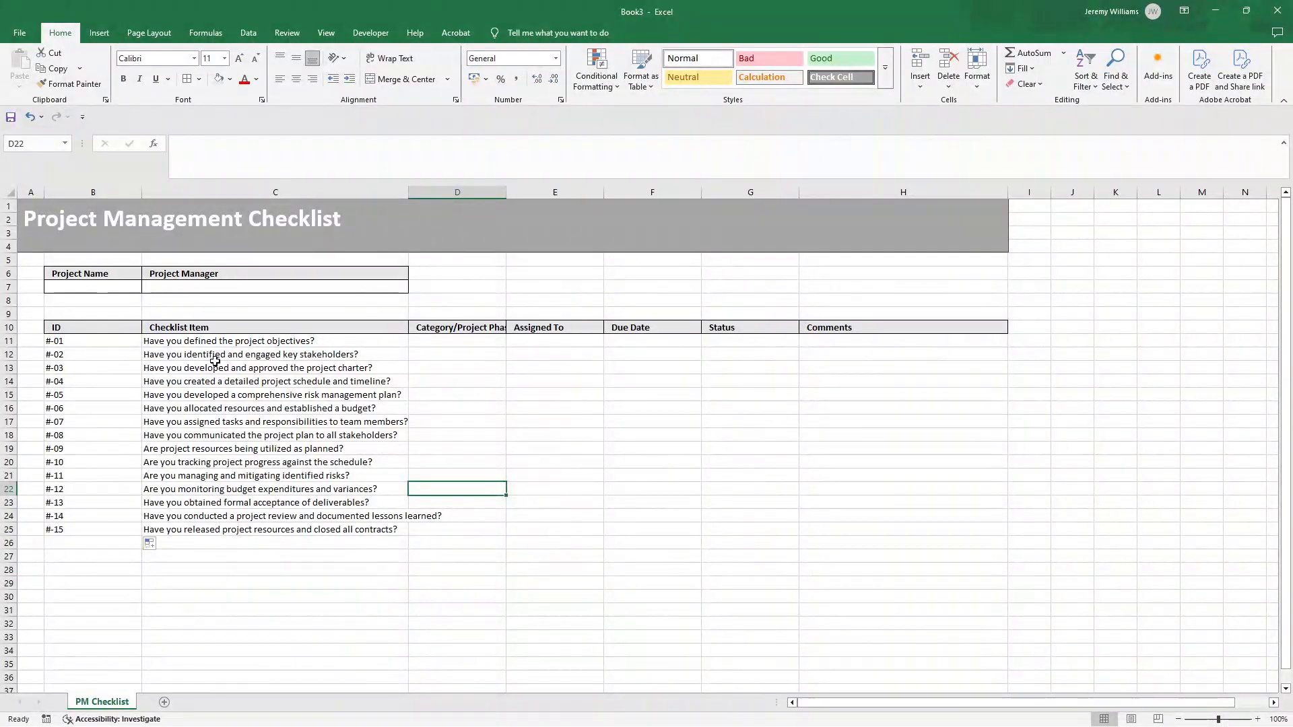
mouse_move(92, 343)
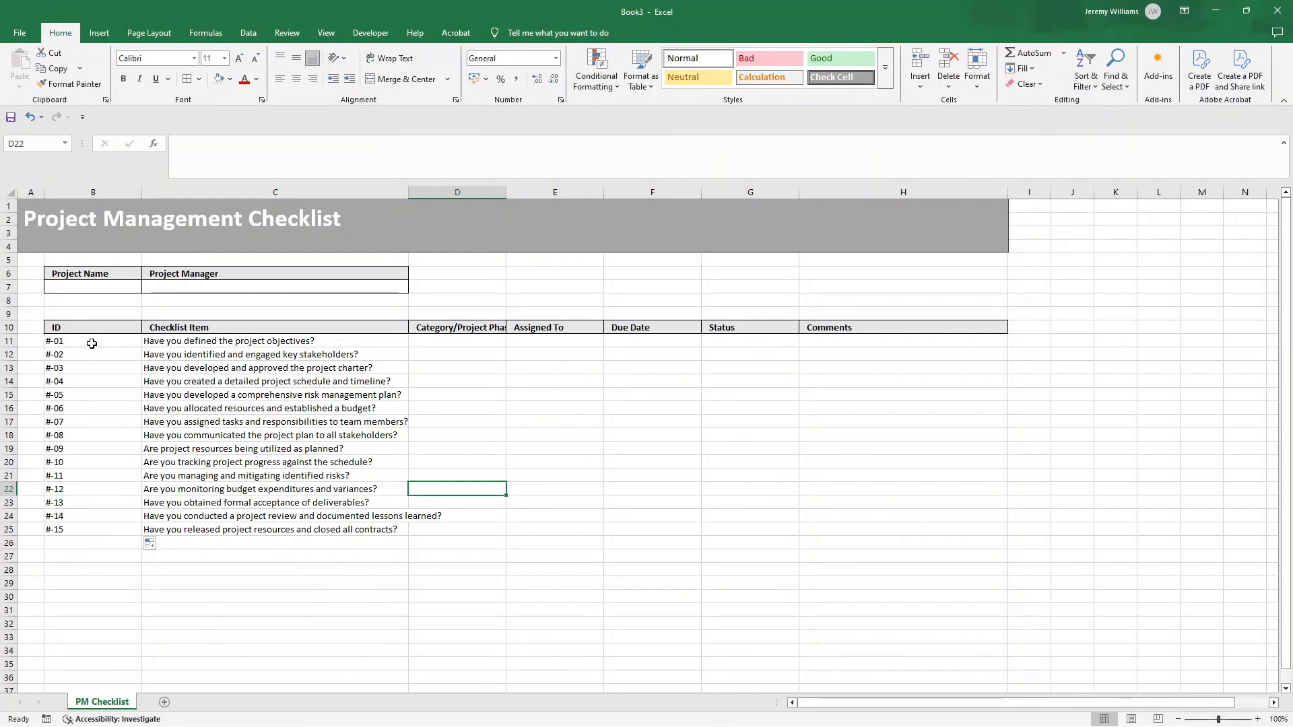
left_click(93, 341)
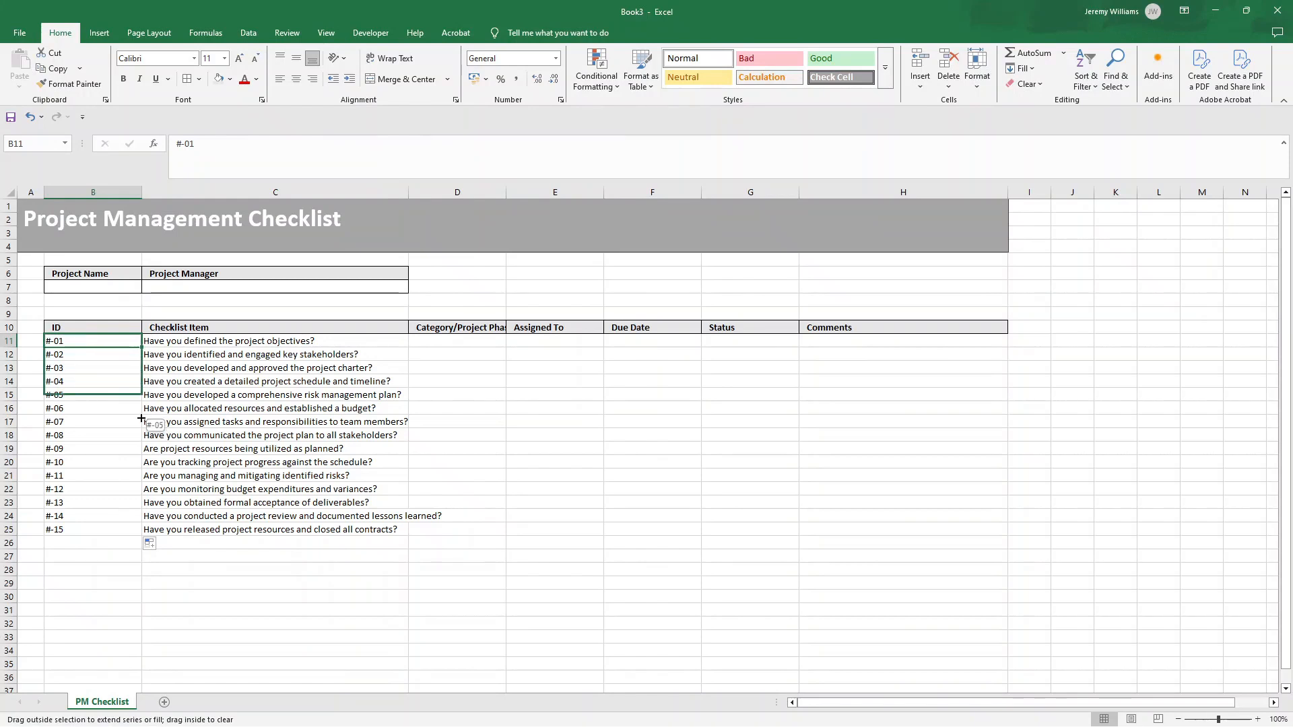
left_click(274, 341)
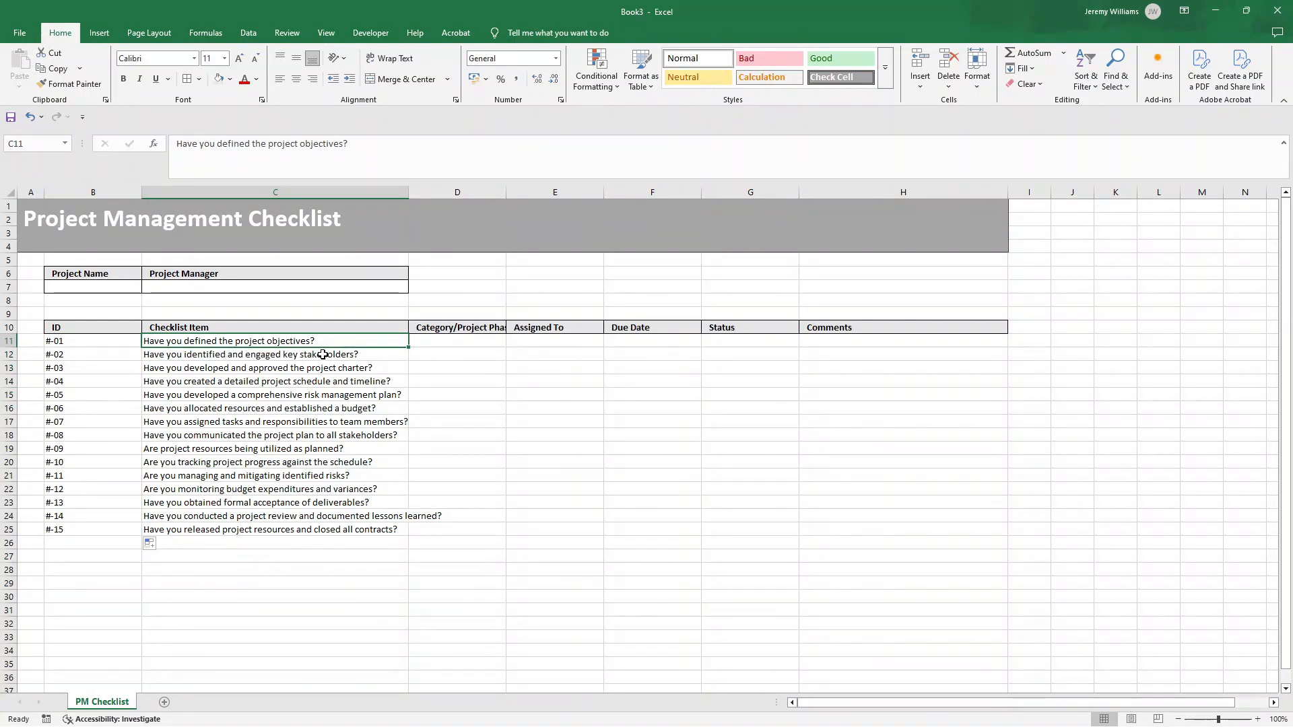
mouse_move(321, 368)
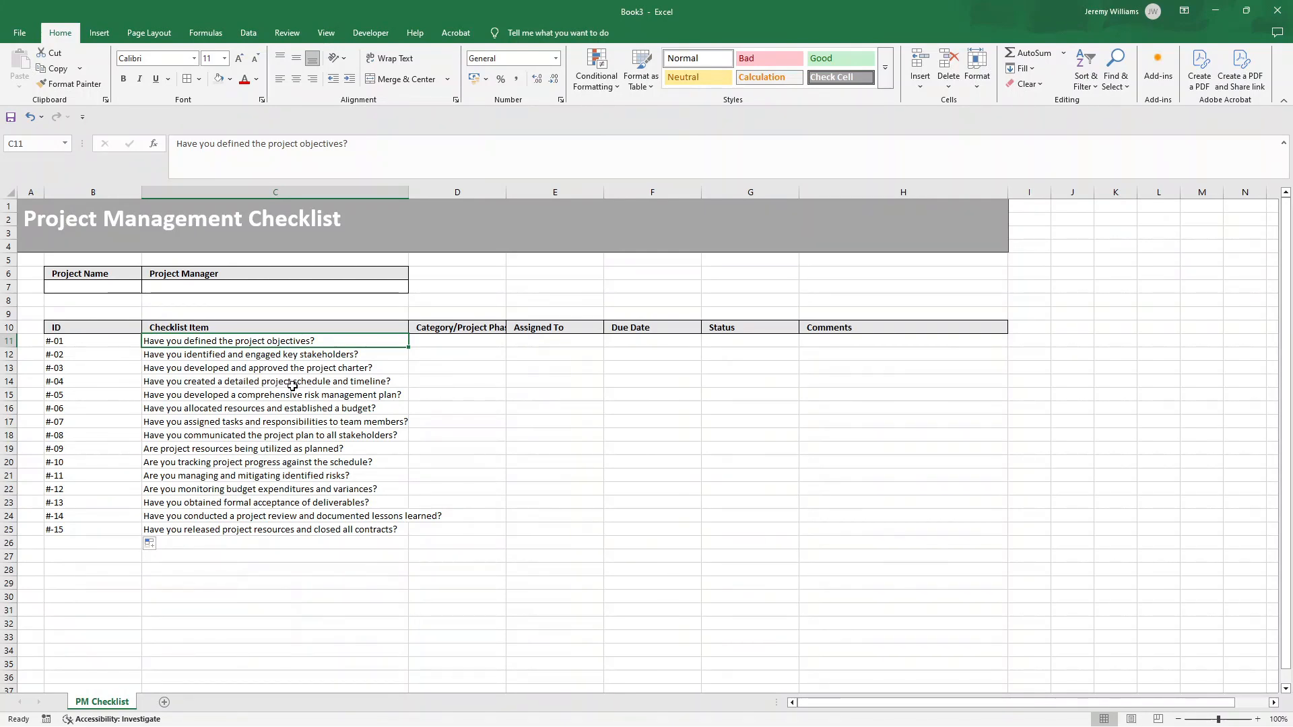
left_click(275, 382)
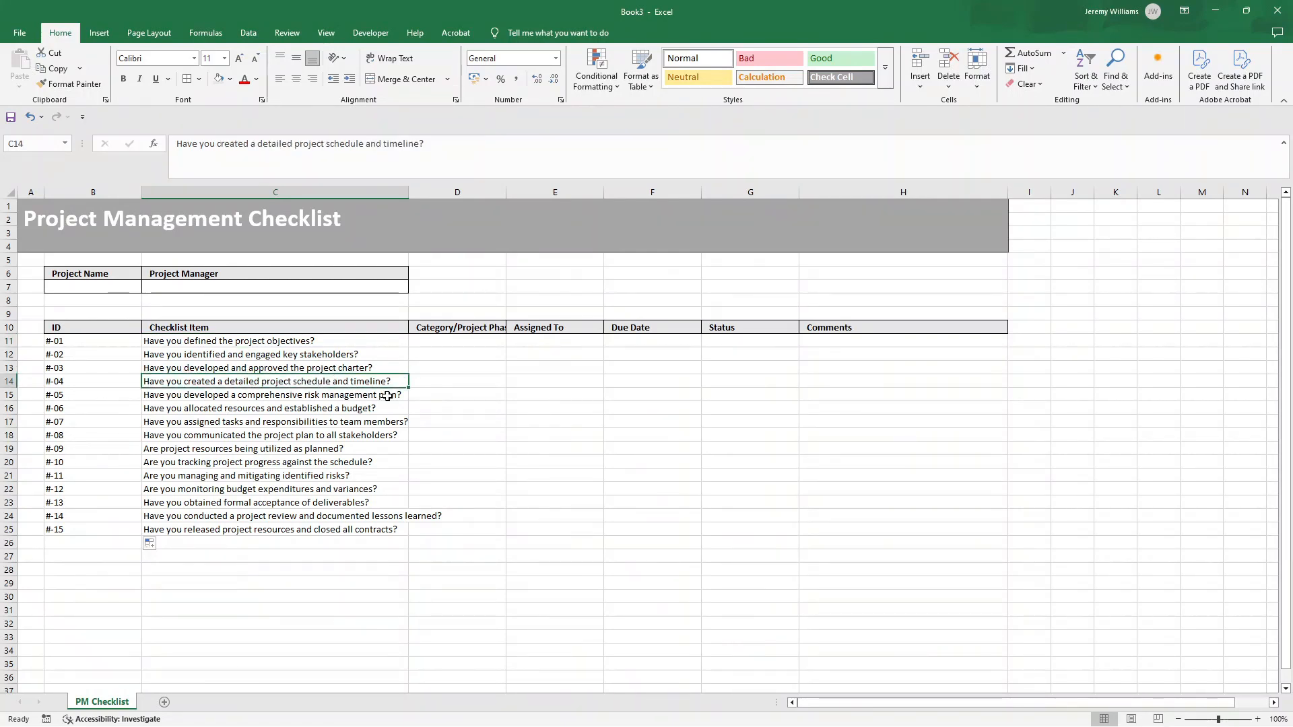
left_click(275, 408)
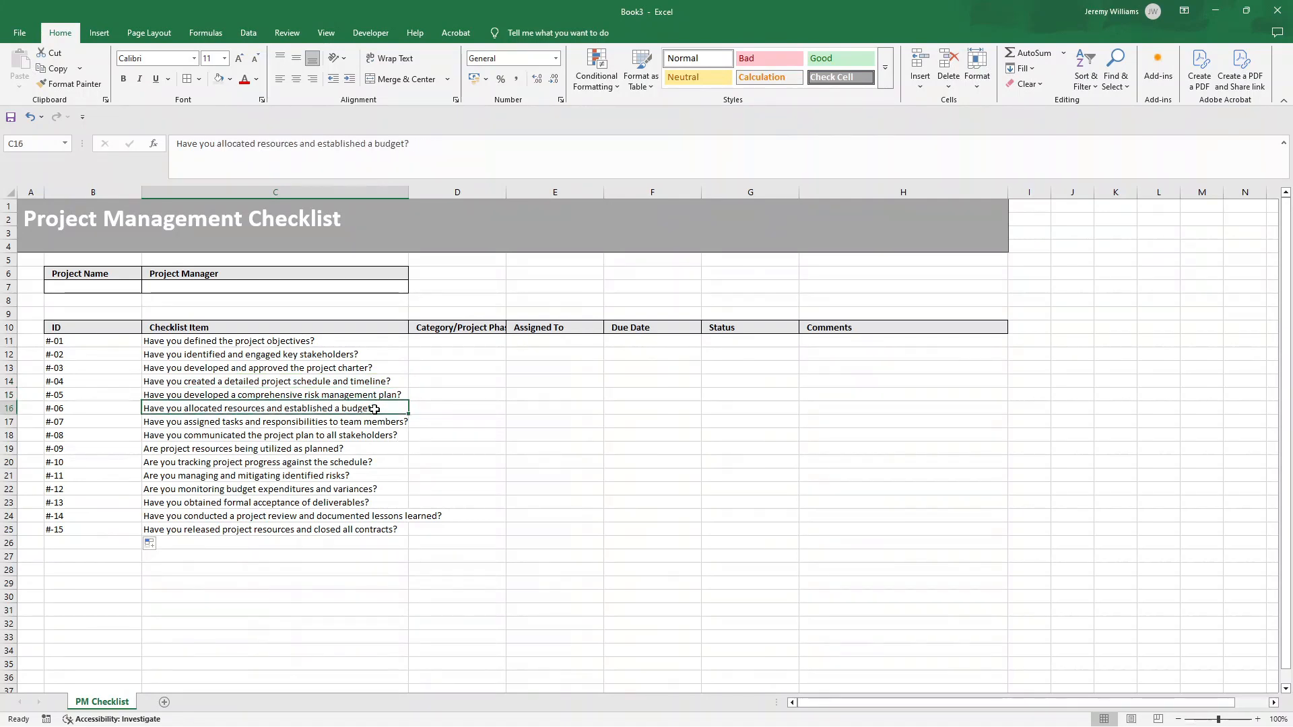
left_click(275, 422)
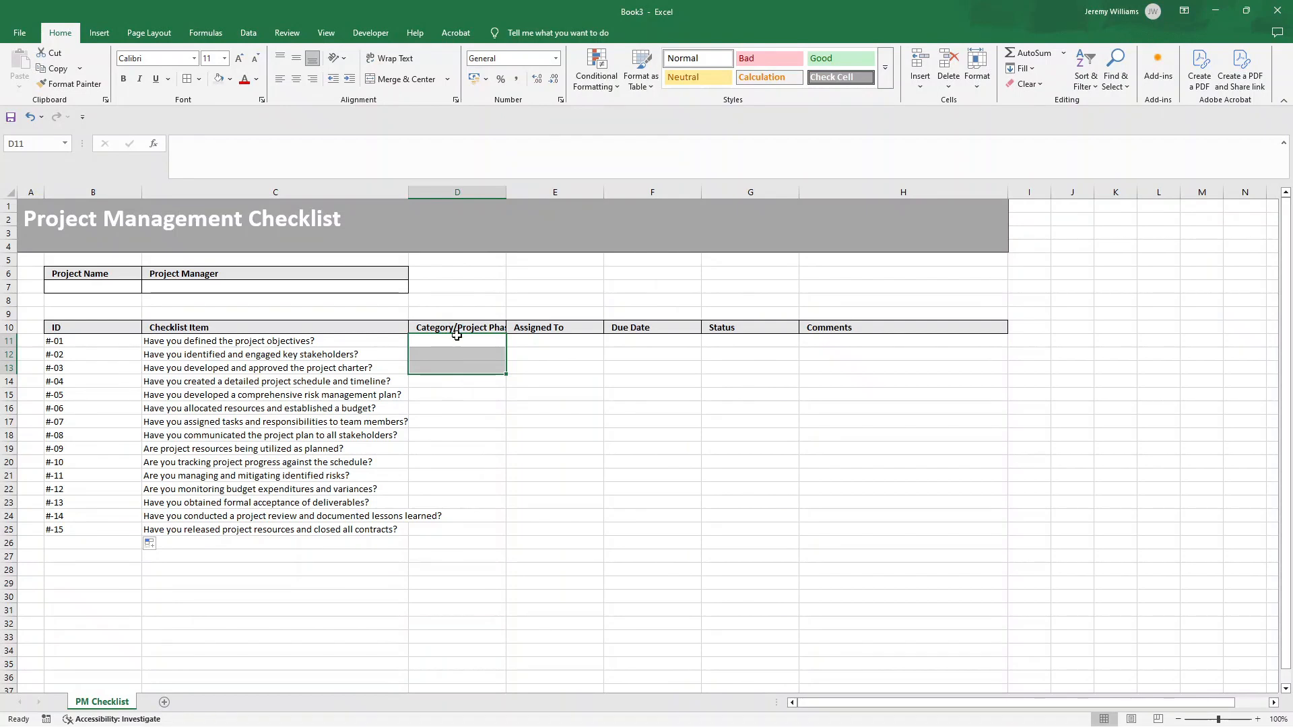
Enter Initiation for question #-01 and copy it down its rows
left_click(456, 341)
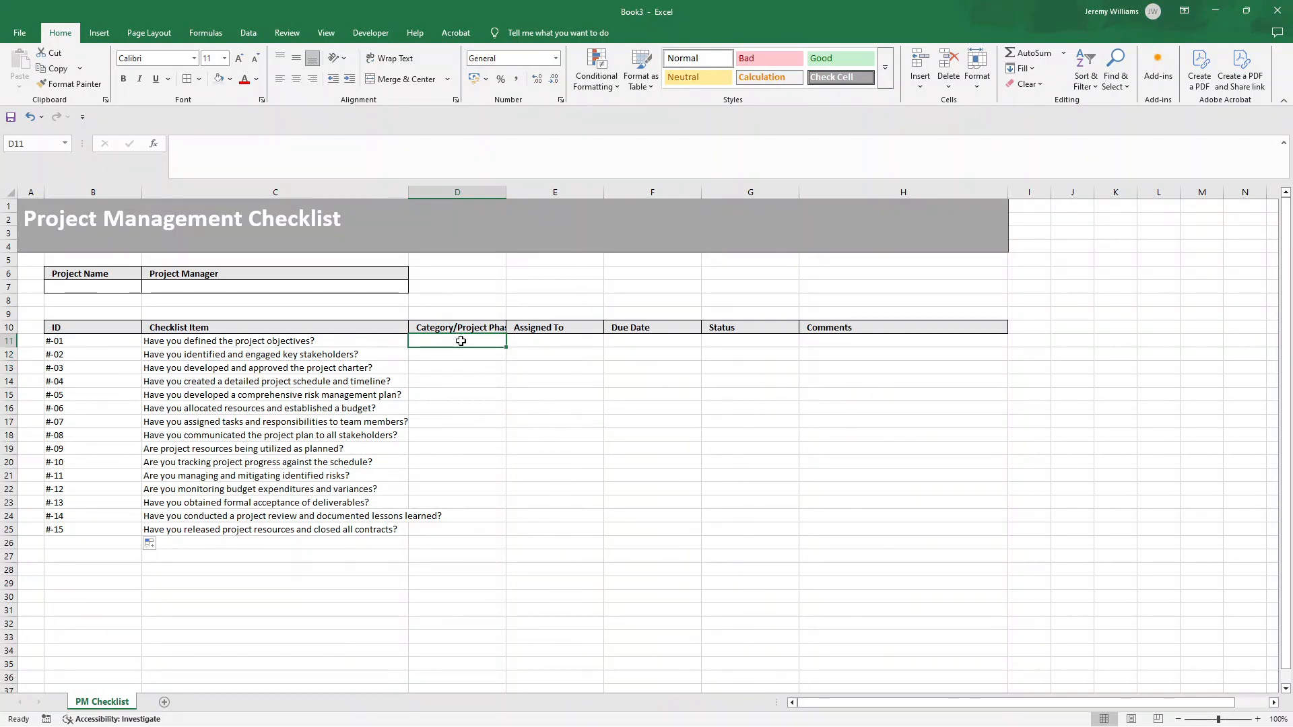
type("Initia")
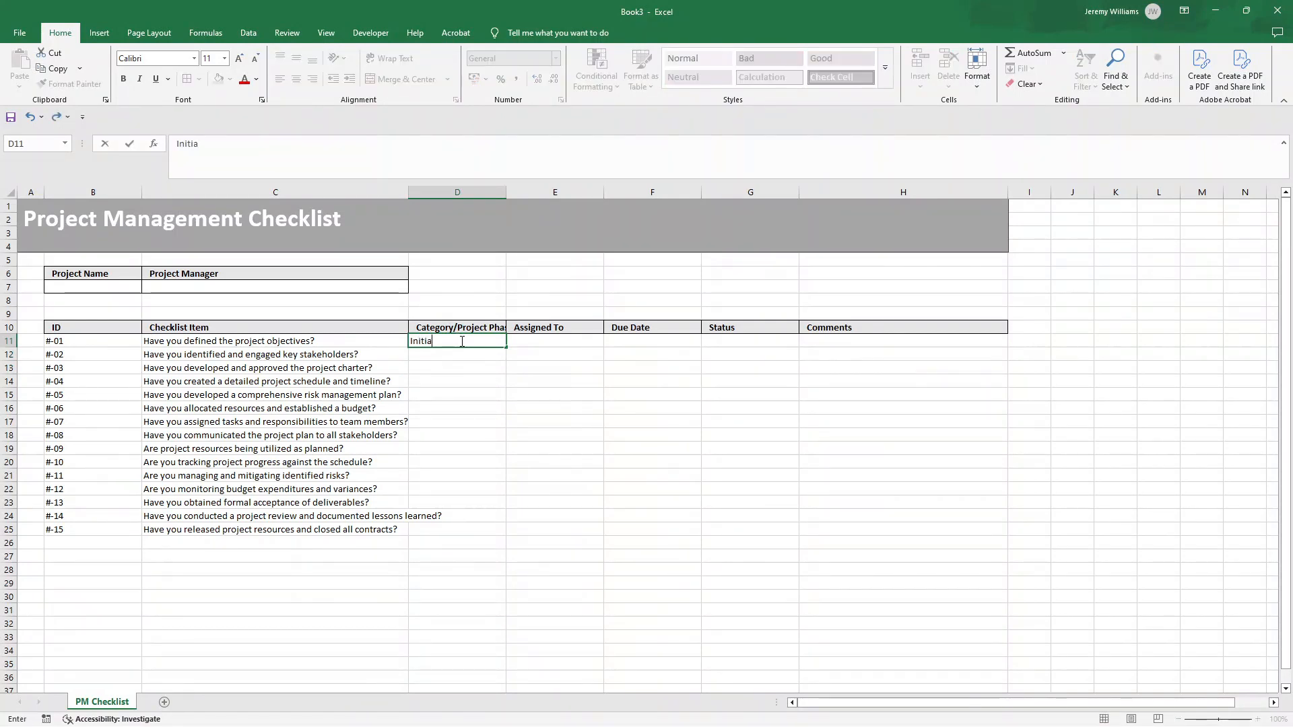
key("Return")
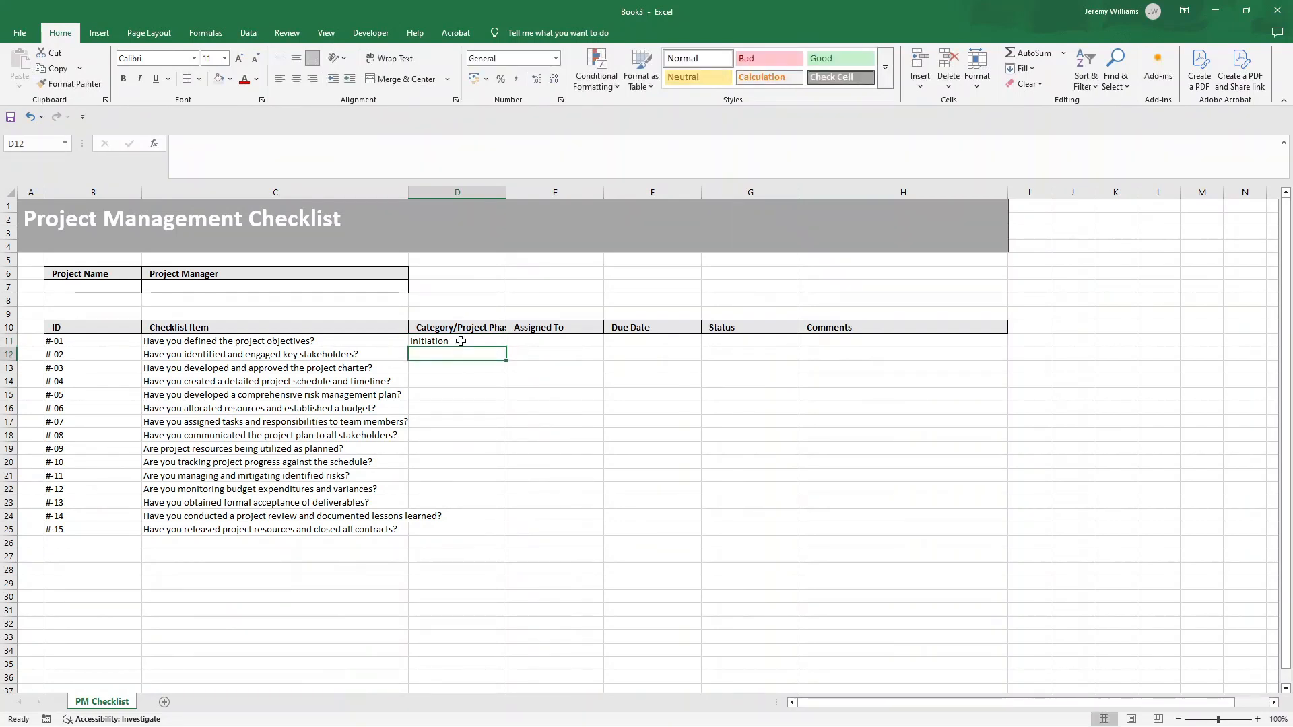
left_click(457, 341)
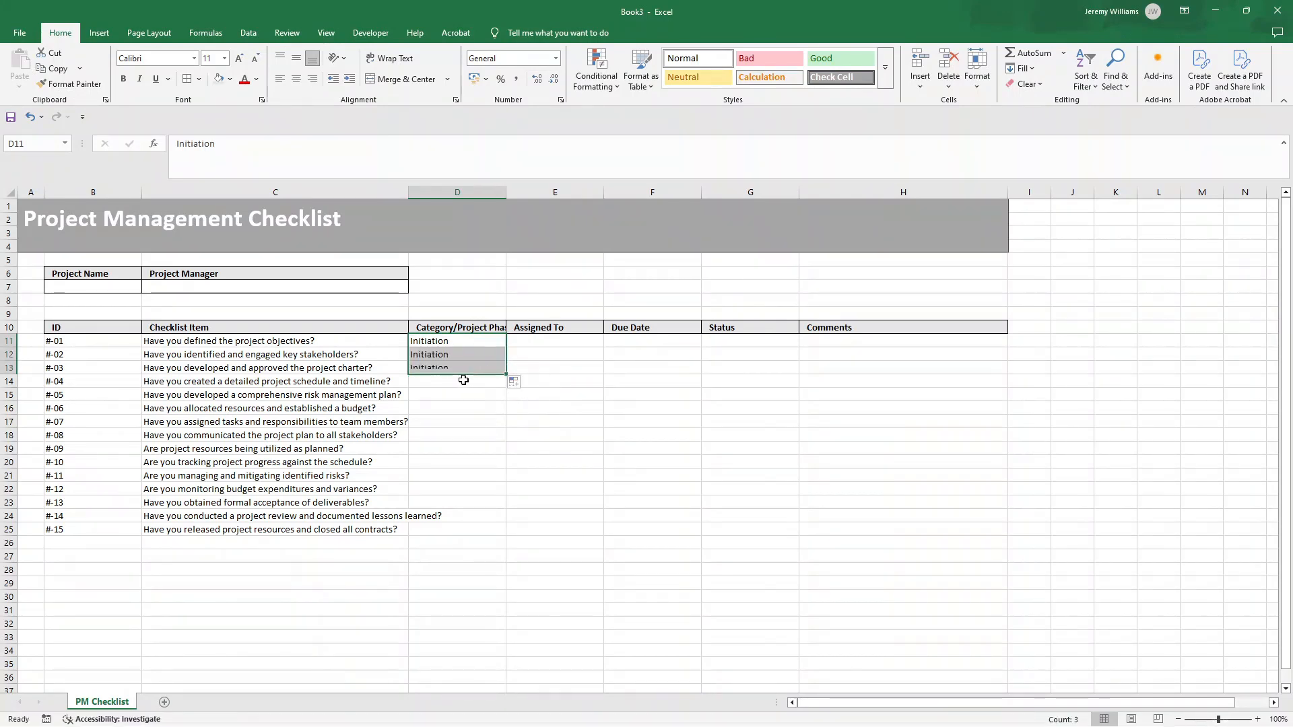
Enter Planning, Execution, Monitoring and Closure phases down the remaining rows to row 25
left_click(457, 382)
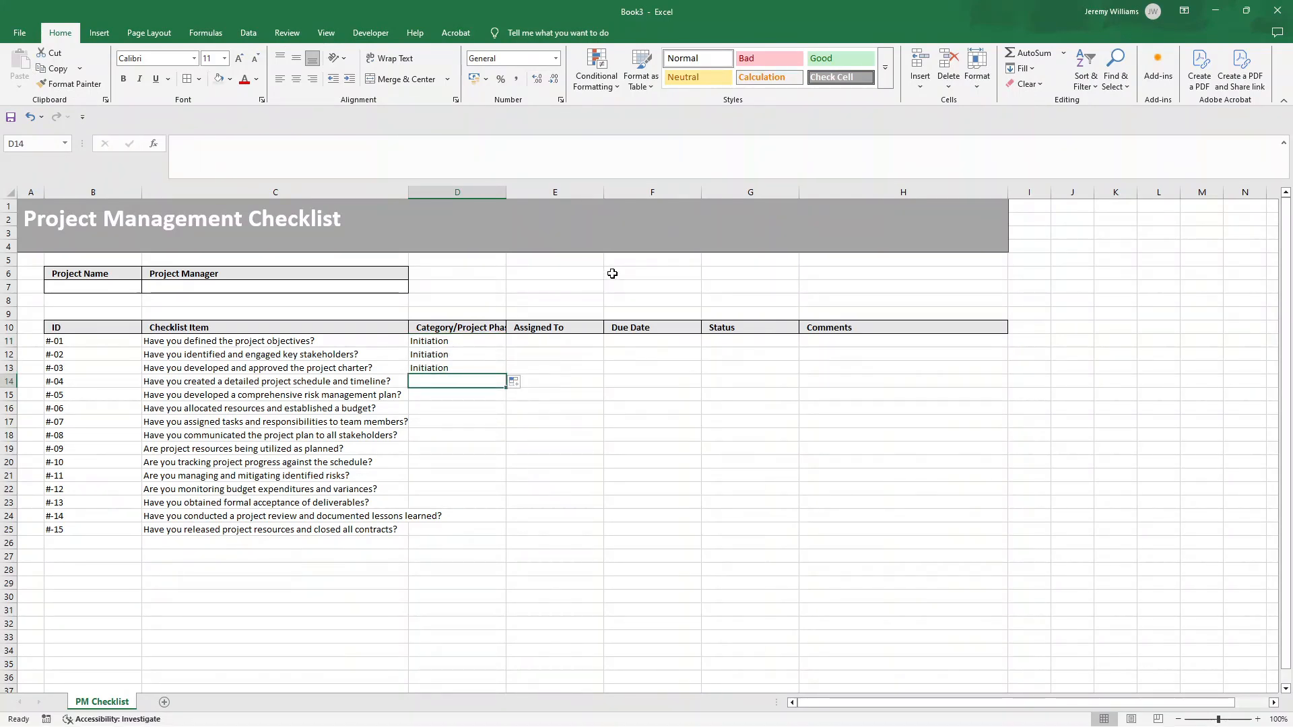
type("Planning")
left_click(457, 422)
type("Exeuct")
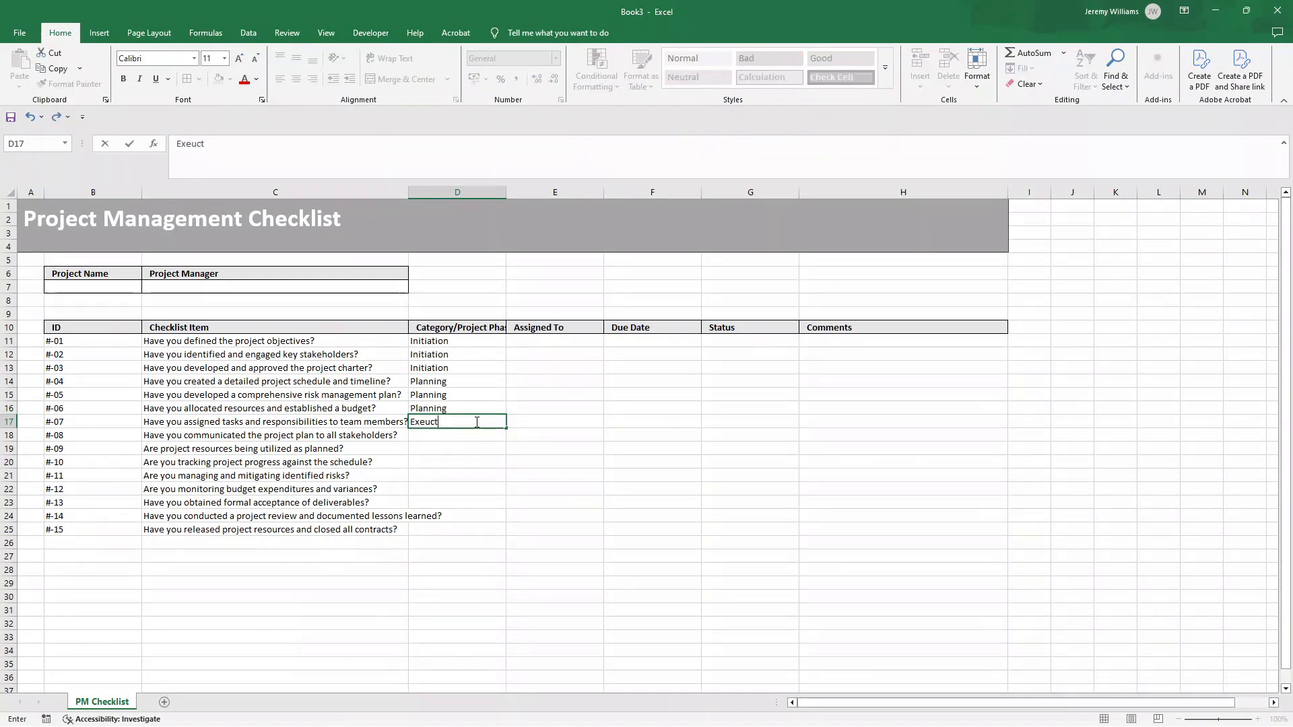
key("backspace")
type("cution")
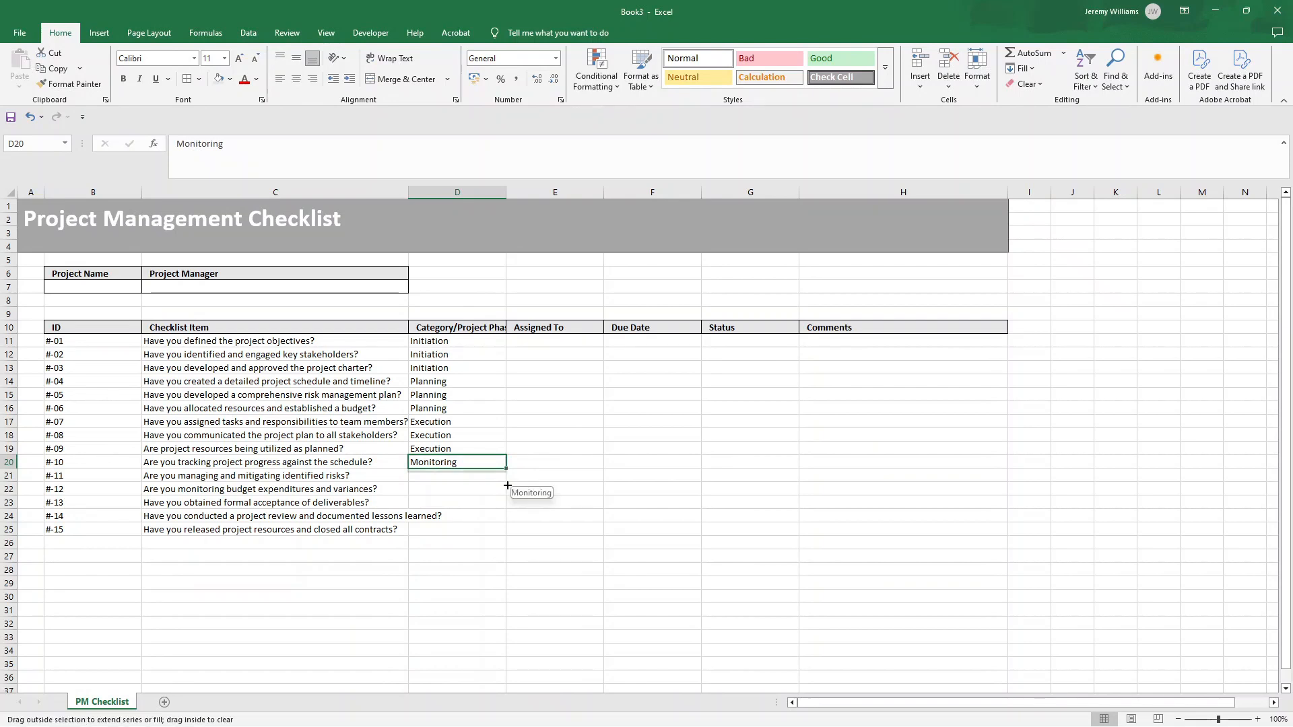
type("Closure")
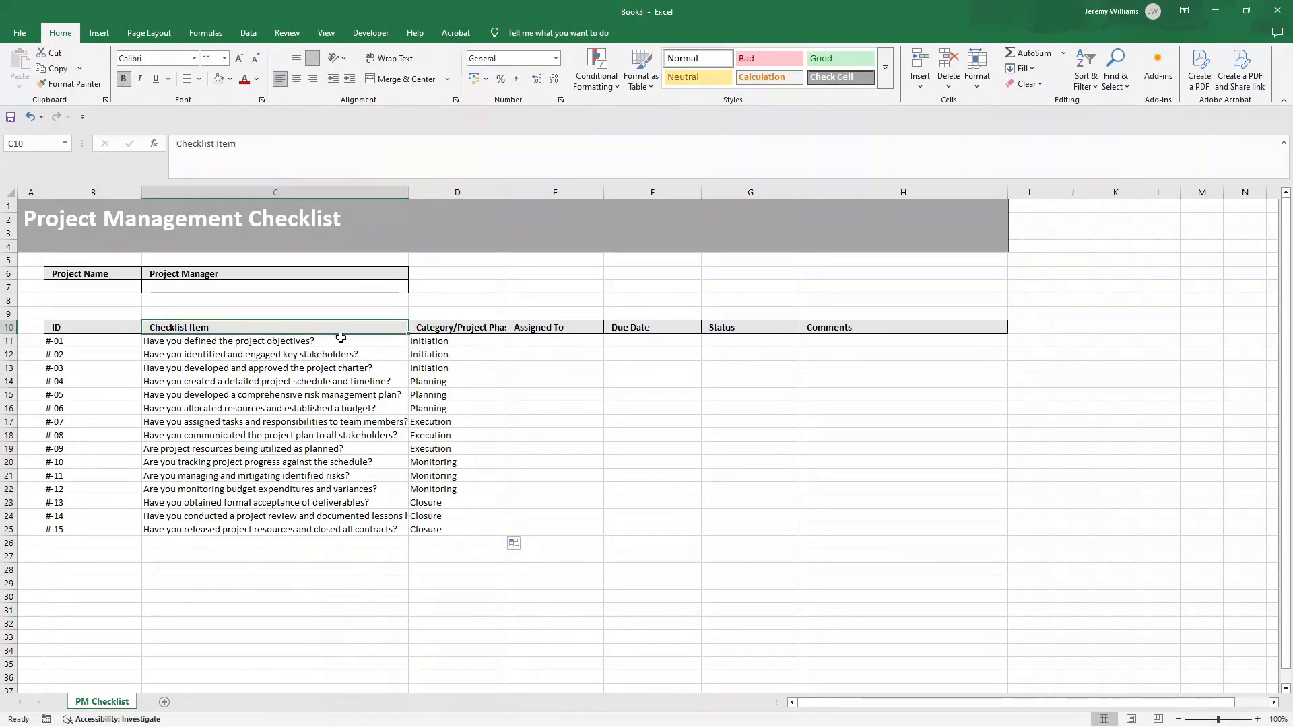
left_click(275, 354)
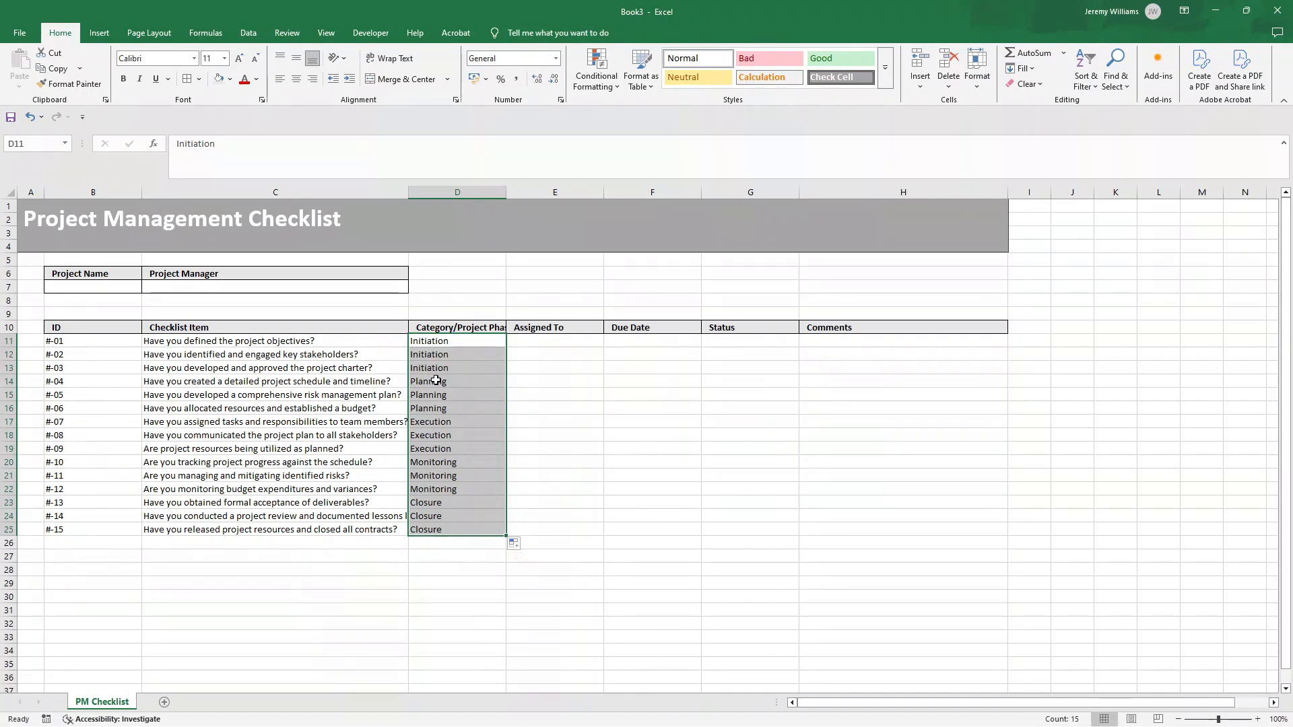
mouse_move(450, 340)
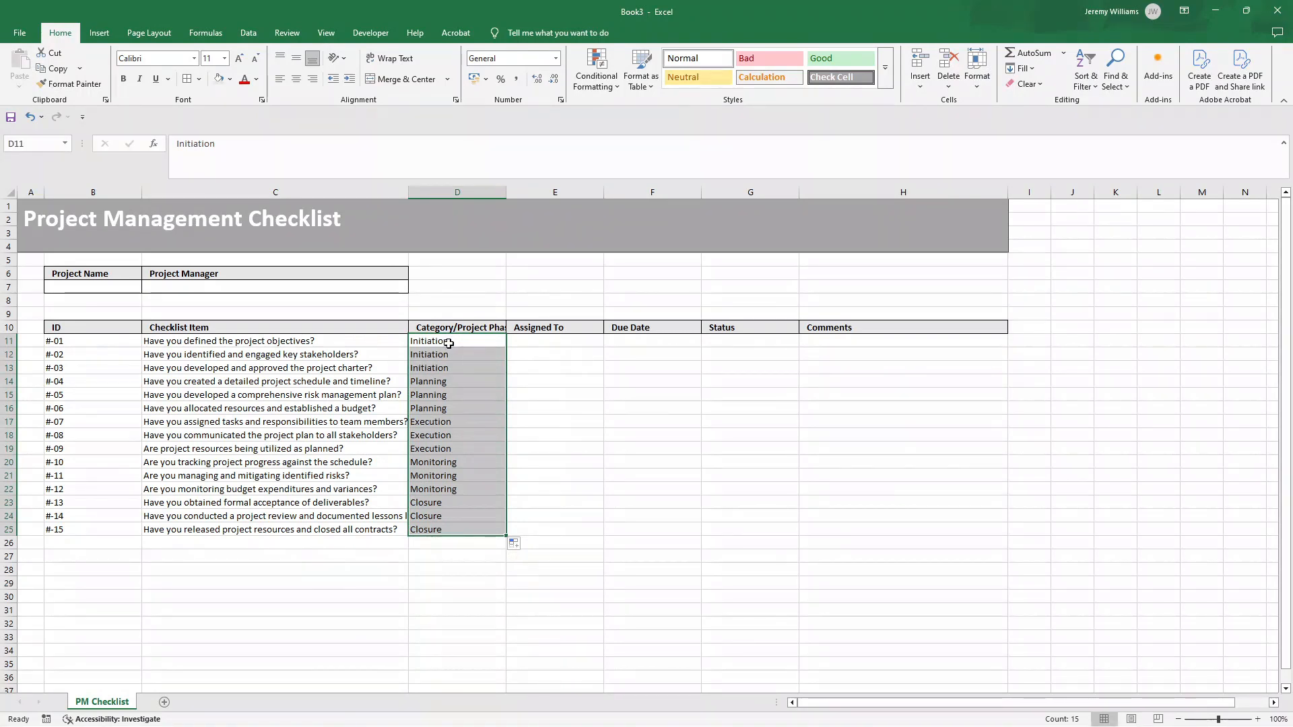
Show the Data ribbon for the selected Project Phase cells D11:D25
left_click(248, 32)
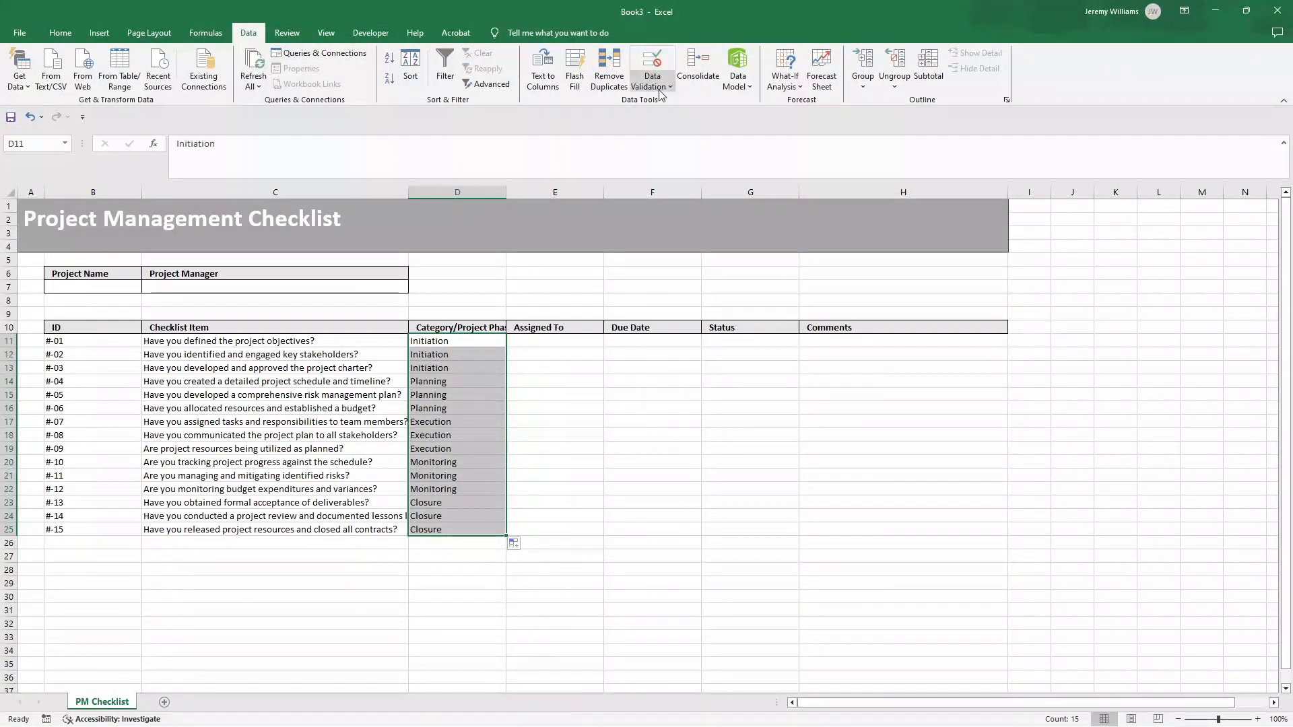
Restrict the phase cells to the list Initiation, Planning, Execution, Monitoring, Closure via Data Validation
left_click(652, 66)
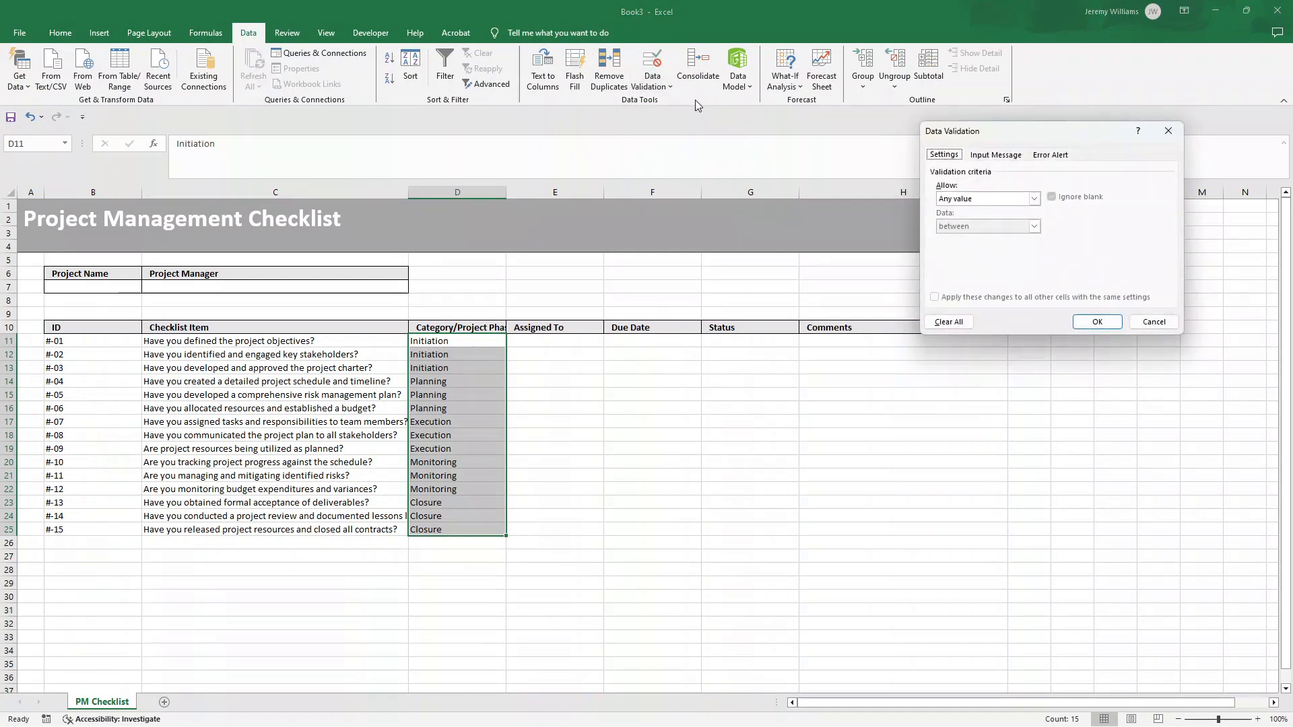
left_click(987, 198)
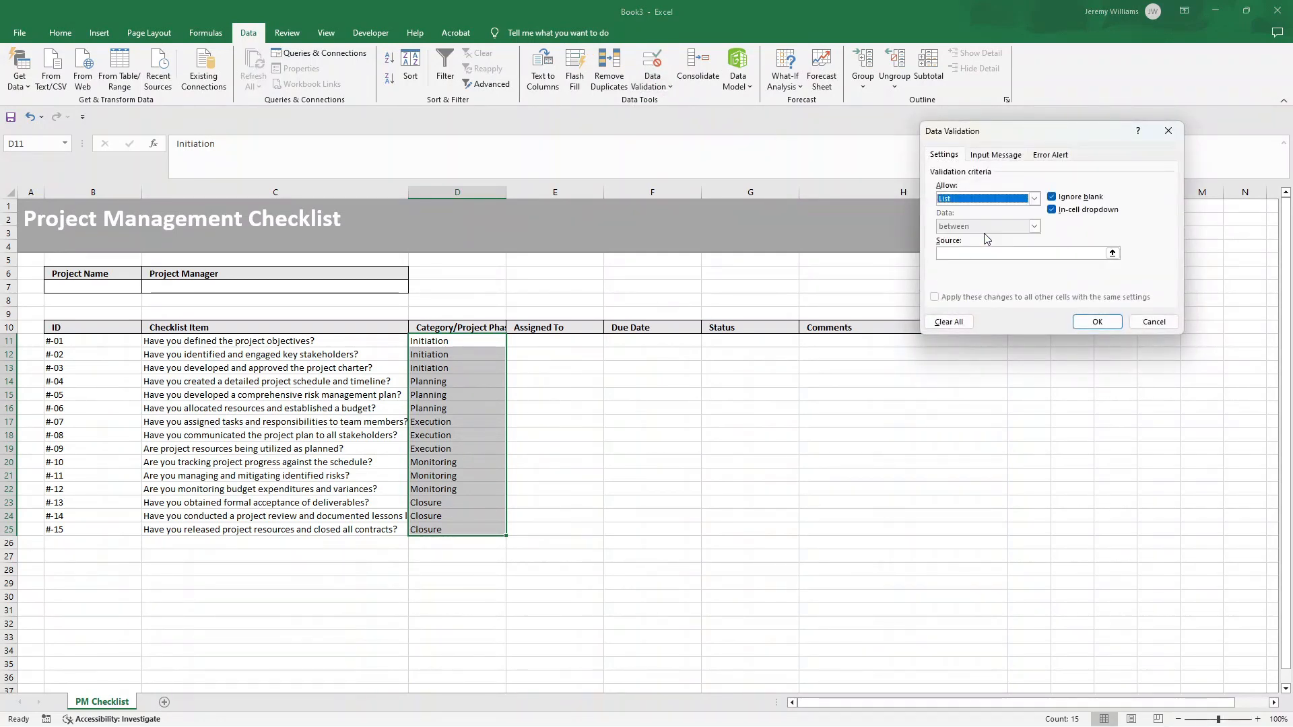
type("Initiation,")
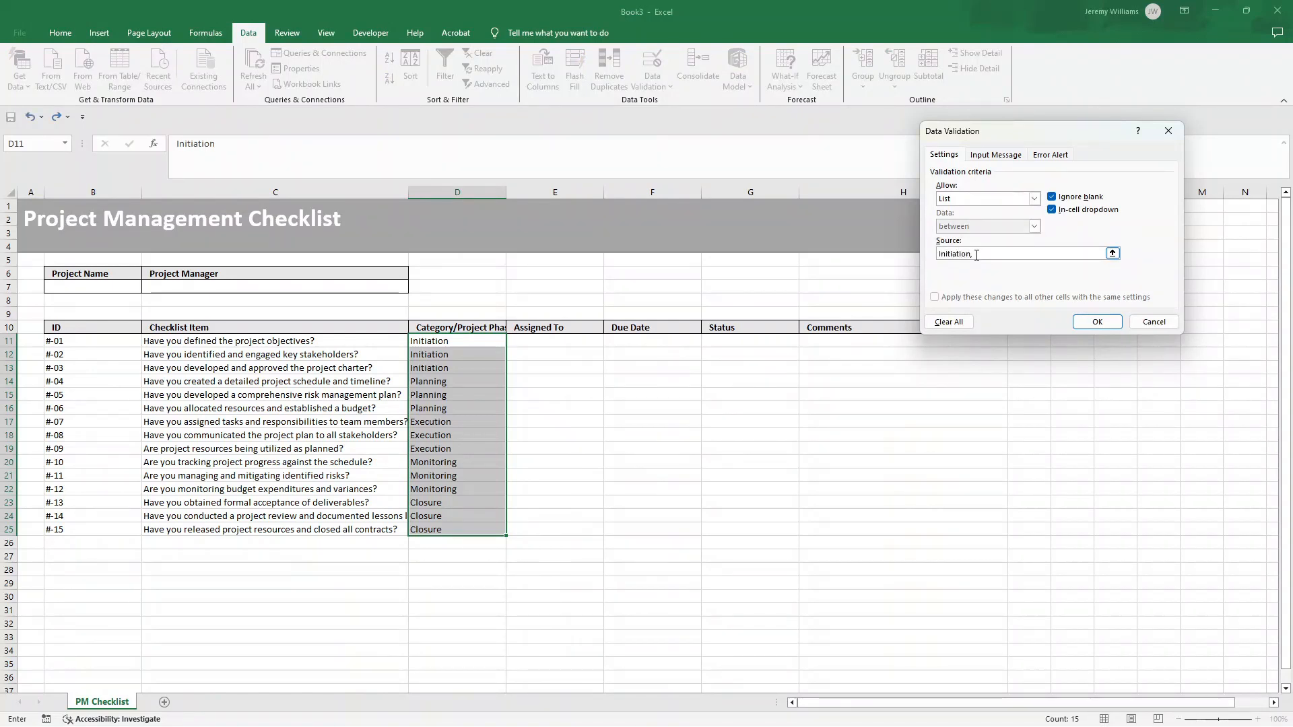
type("Planning, E")
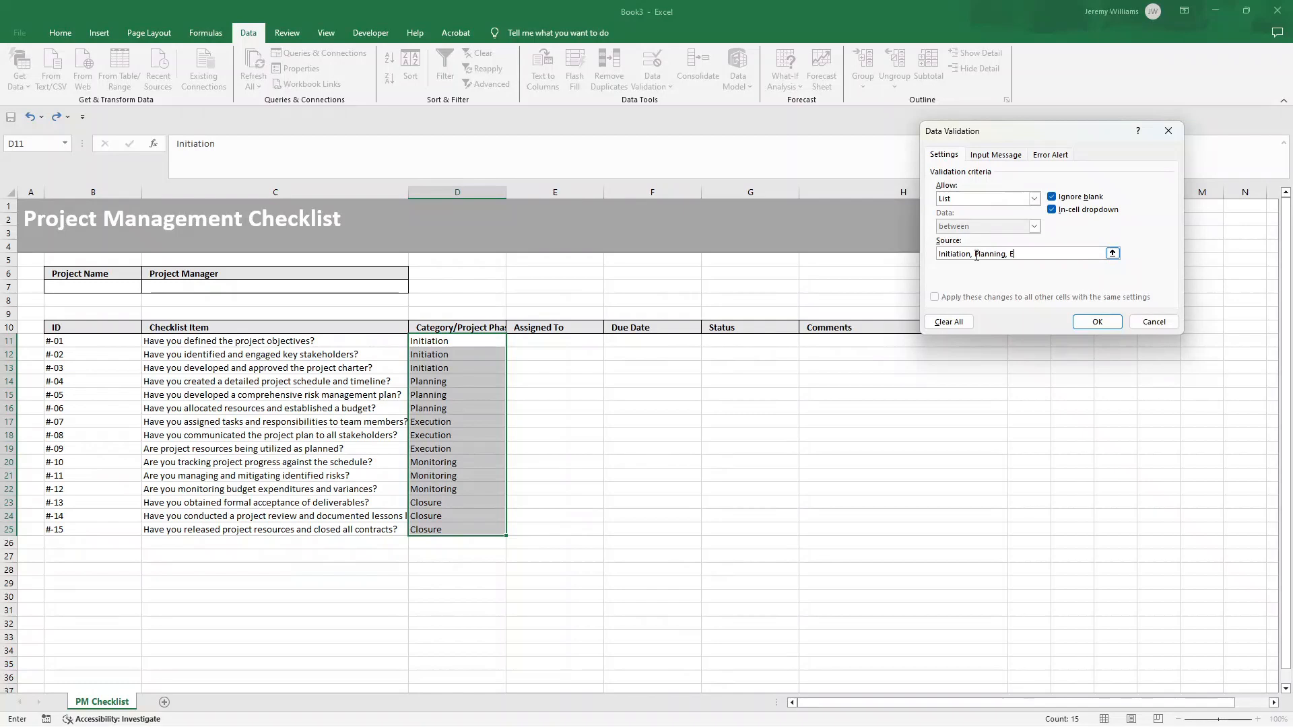
type("xecution, Monitoring, Closure")
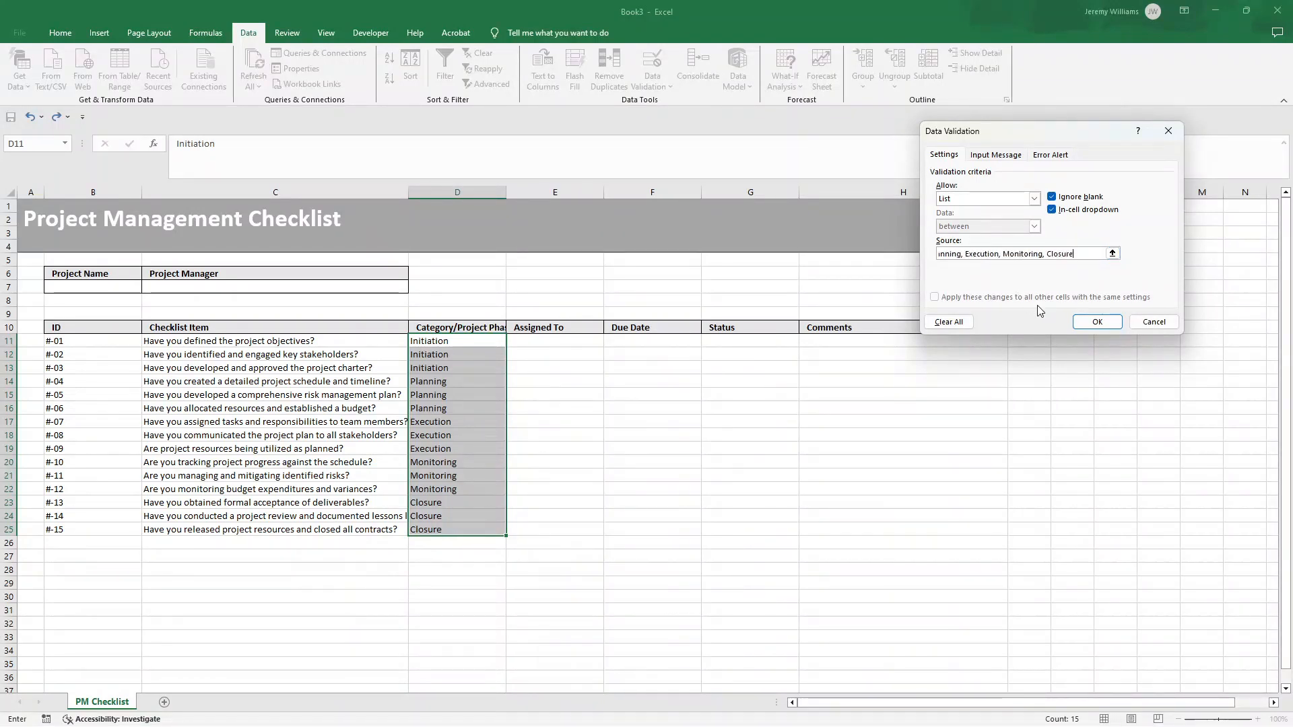
left_click(1096, 322)
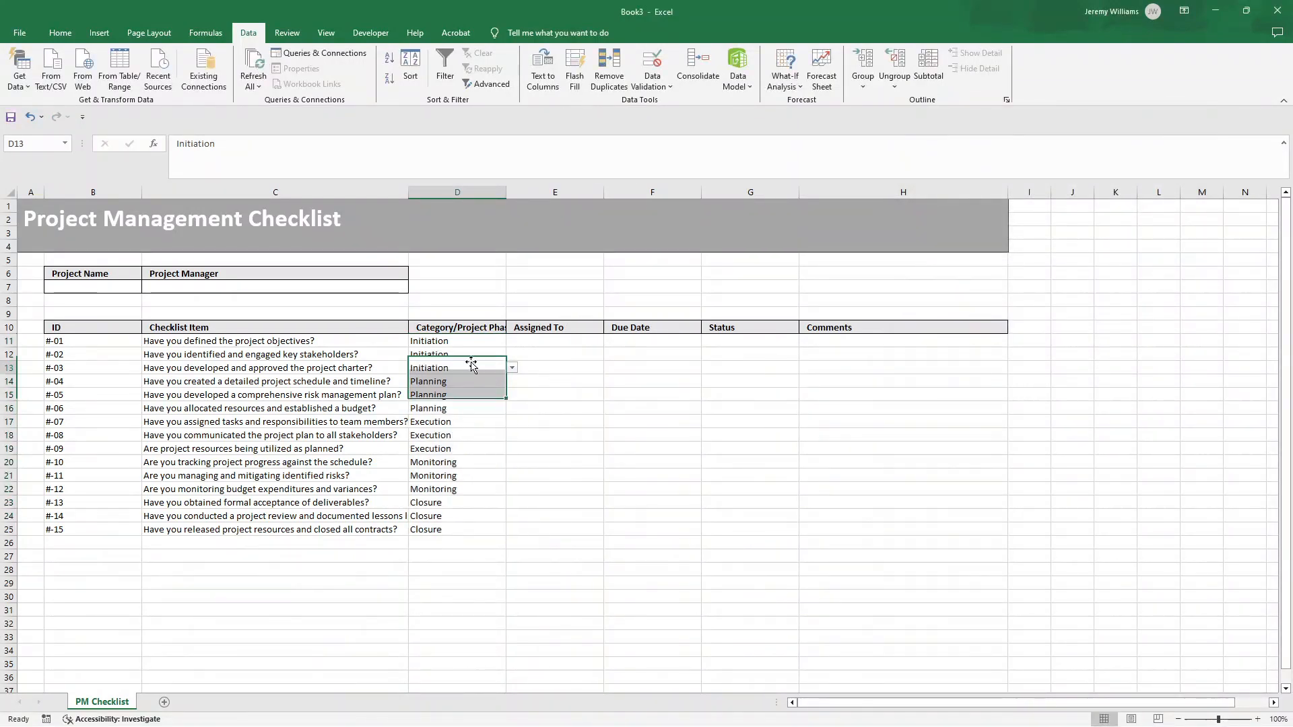
left_click(457, 449)
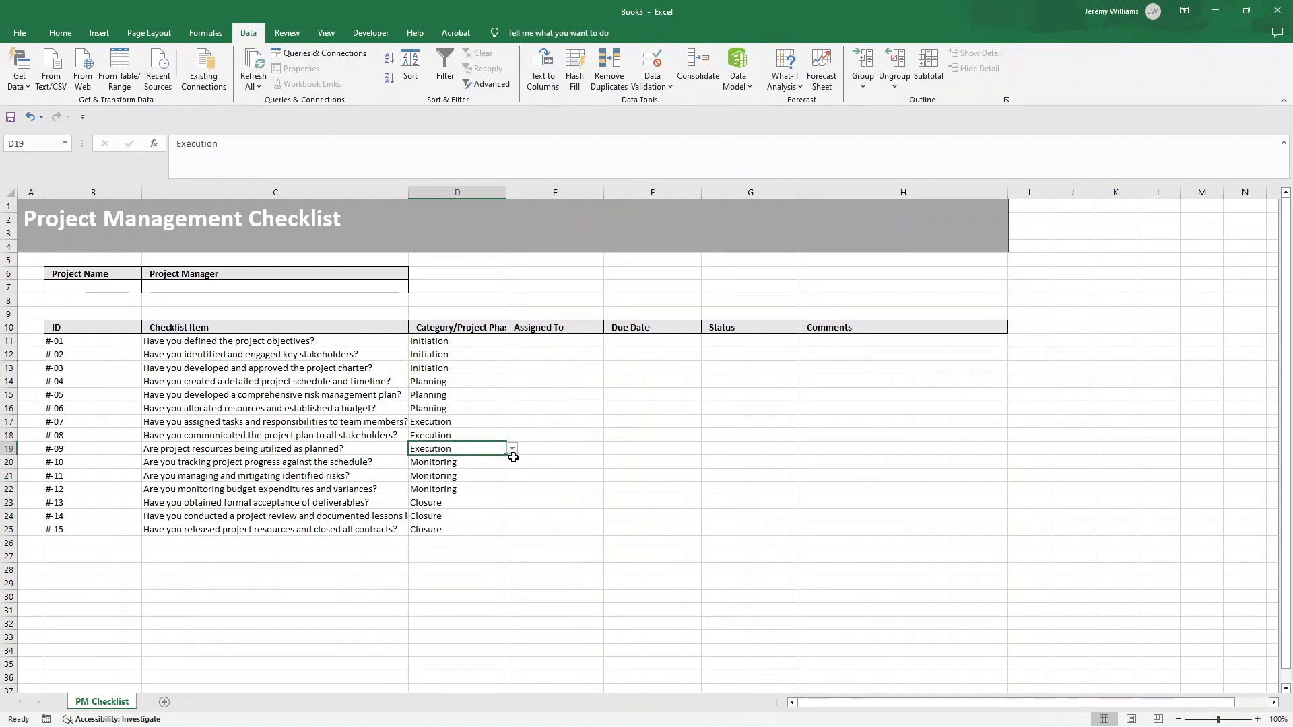
left_click(274, 568)
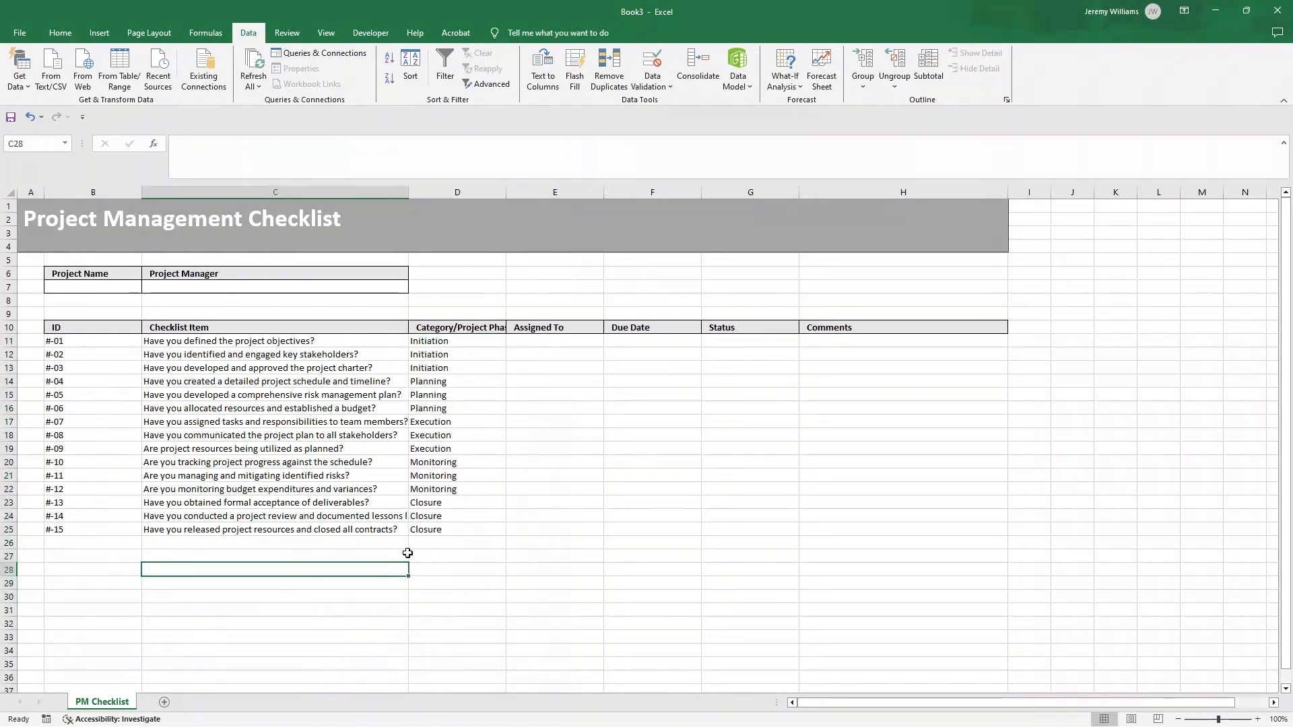
left_click(554, 341)
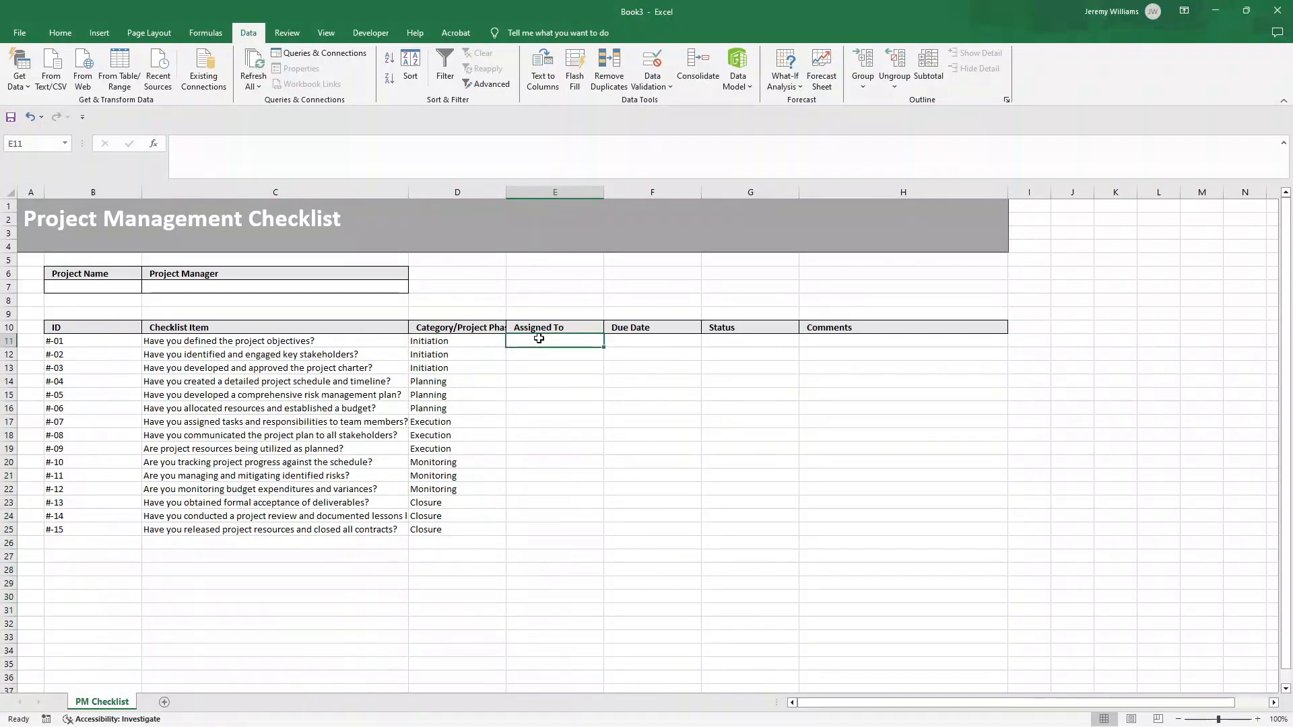
left_click(652, 341)
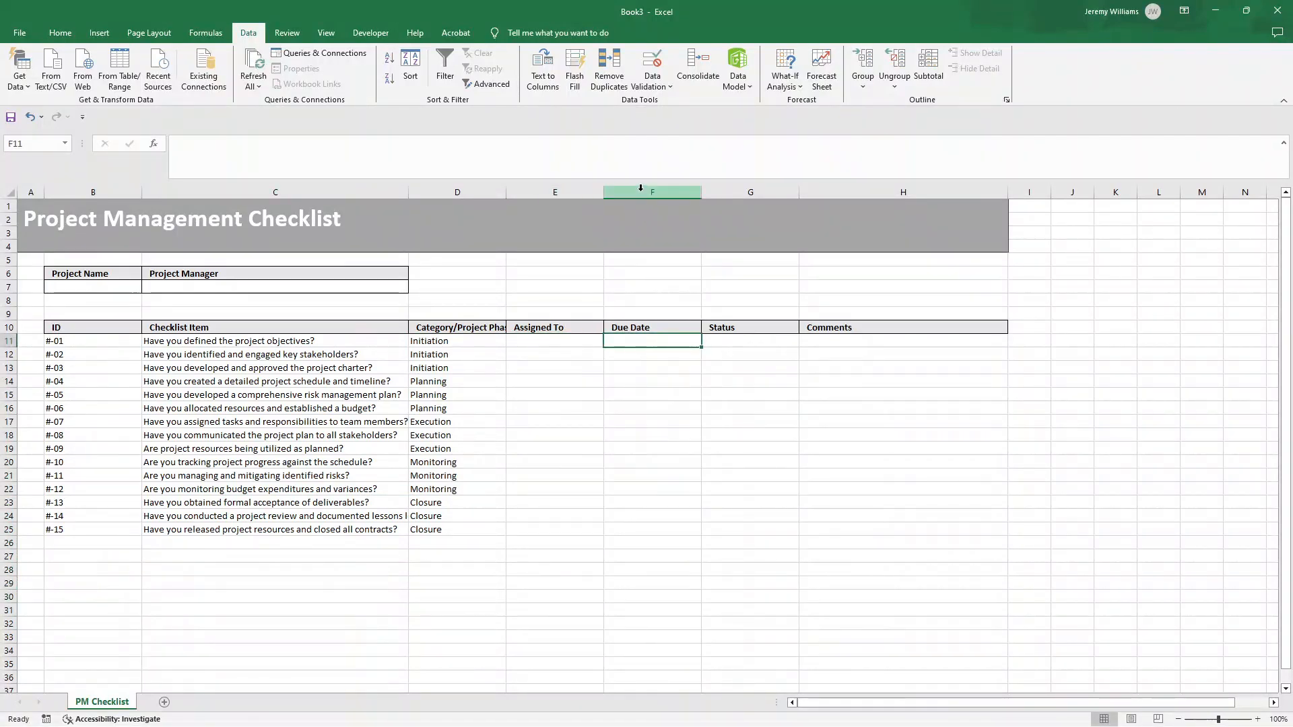
right_click(653, 191)
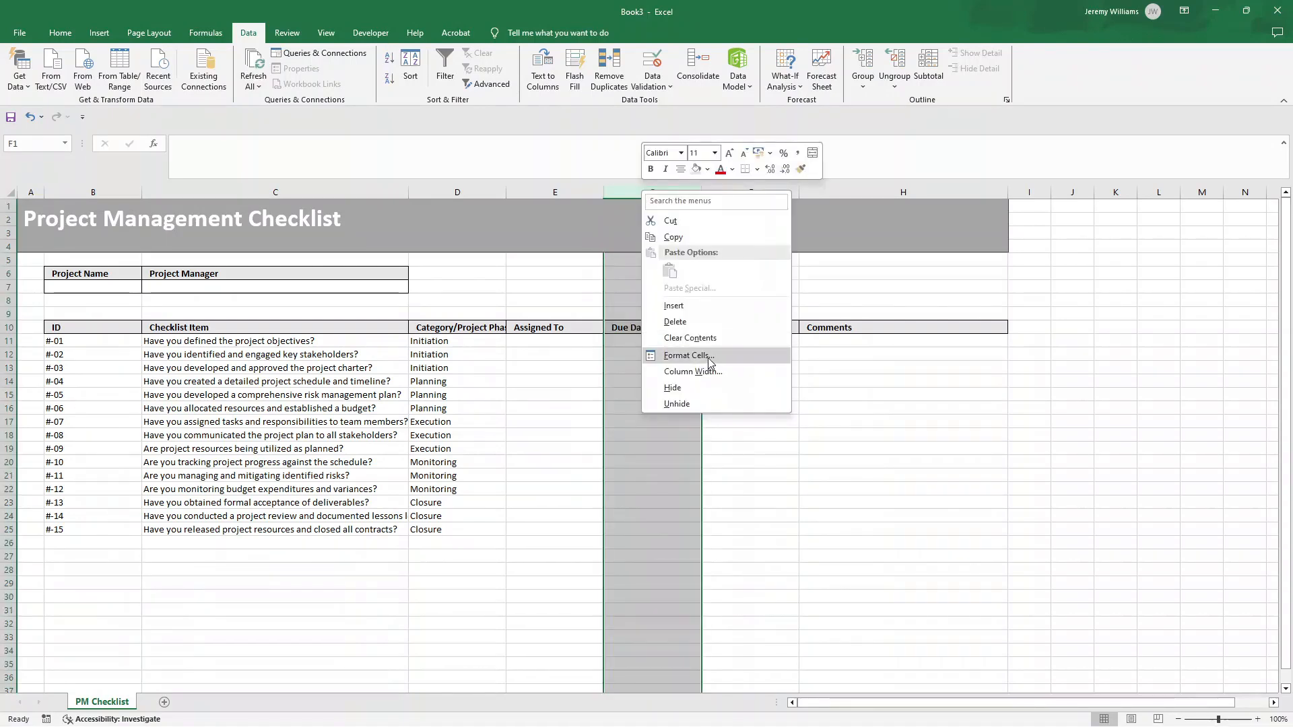
left_click(689, 356)
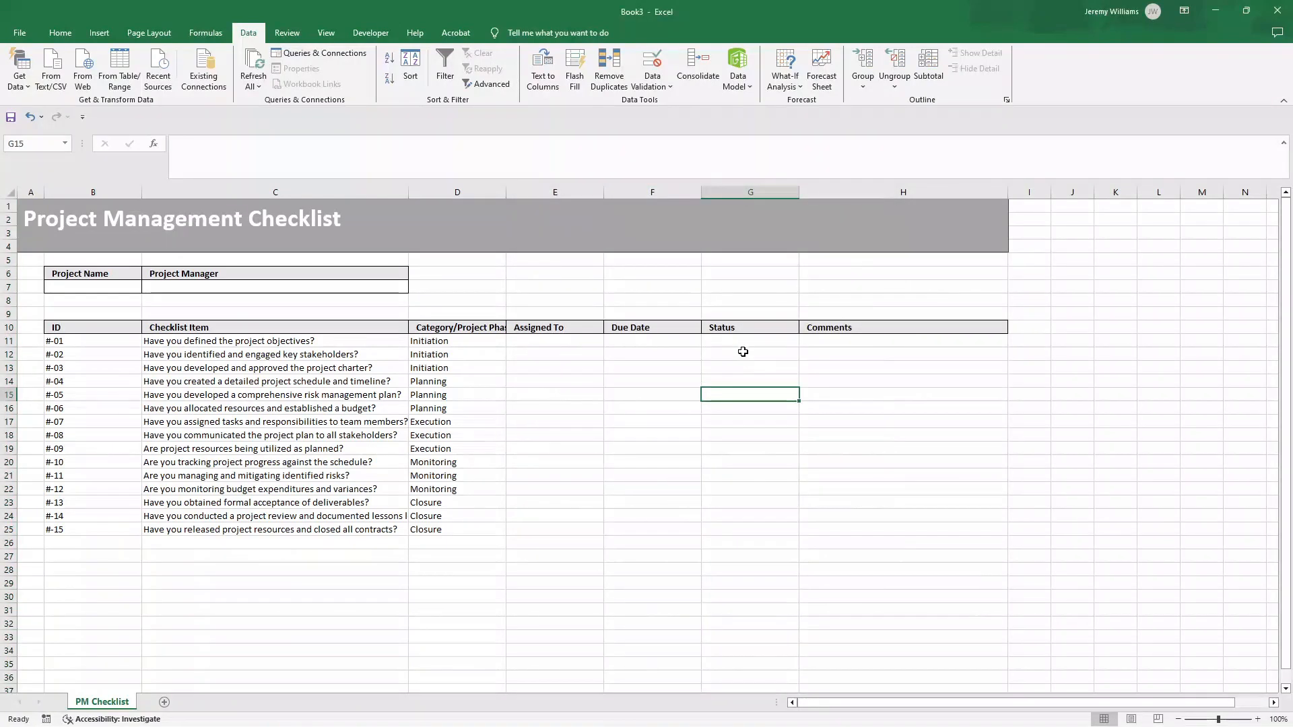
Apply All Borders to the checklist range B10:H25, ID header through last Comments cell
left_click(749, 355)
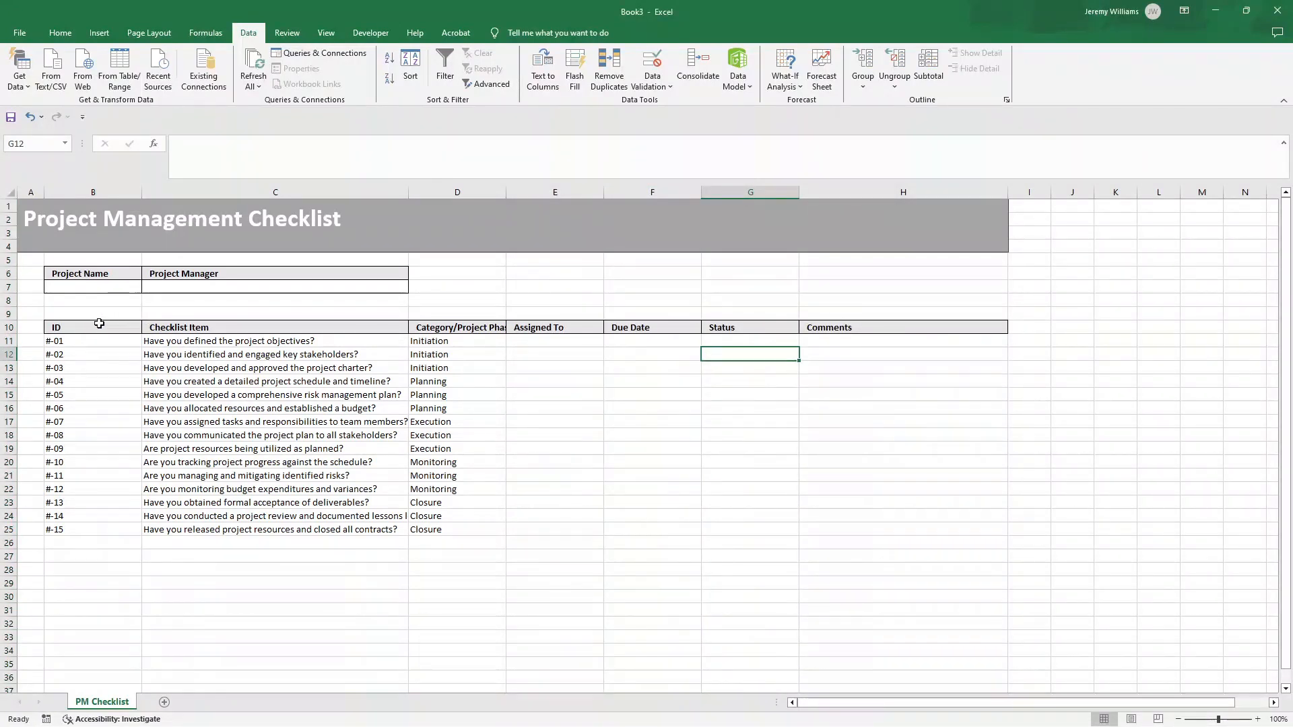
left_click(57, 326)
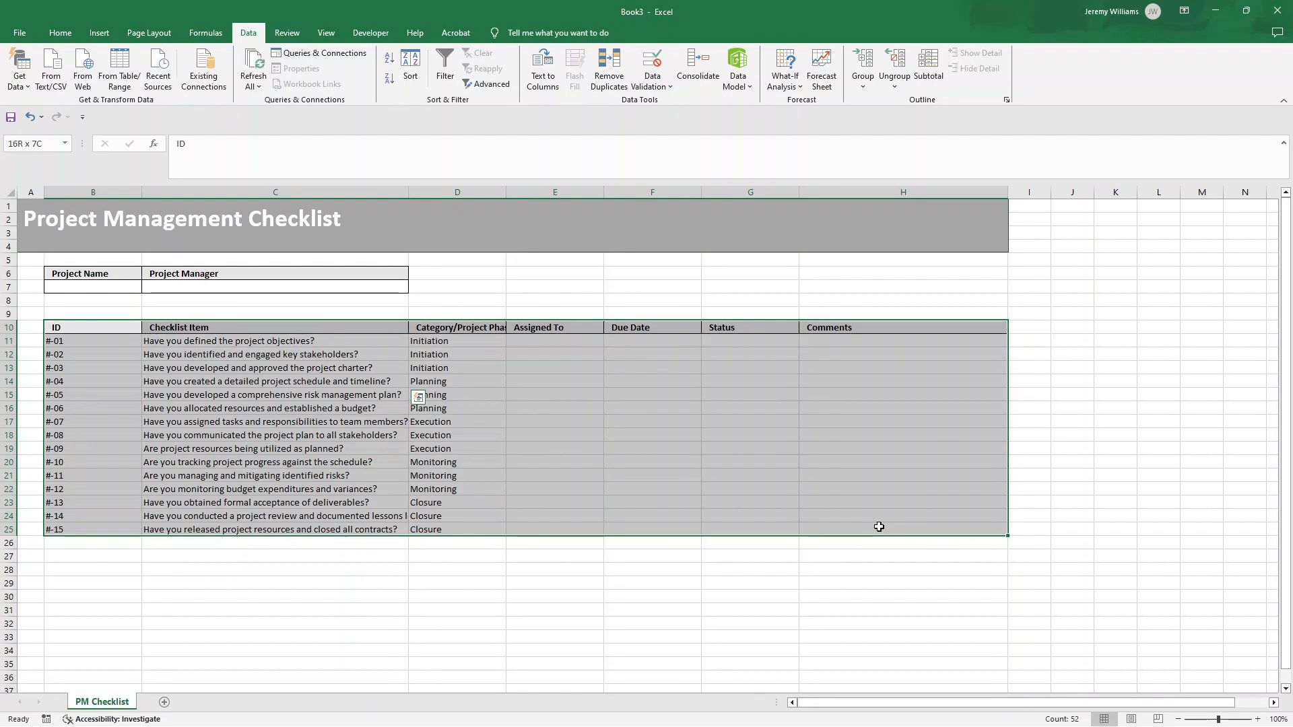
left_click(59, 32)
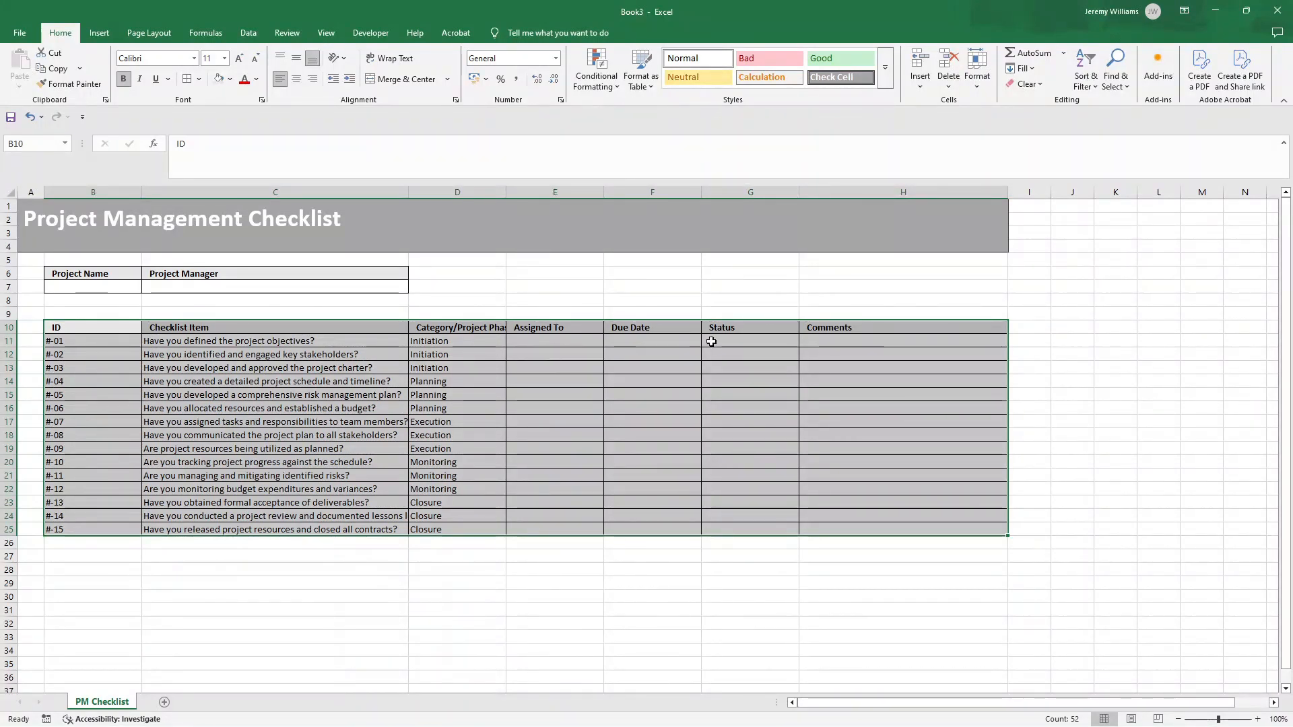
left_click(749, 341)
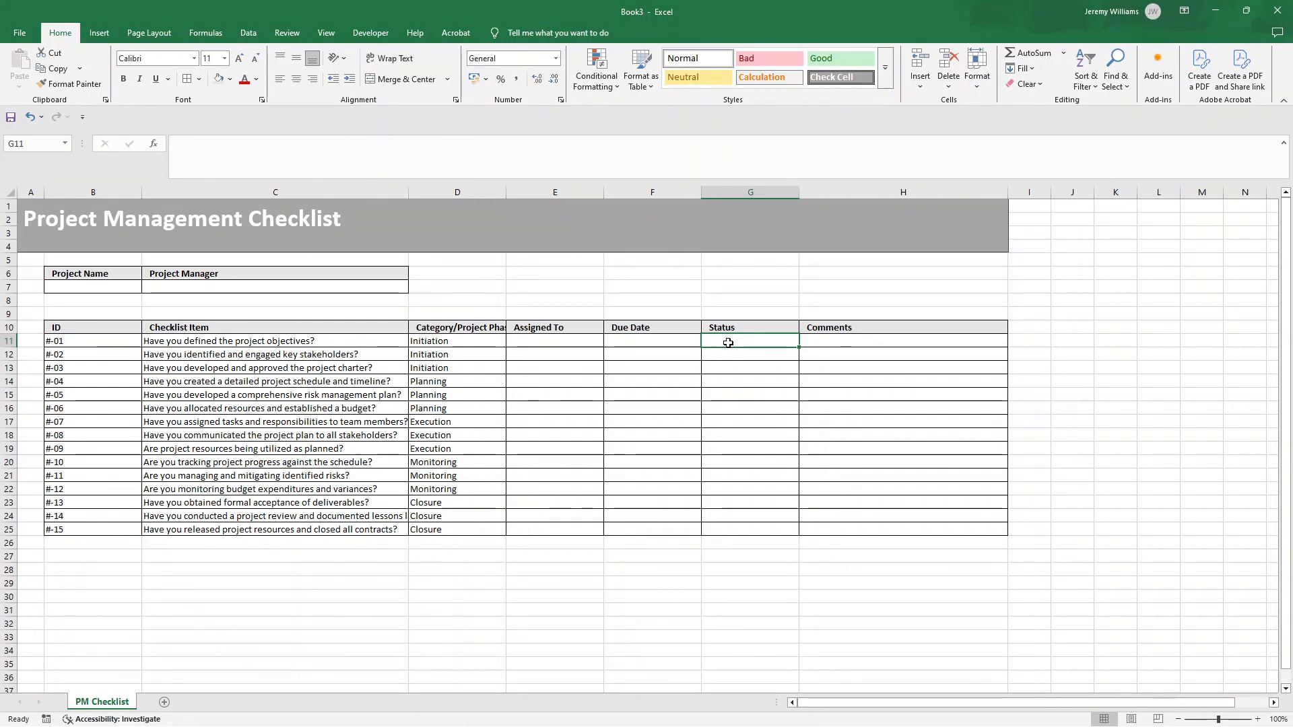
mouse_move(668, 315)
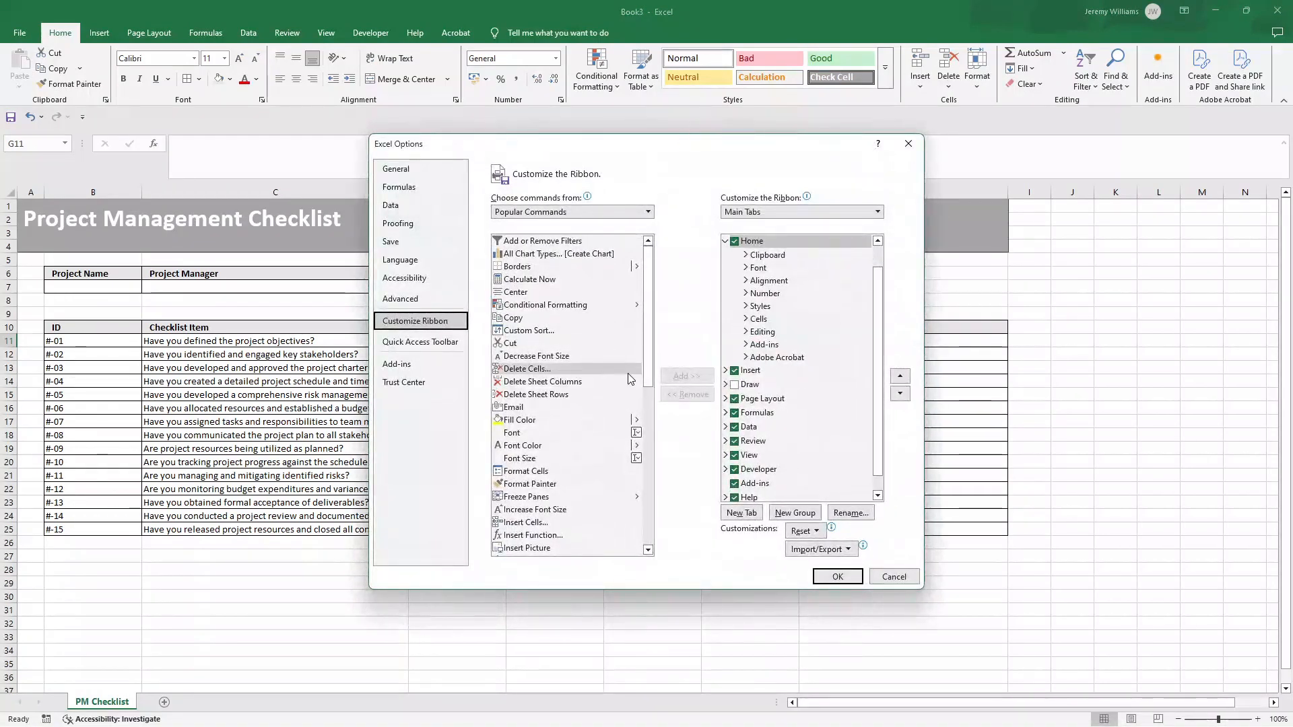
scroll("down", 3)
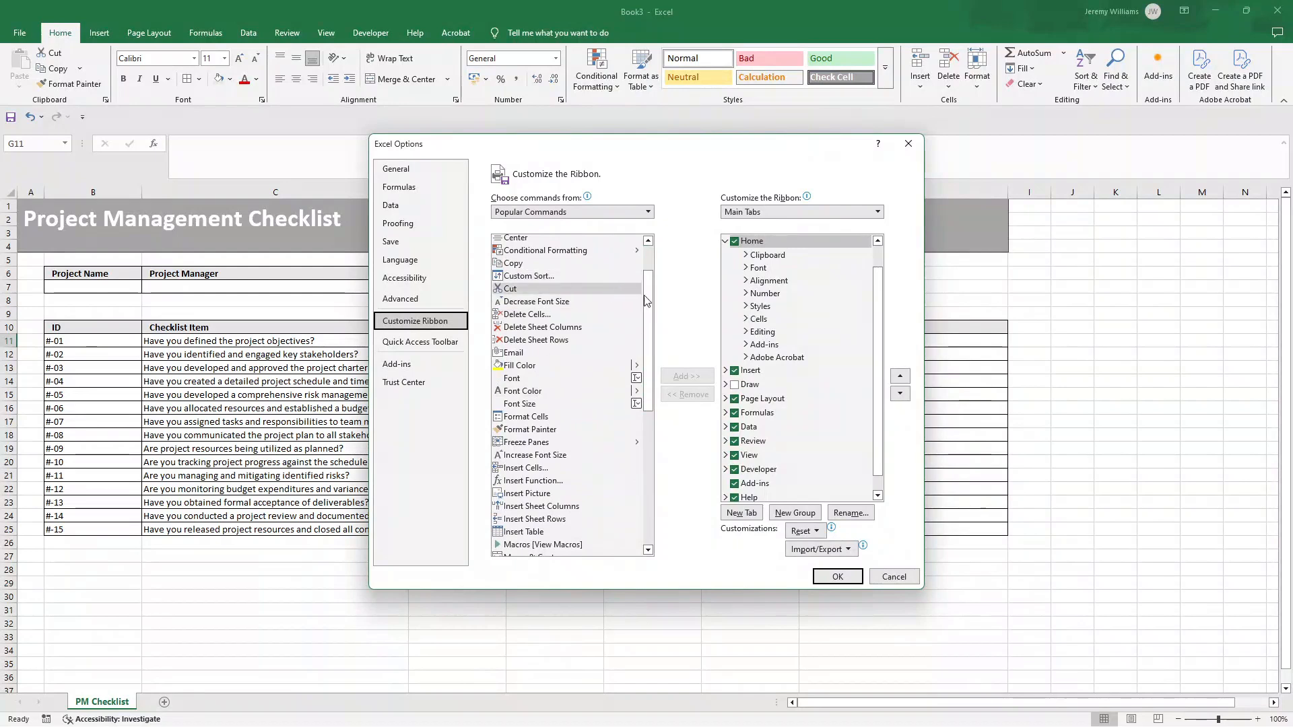
scroll("down", 3)
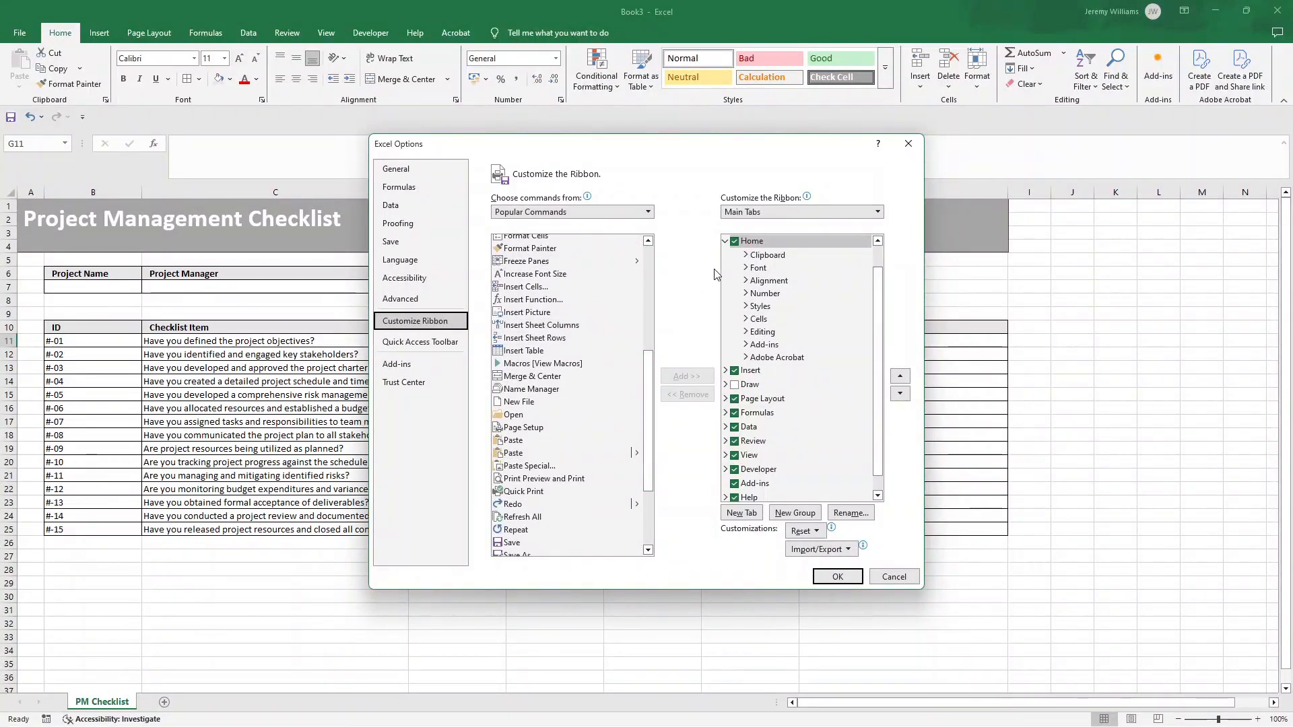
scroll("down", 3)
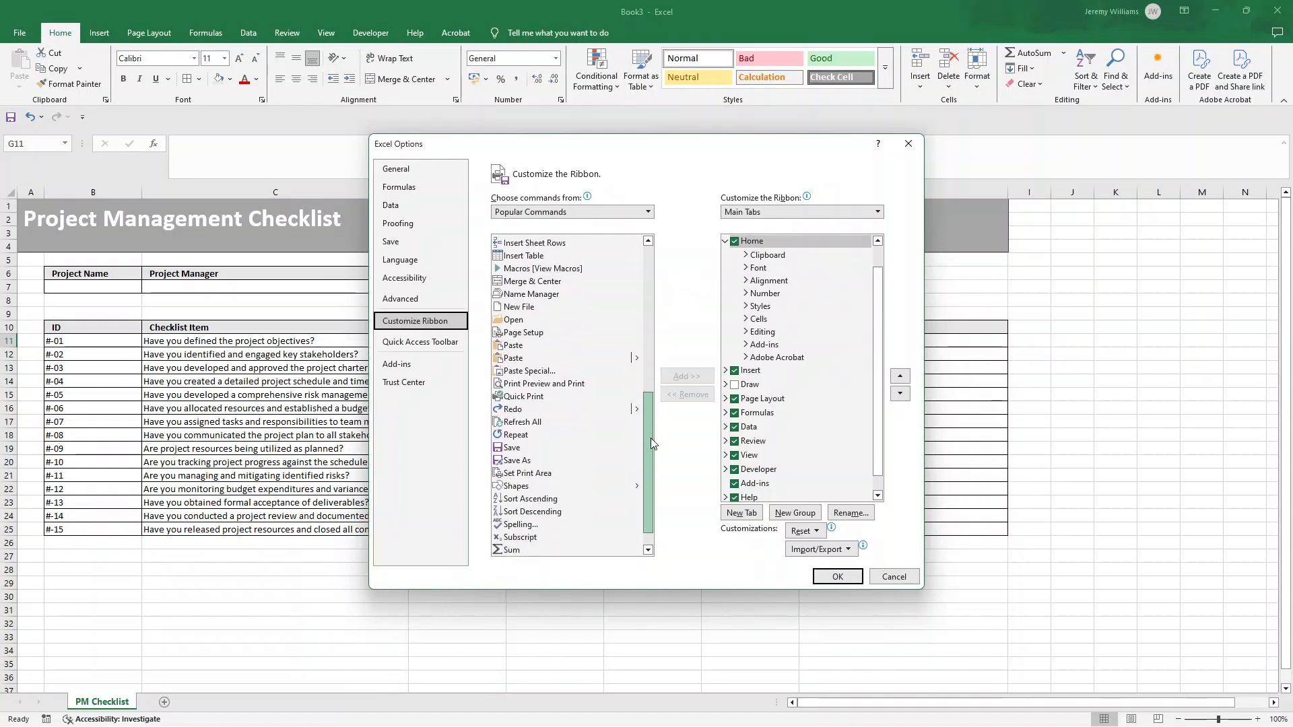
scroll("down", 3)
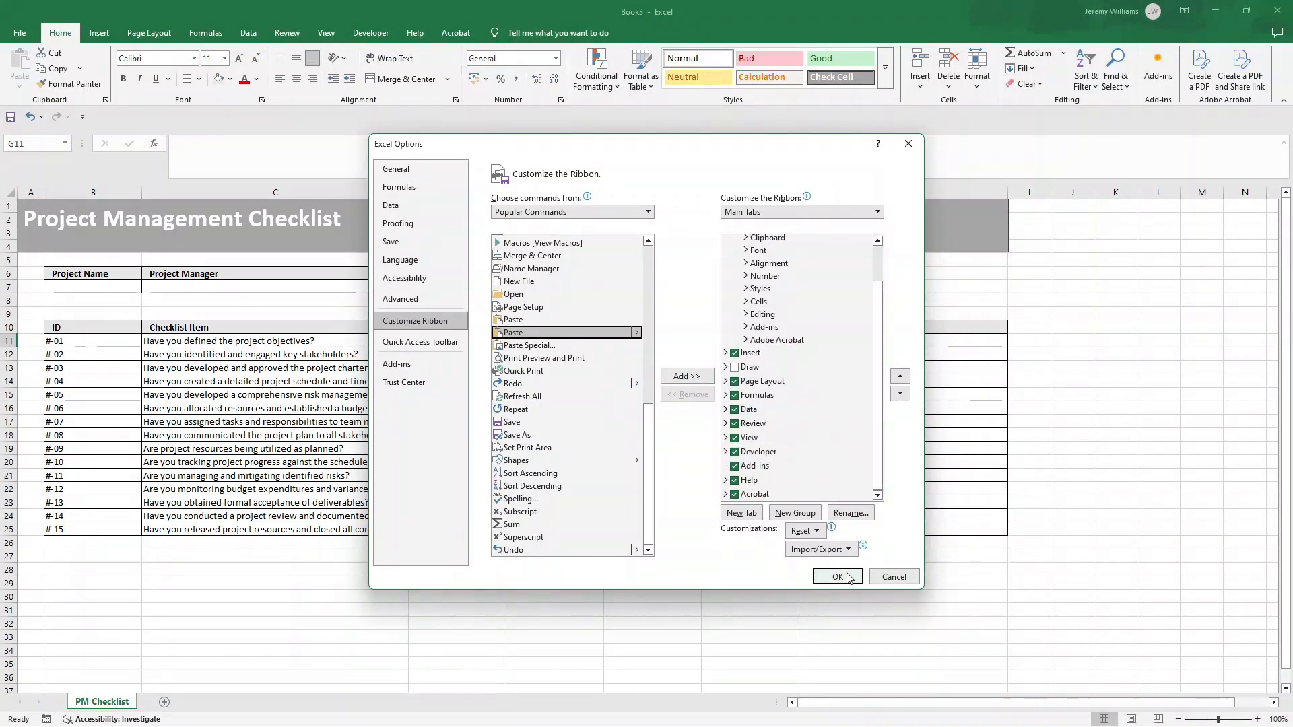
left_click(836, 577)
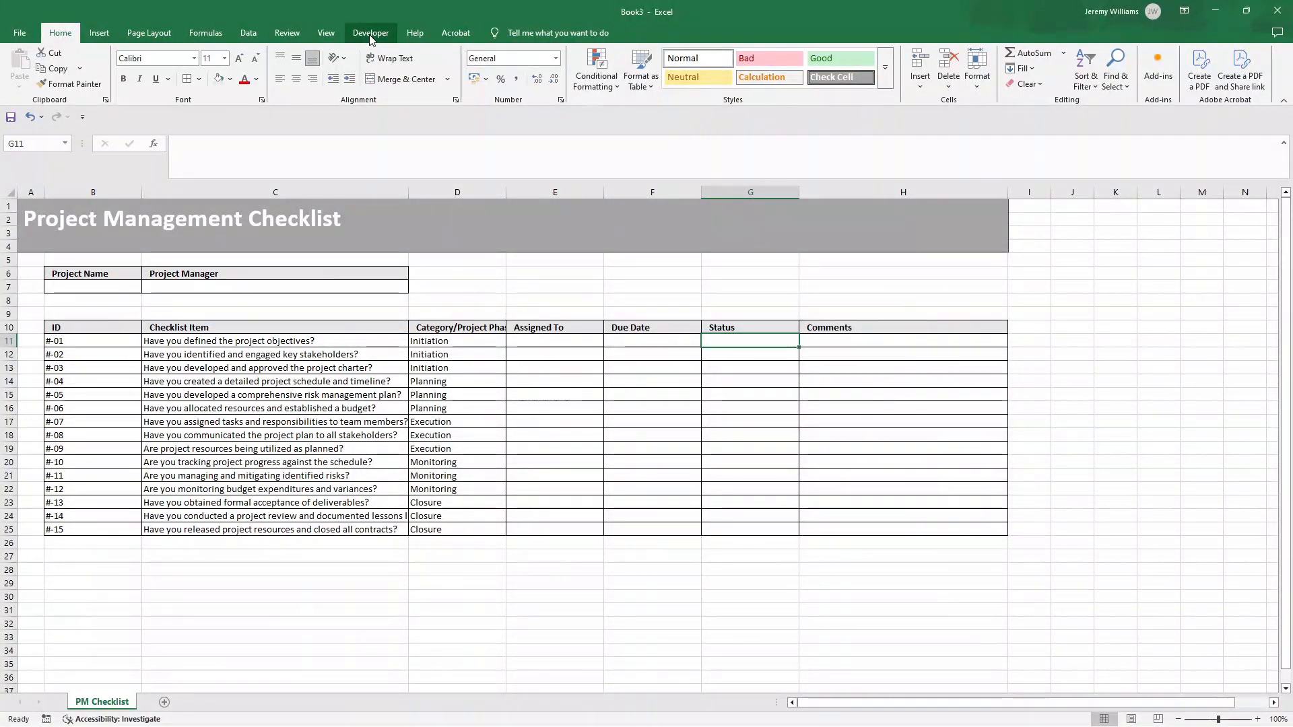
Insert a Check Box form control from the Developer controls into Status cell G11
left_click(370, 33)
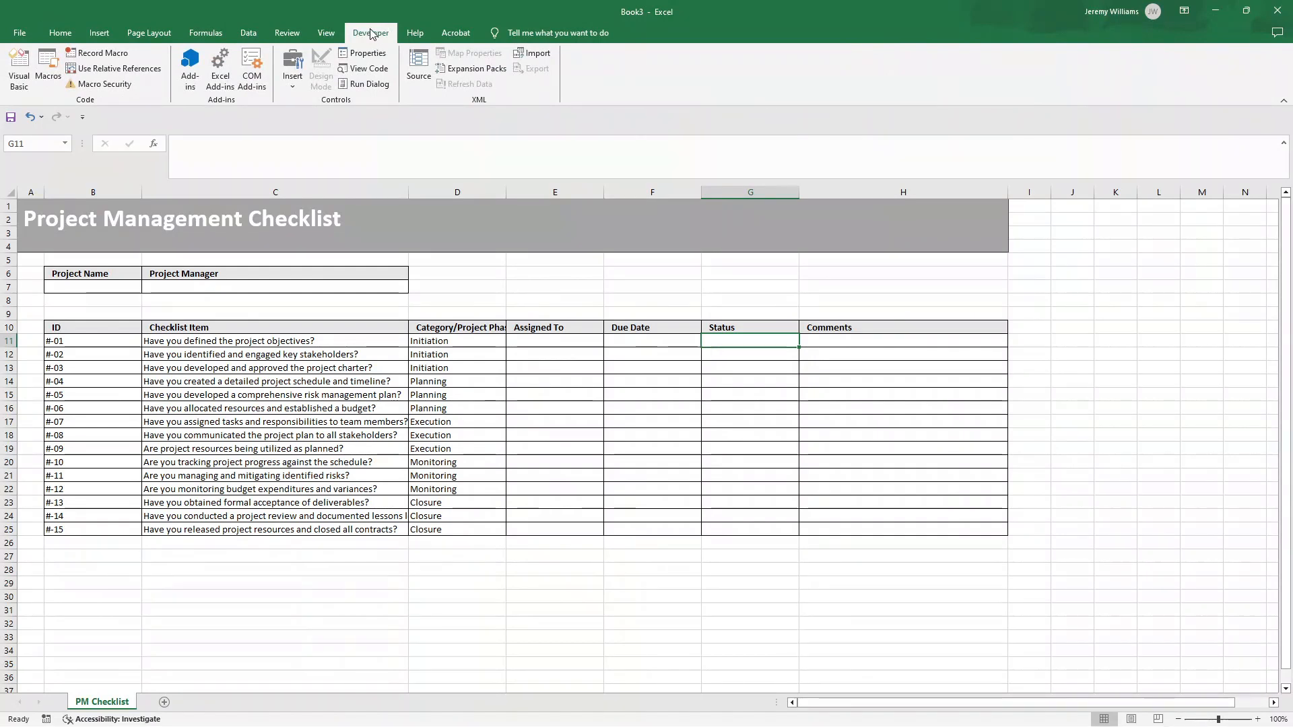
left_click(292, 66)
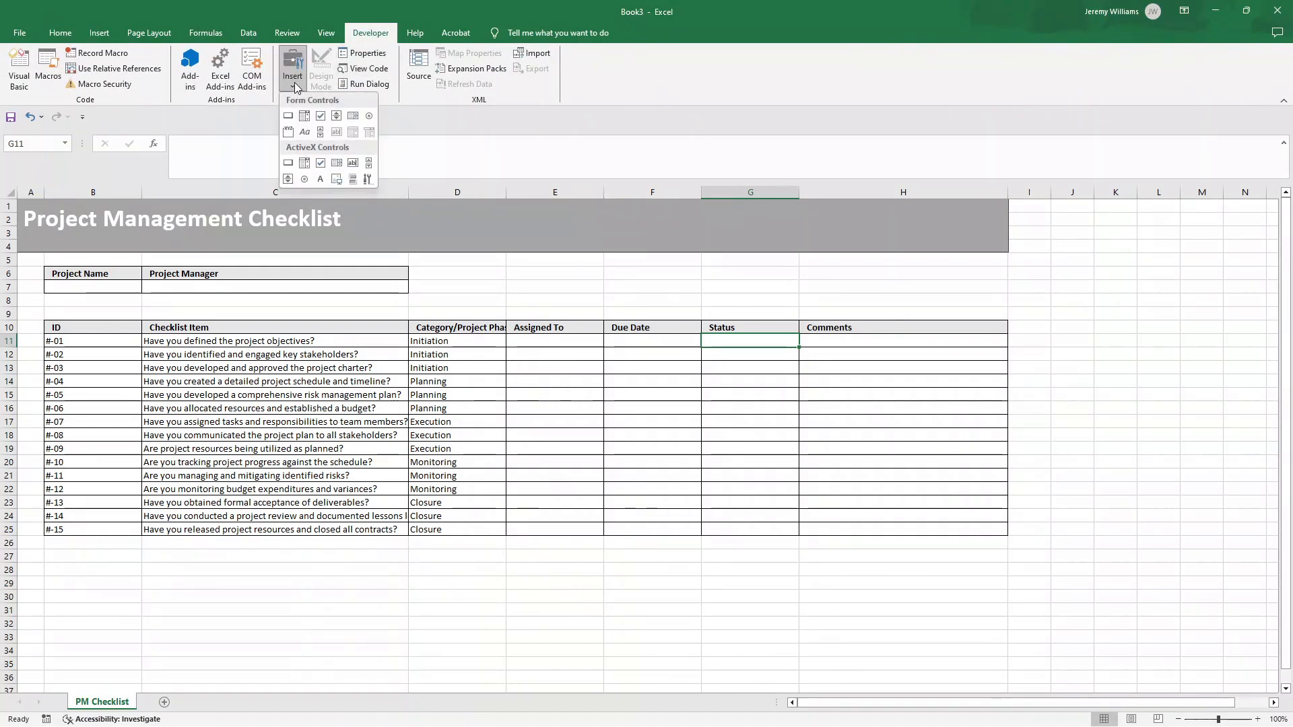
mouse_move(320, 116)
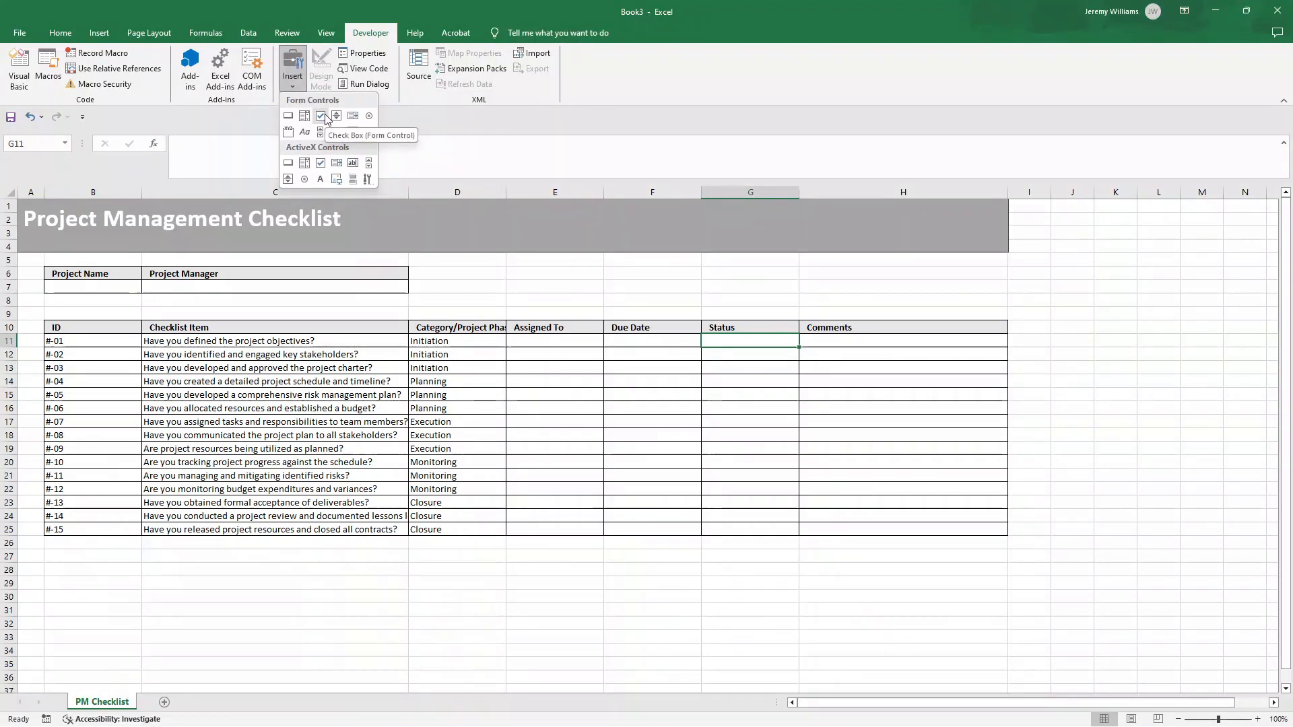
left_click(321, 116)
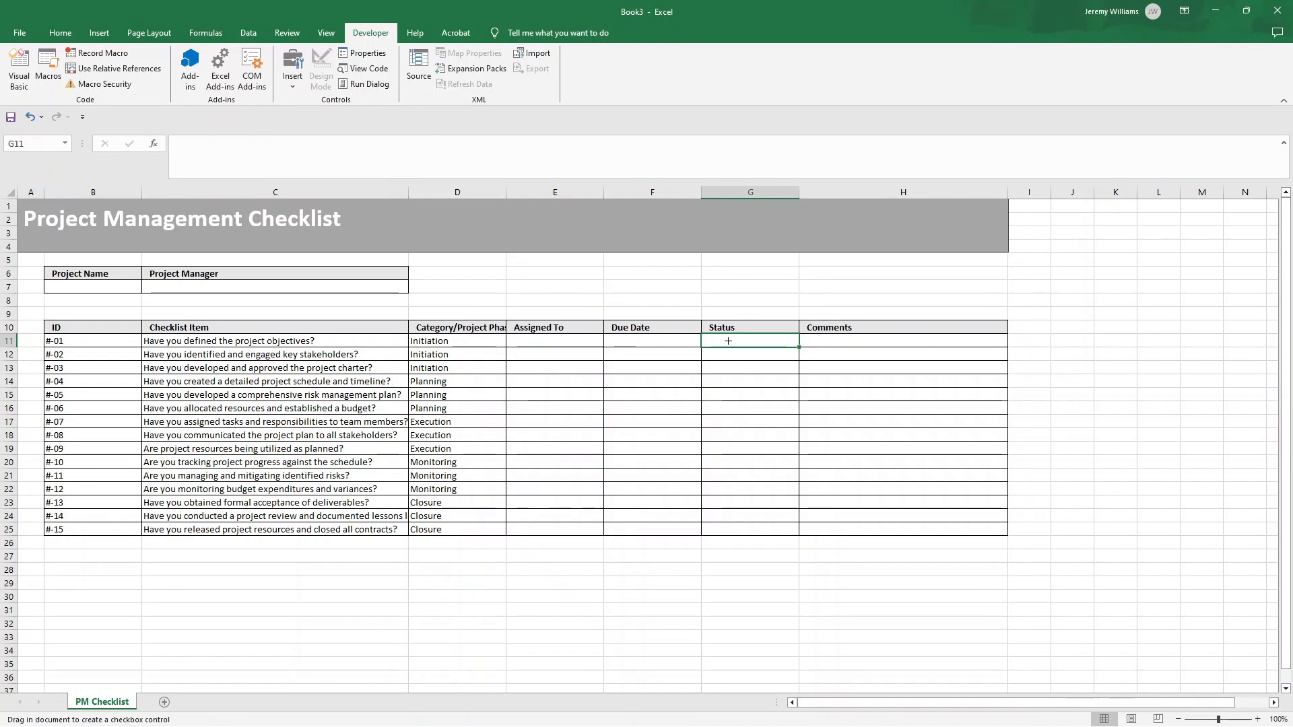
mouse_move(744, 340)
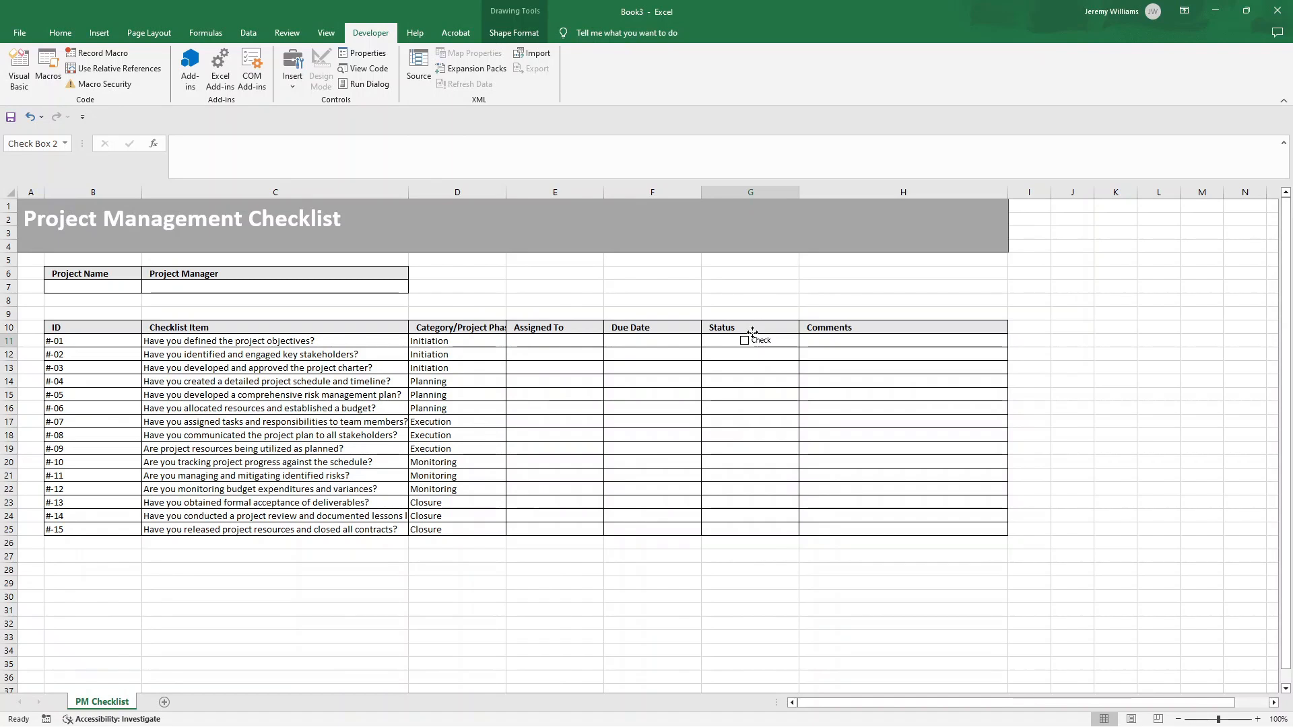
Remove the checkbox's label text so only the box remains in G11
right_click(747, 340)
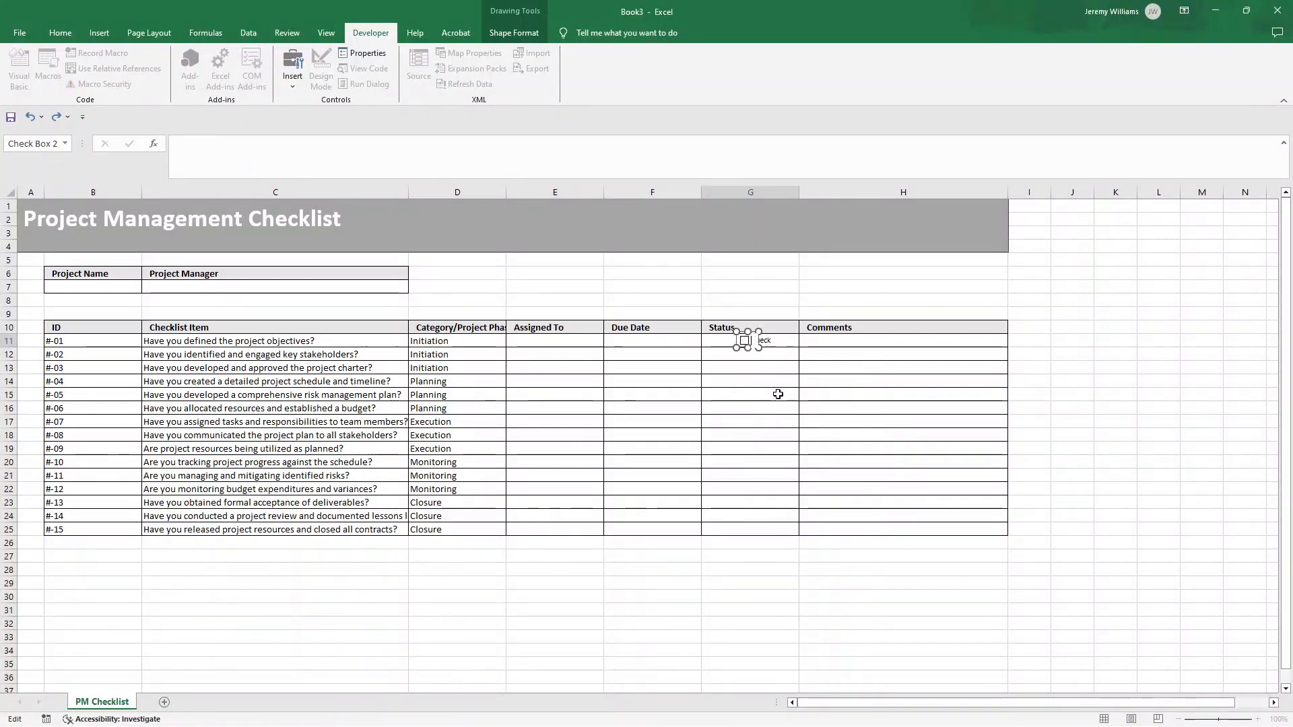
left_click(1200, 366)
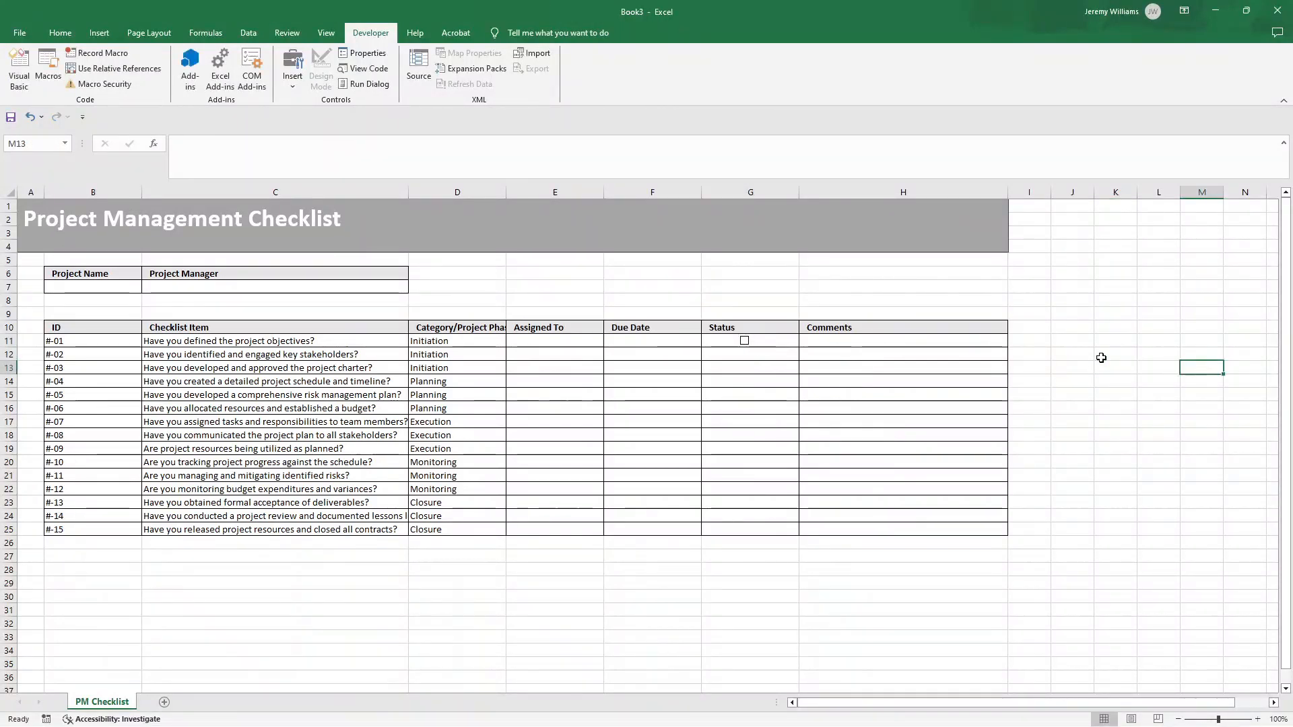
left_click(751, 341)
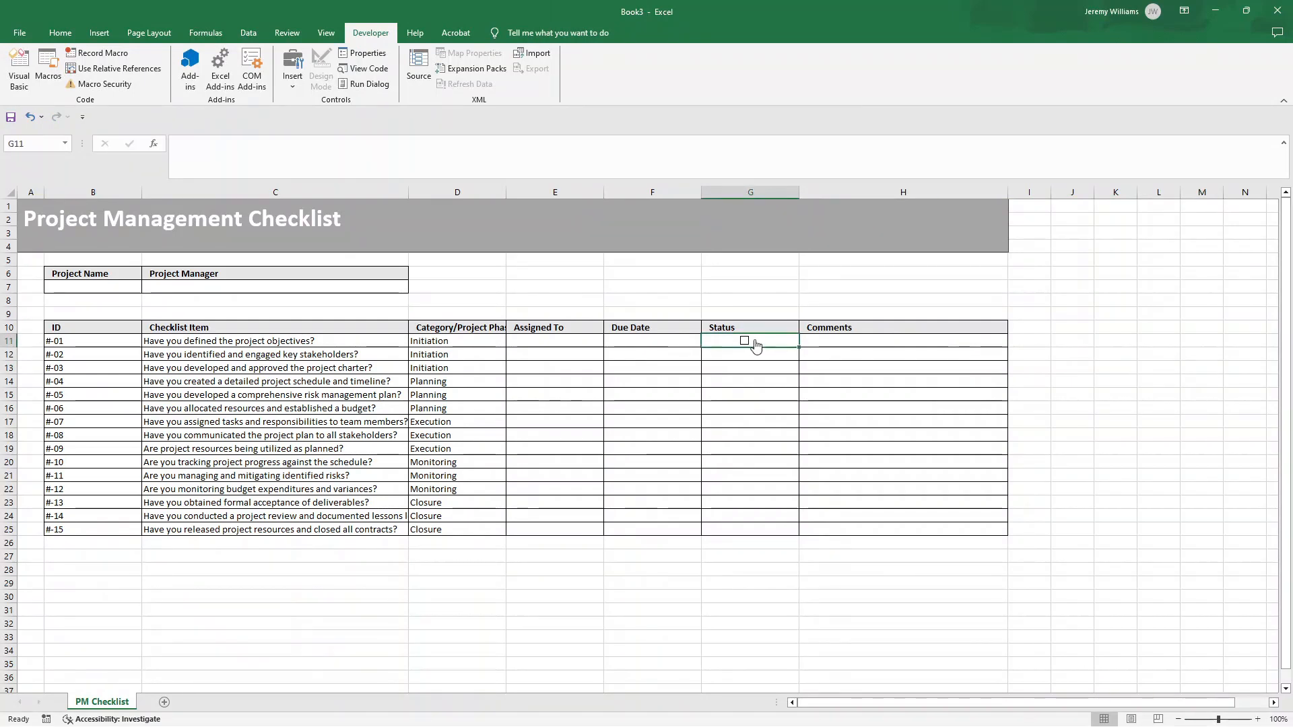
mouse_move(775, 358)
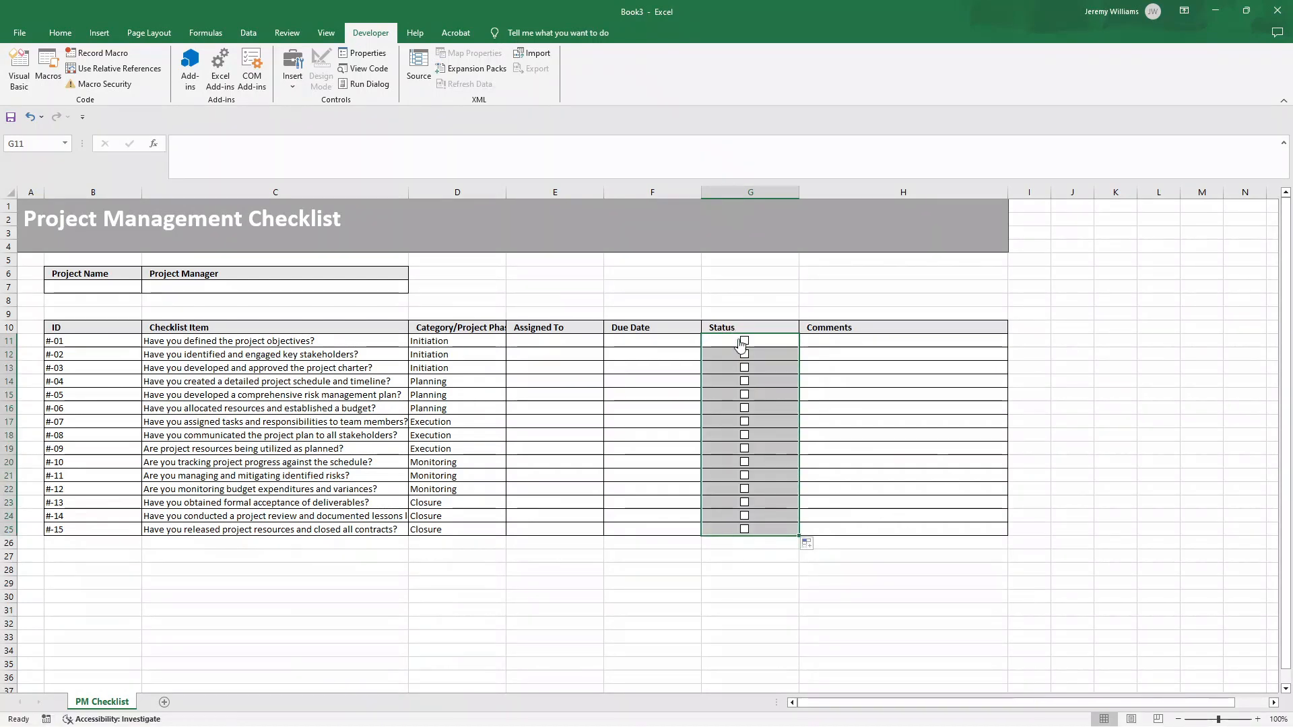
mouse_move(745, 373)
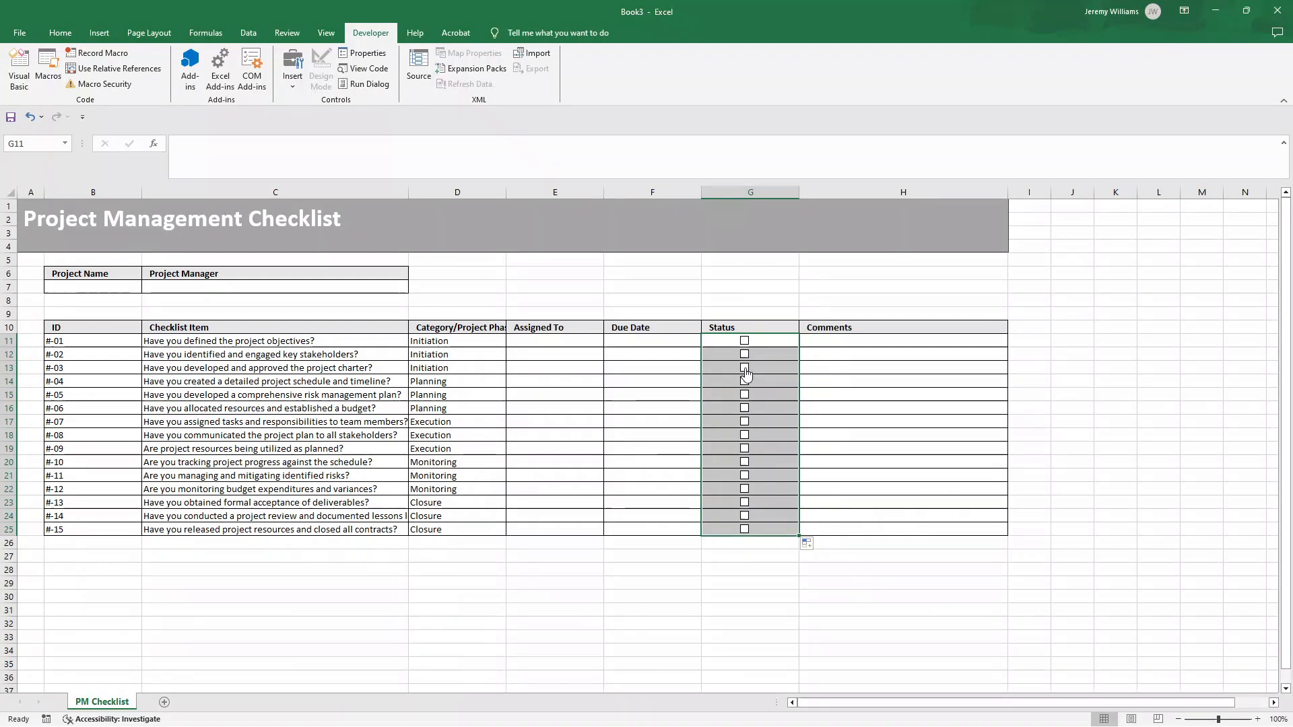
mouse_move(190, 346)
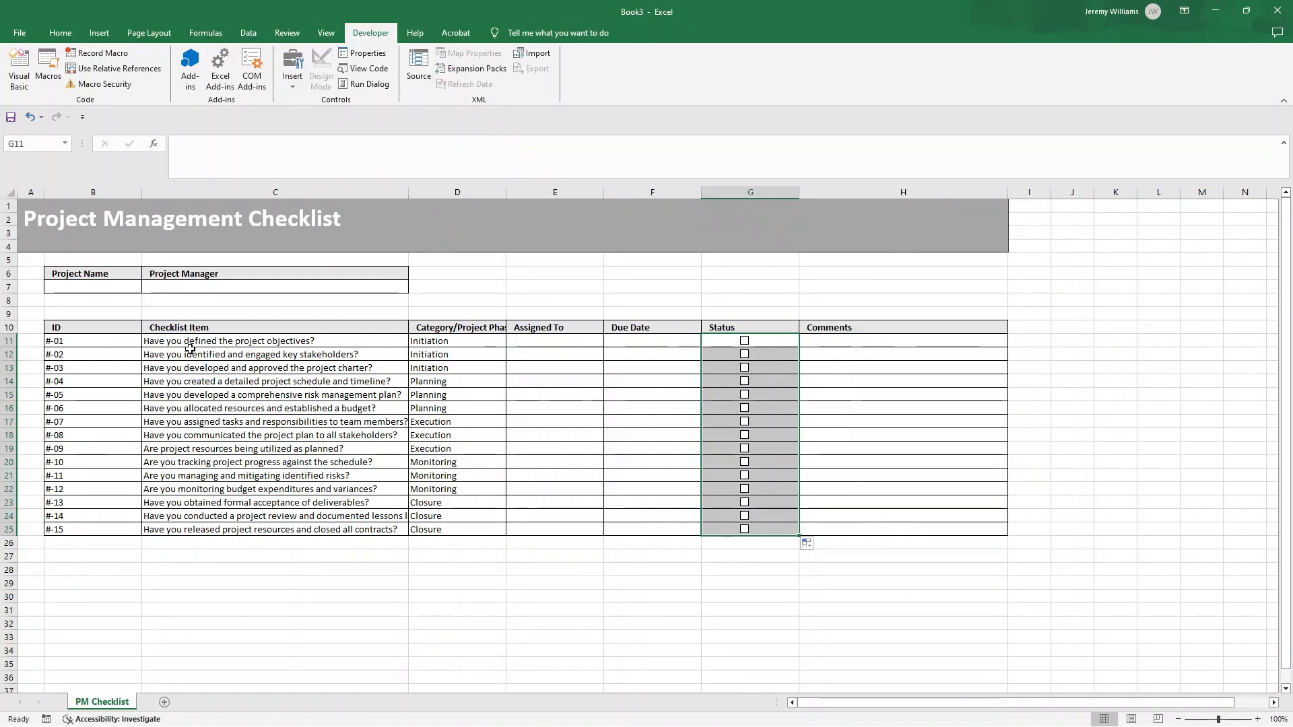
Fill the checkbox from G11 down through G25 so every Status cell has one
left_click(274, 368)
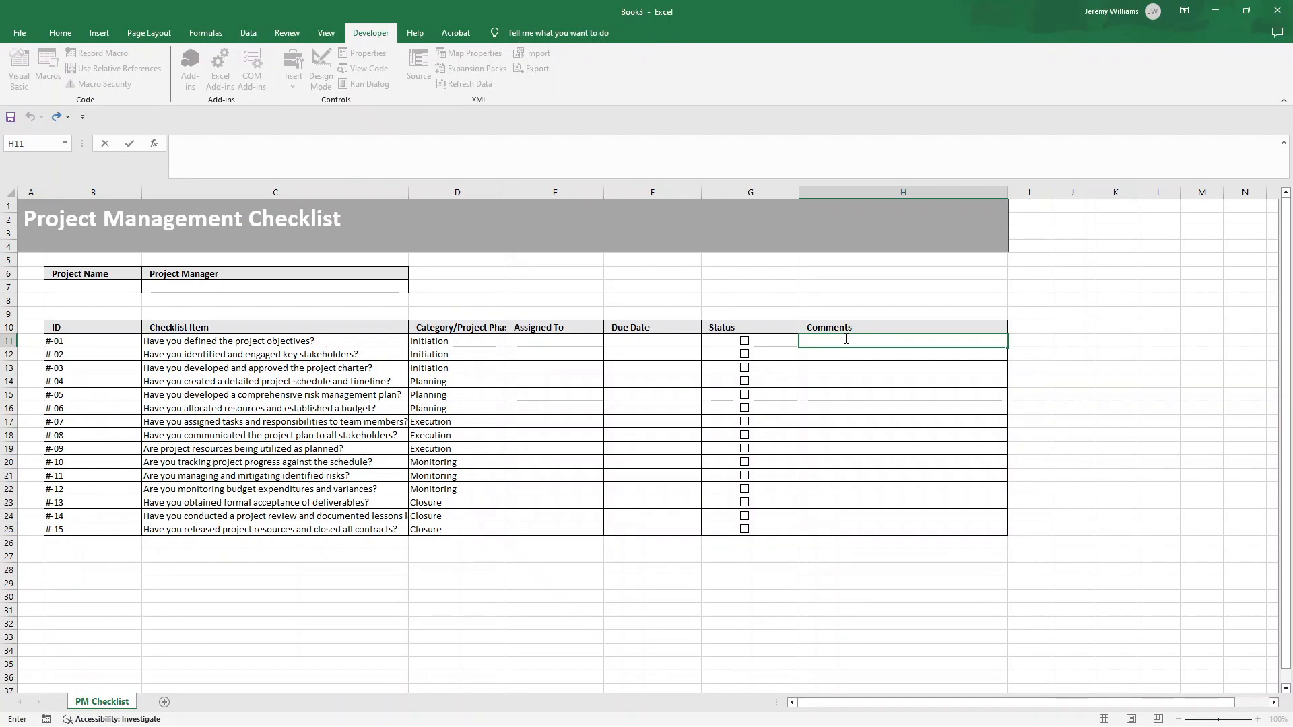
left_click(457, 555)
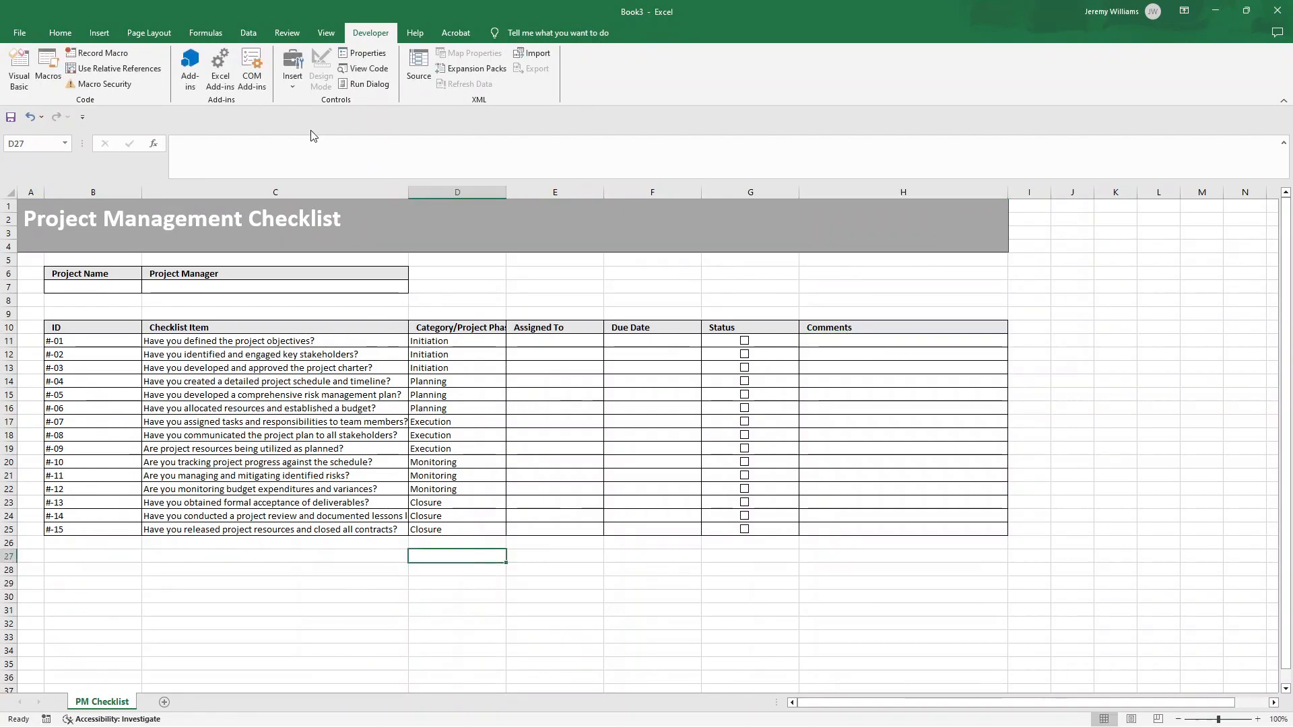
Untick Gridlines on the View ribbon, leaving only the table borders visible
left_click(326, 33)
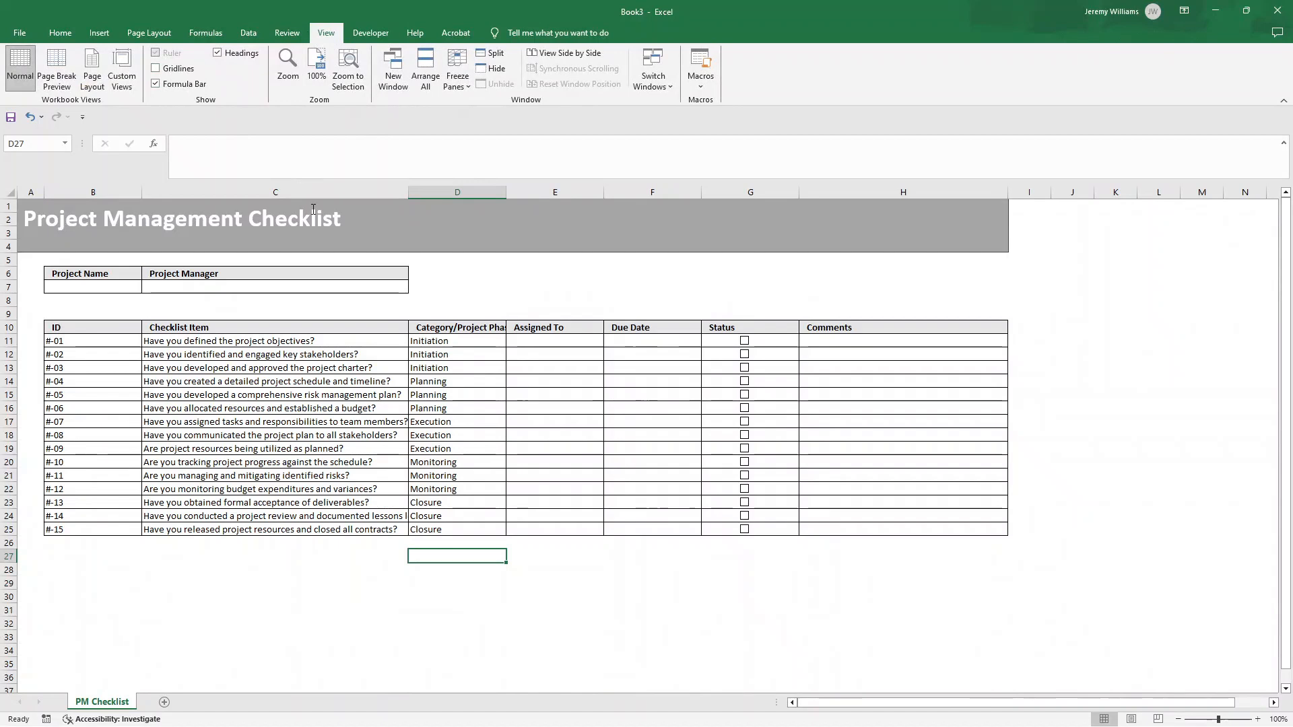
left_click(275, 568)
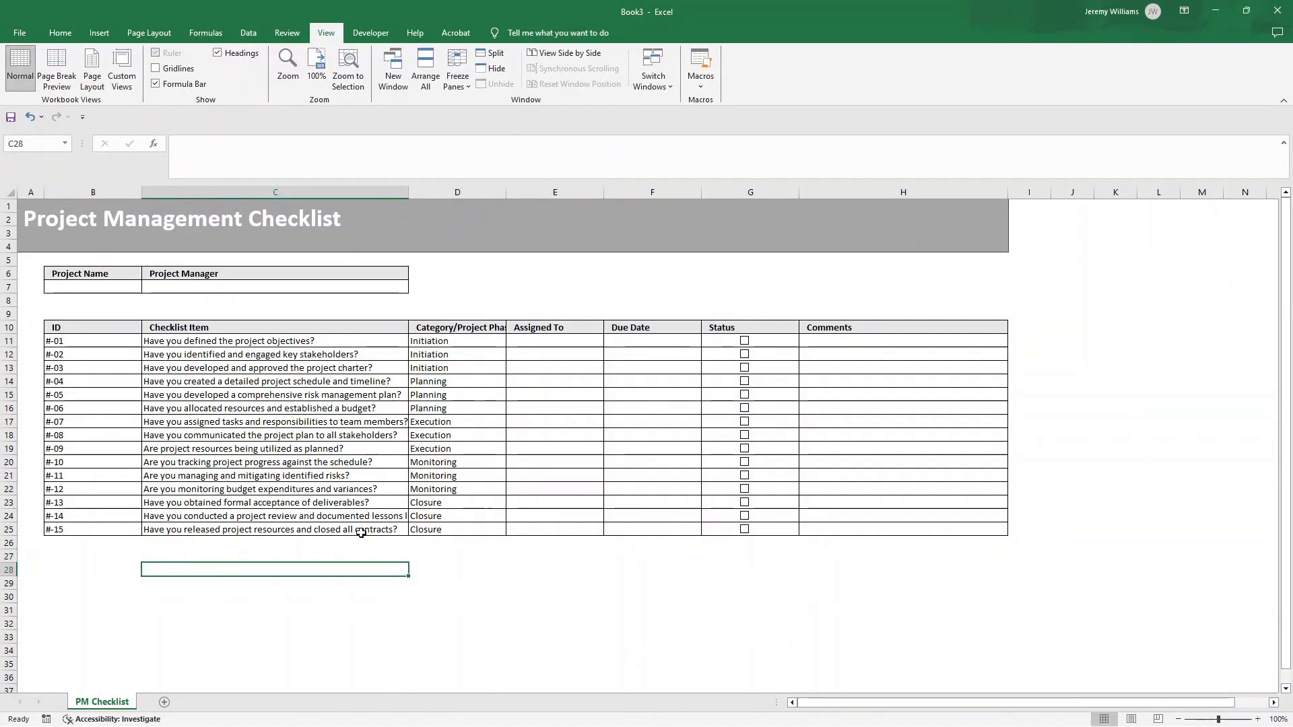